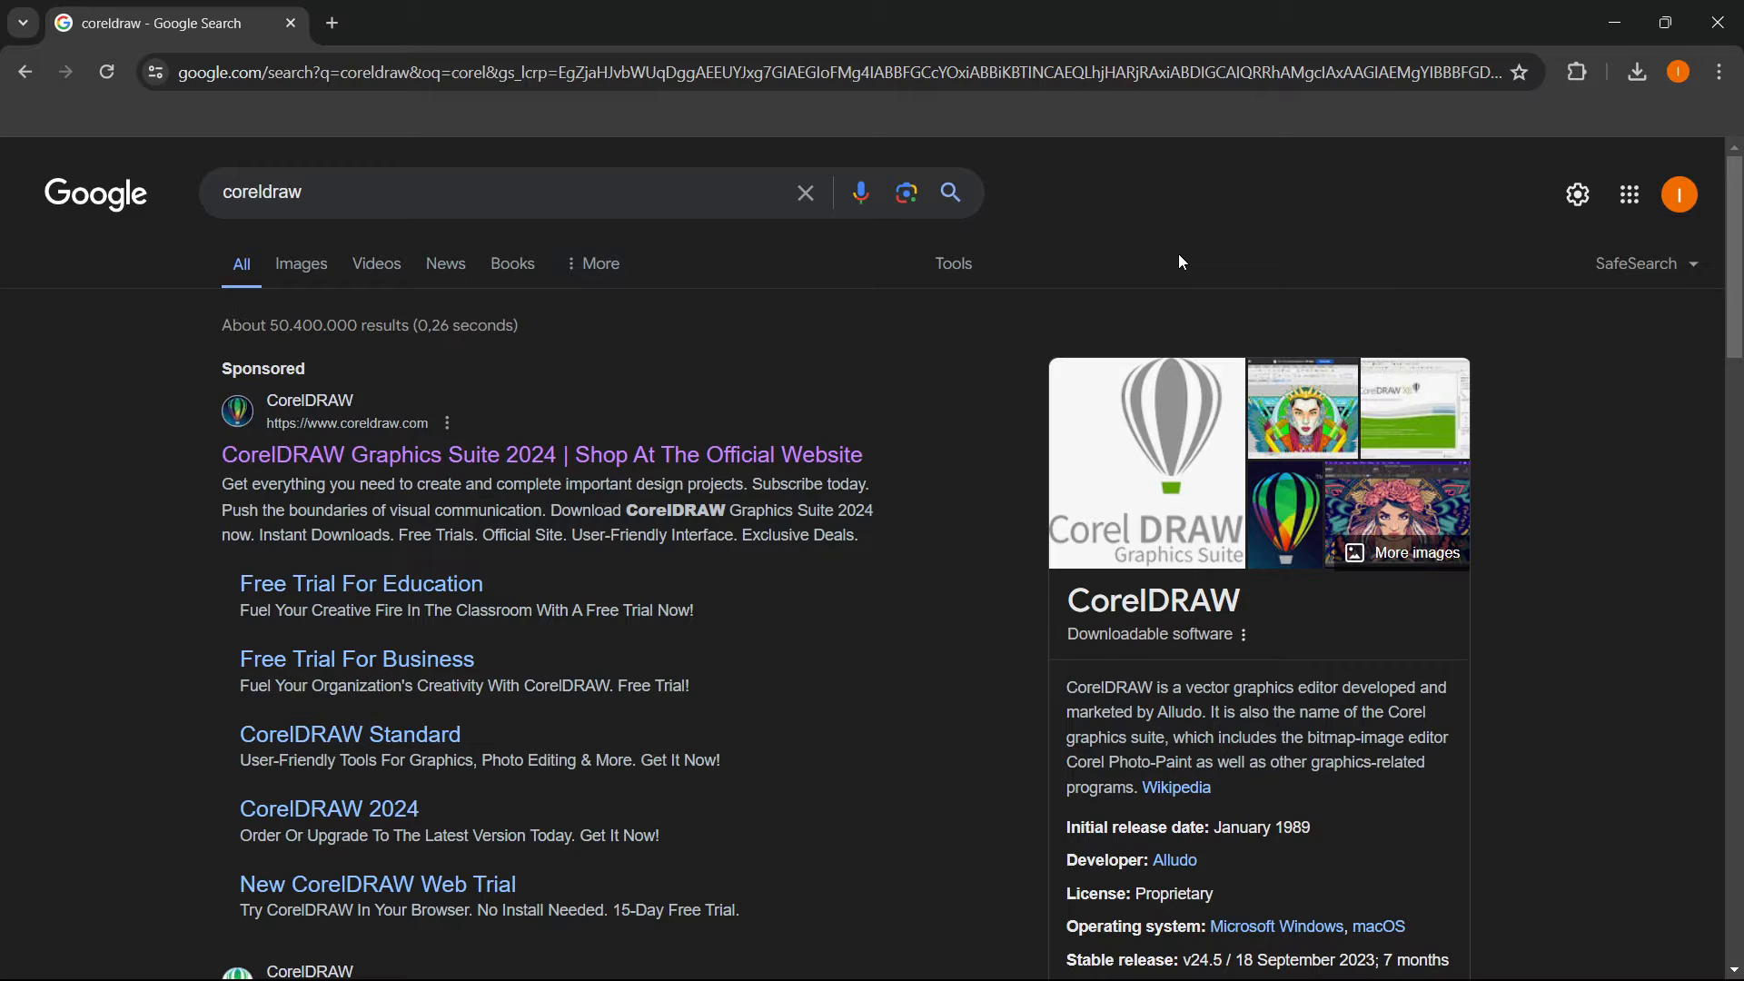
mouse_move(374, 263)
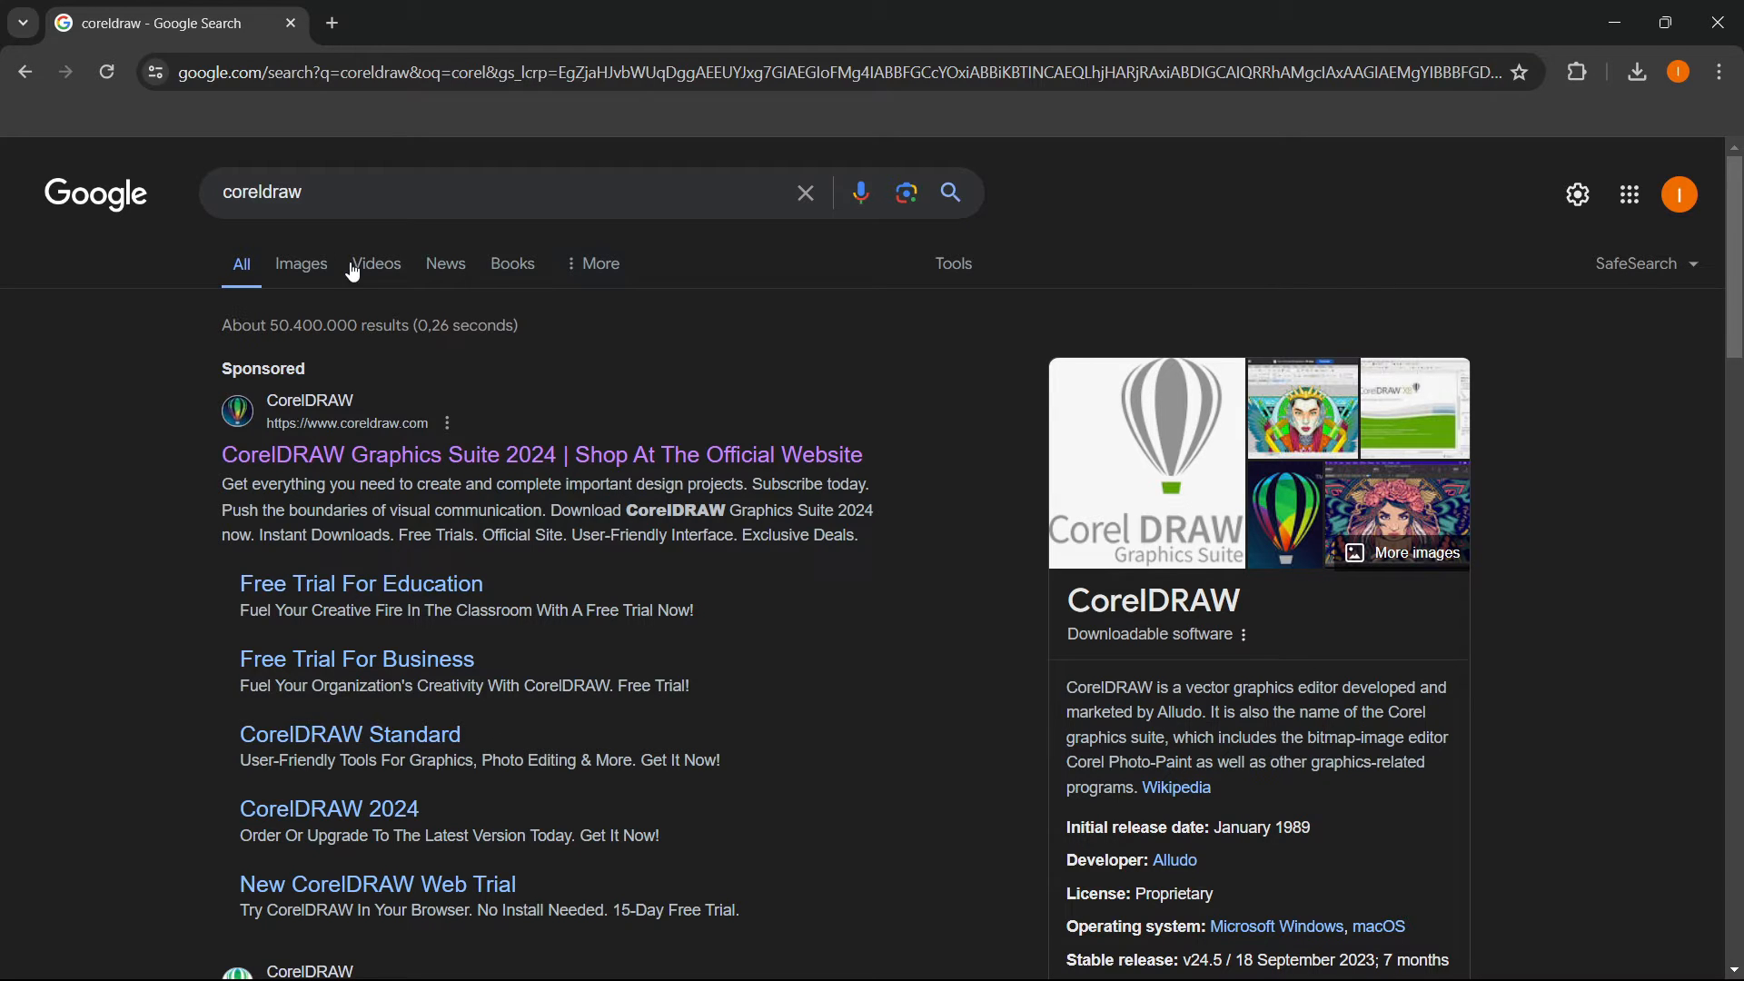
mouse_move(196, 417)
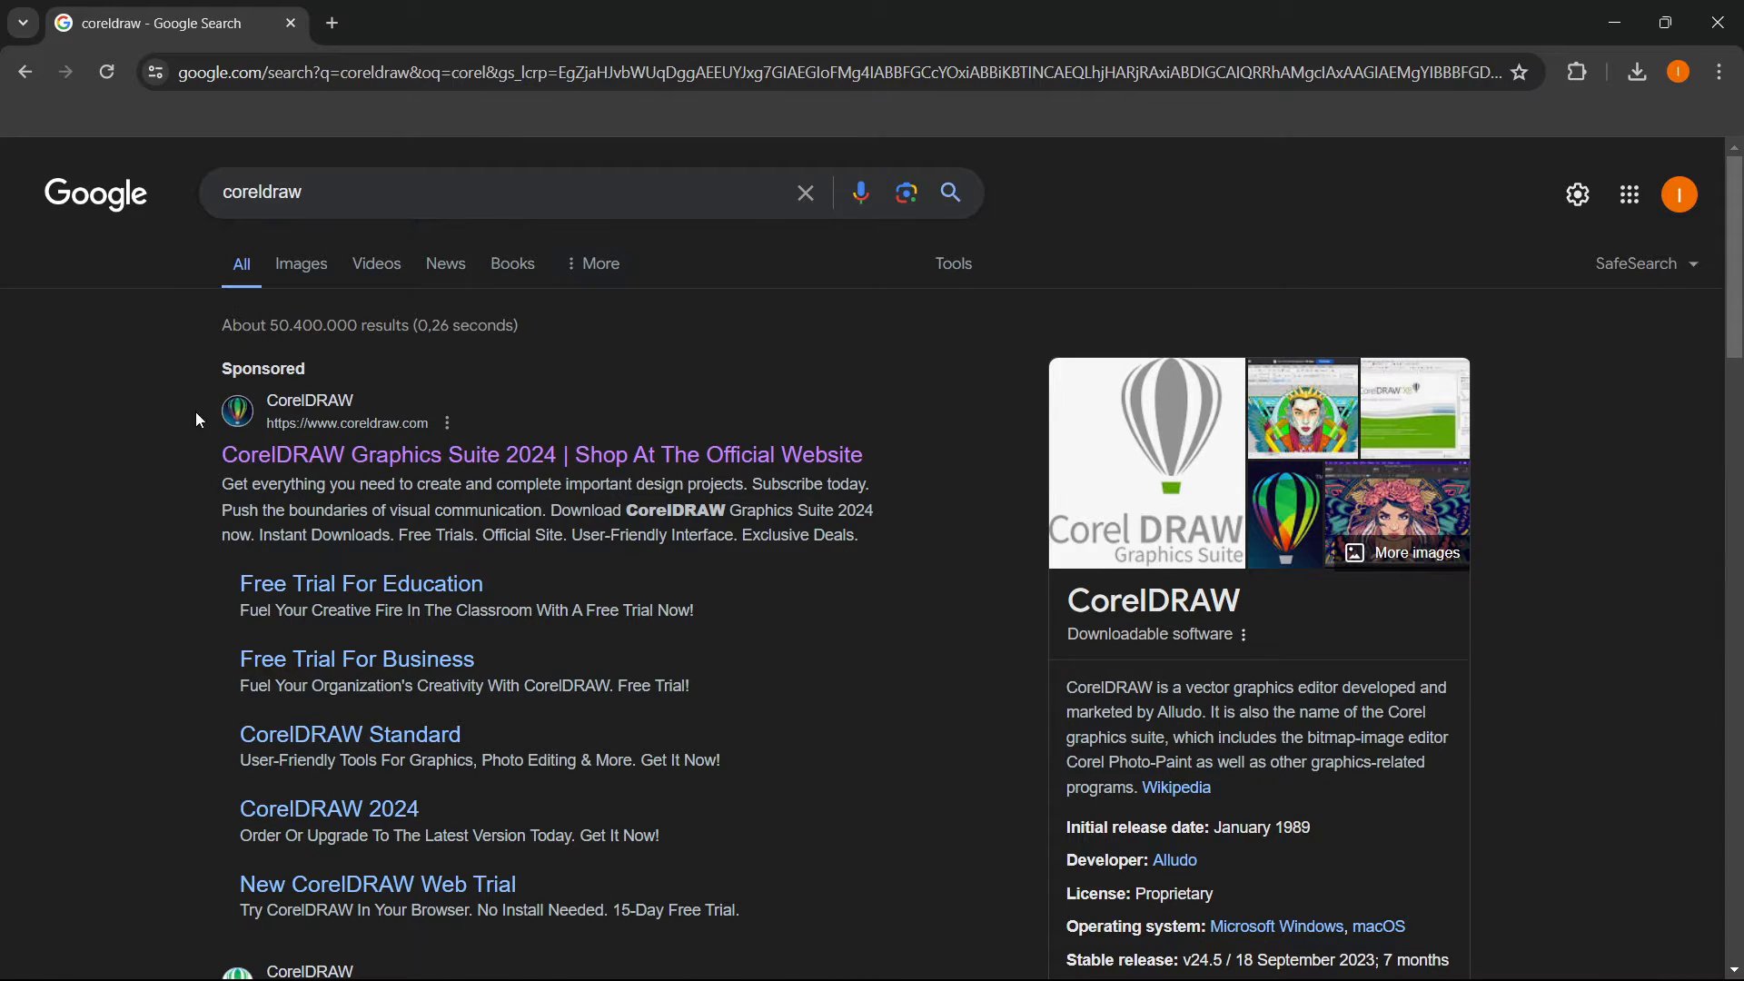
mouse_move(398, 445)
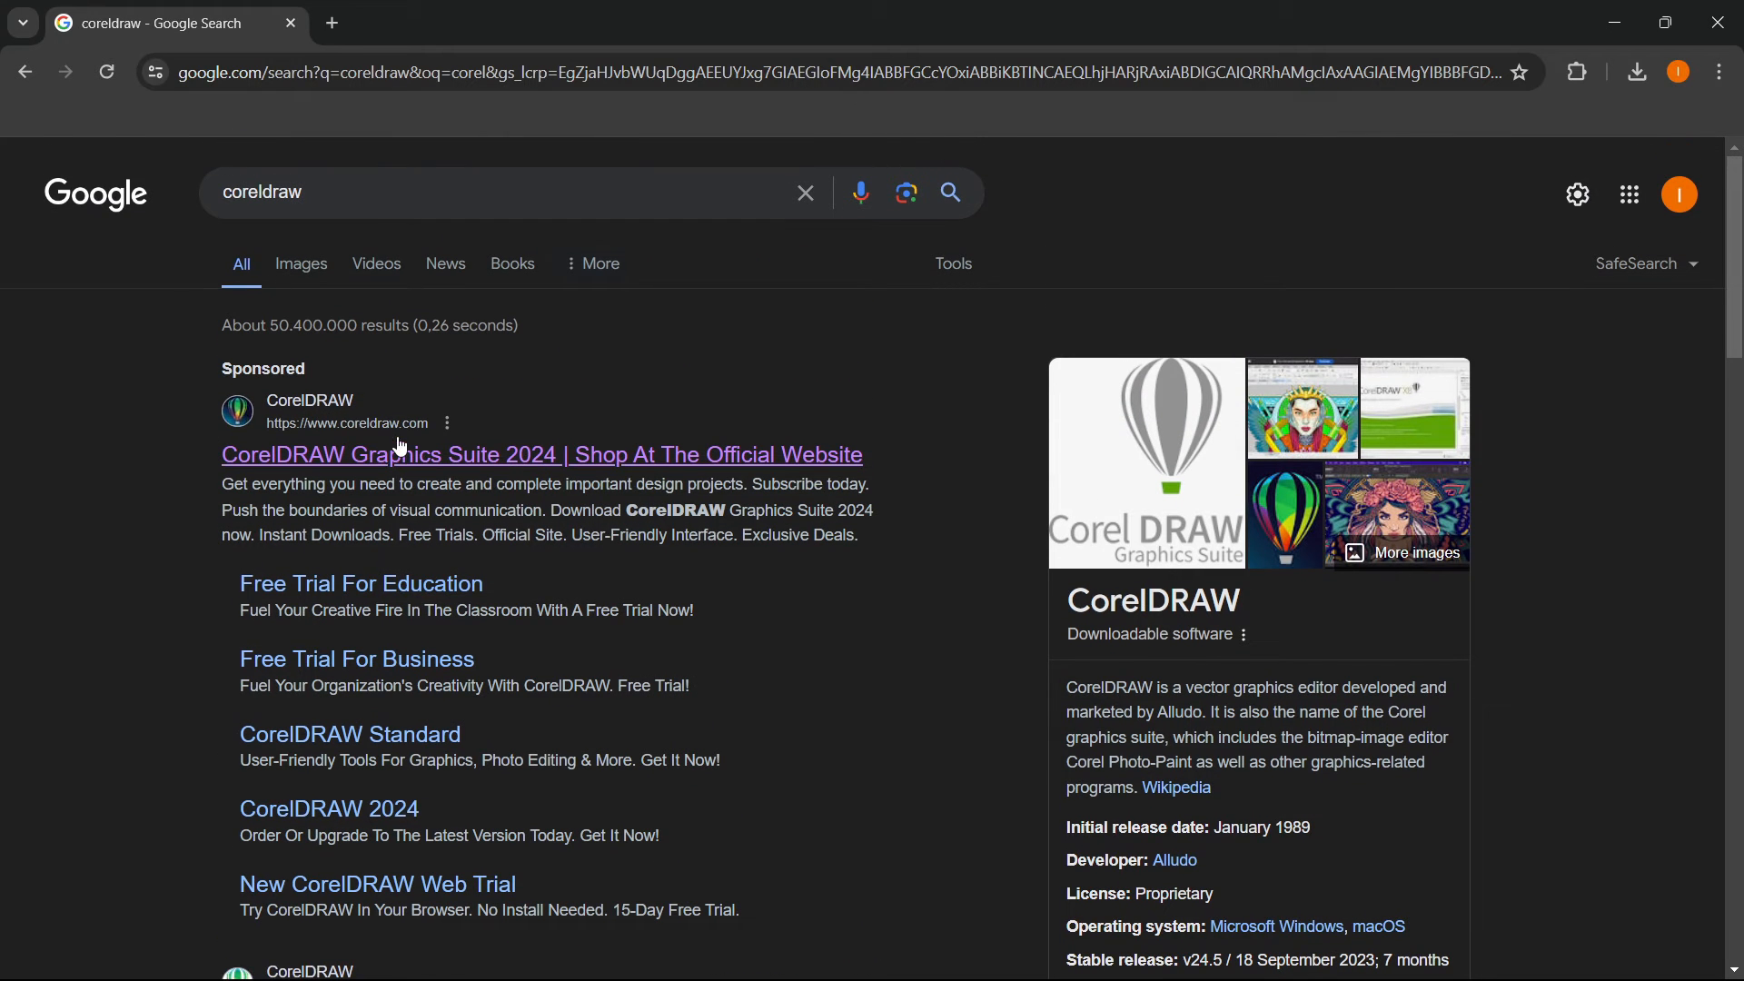
mouse_move(345, 454)
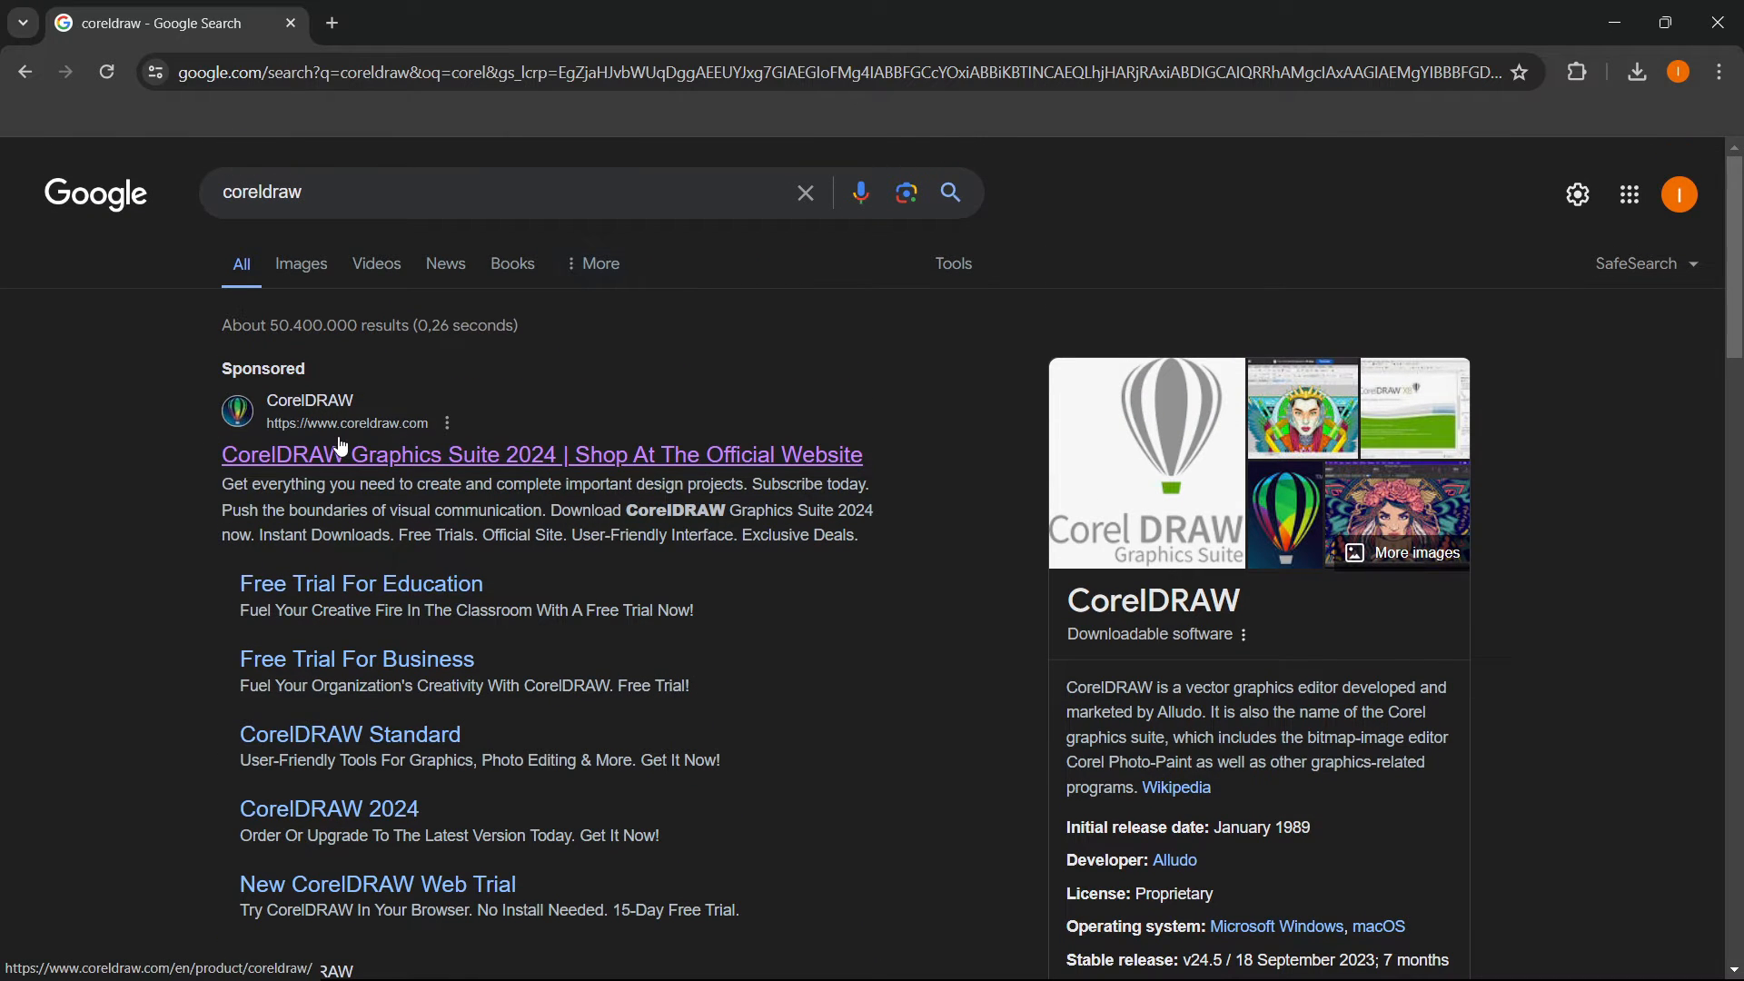
- Reach the CorelDRAW Graphics Suite 2024 product details page from the sponsored search result
left_click(540, 454)
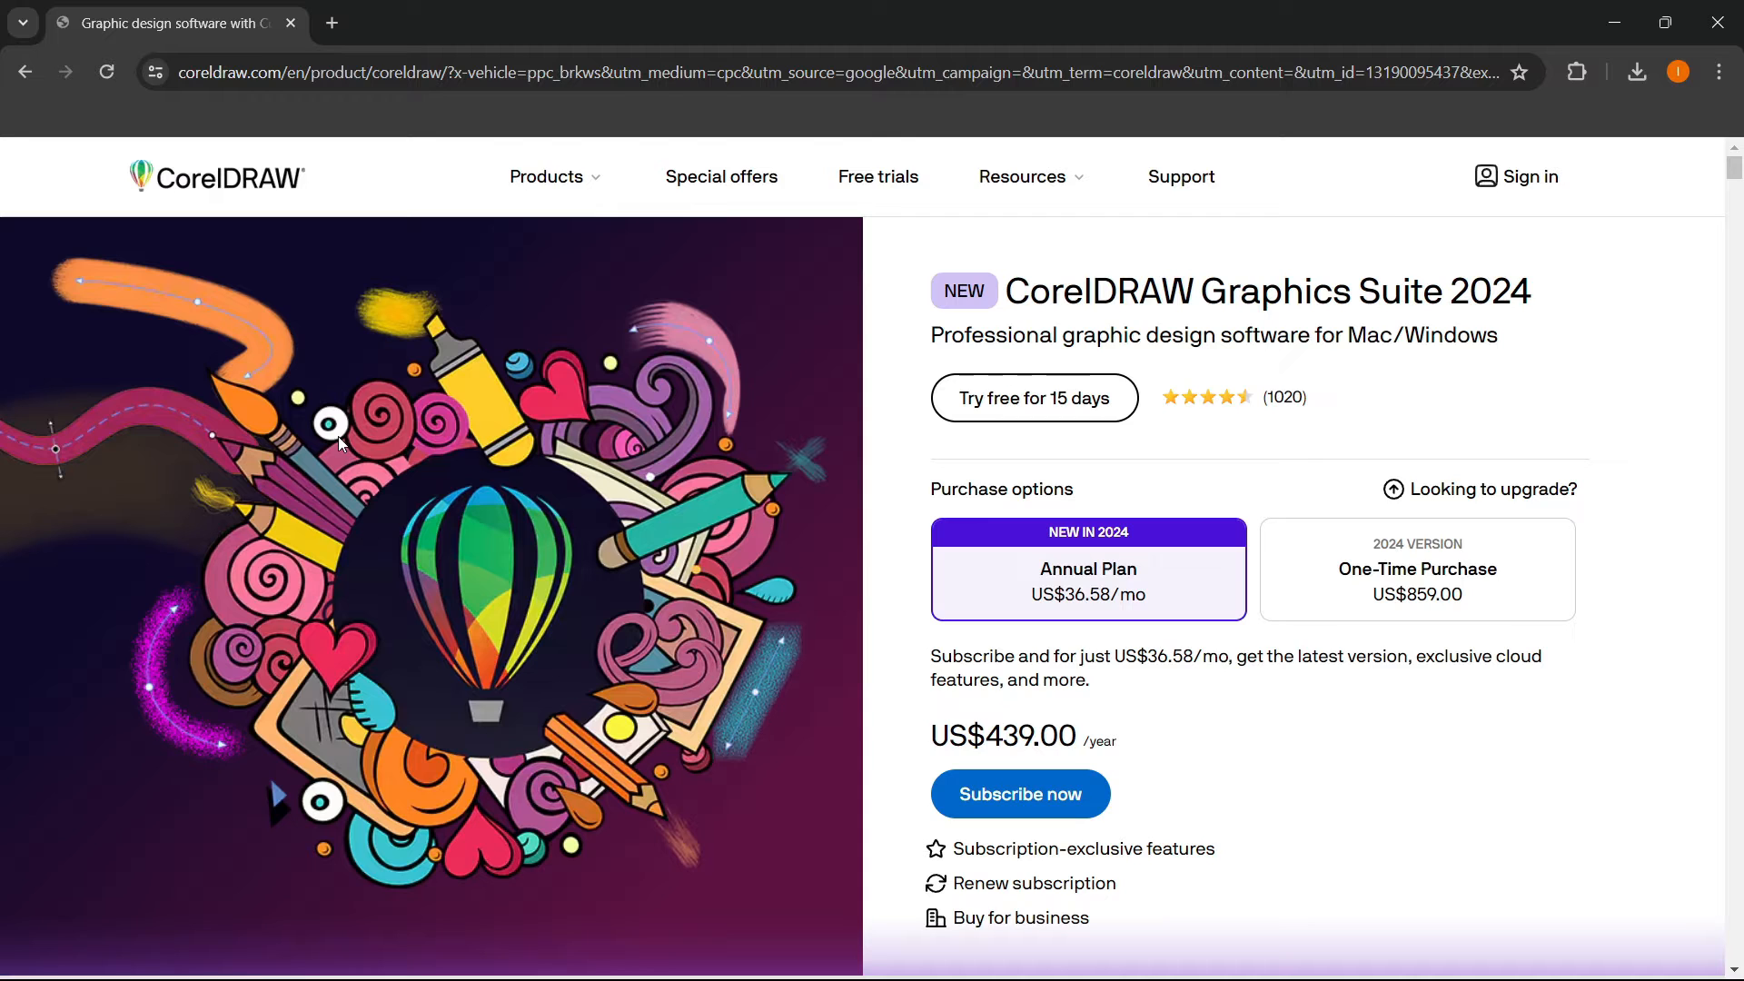
mouse_move(779, 360)
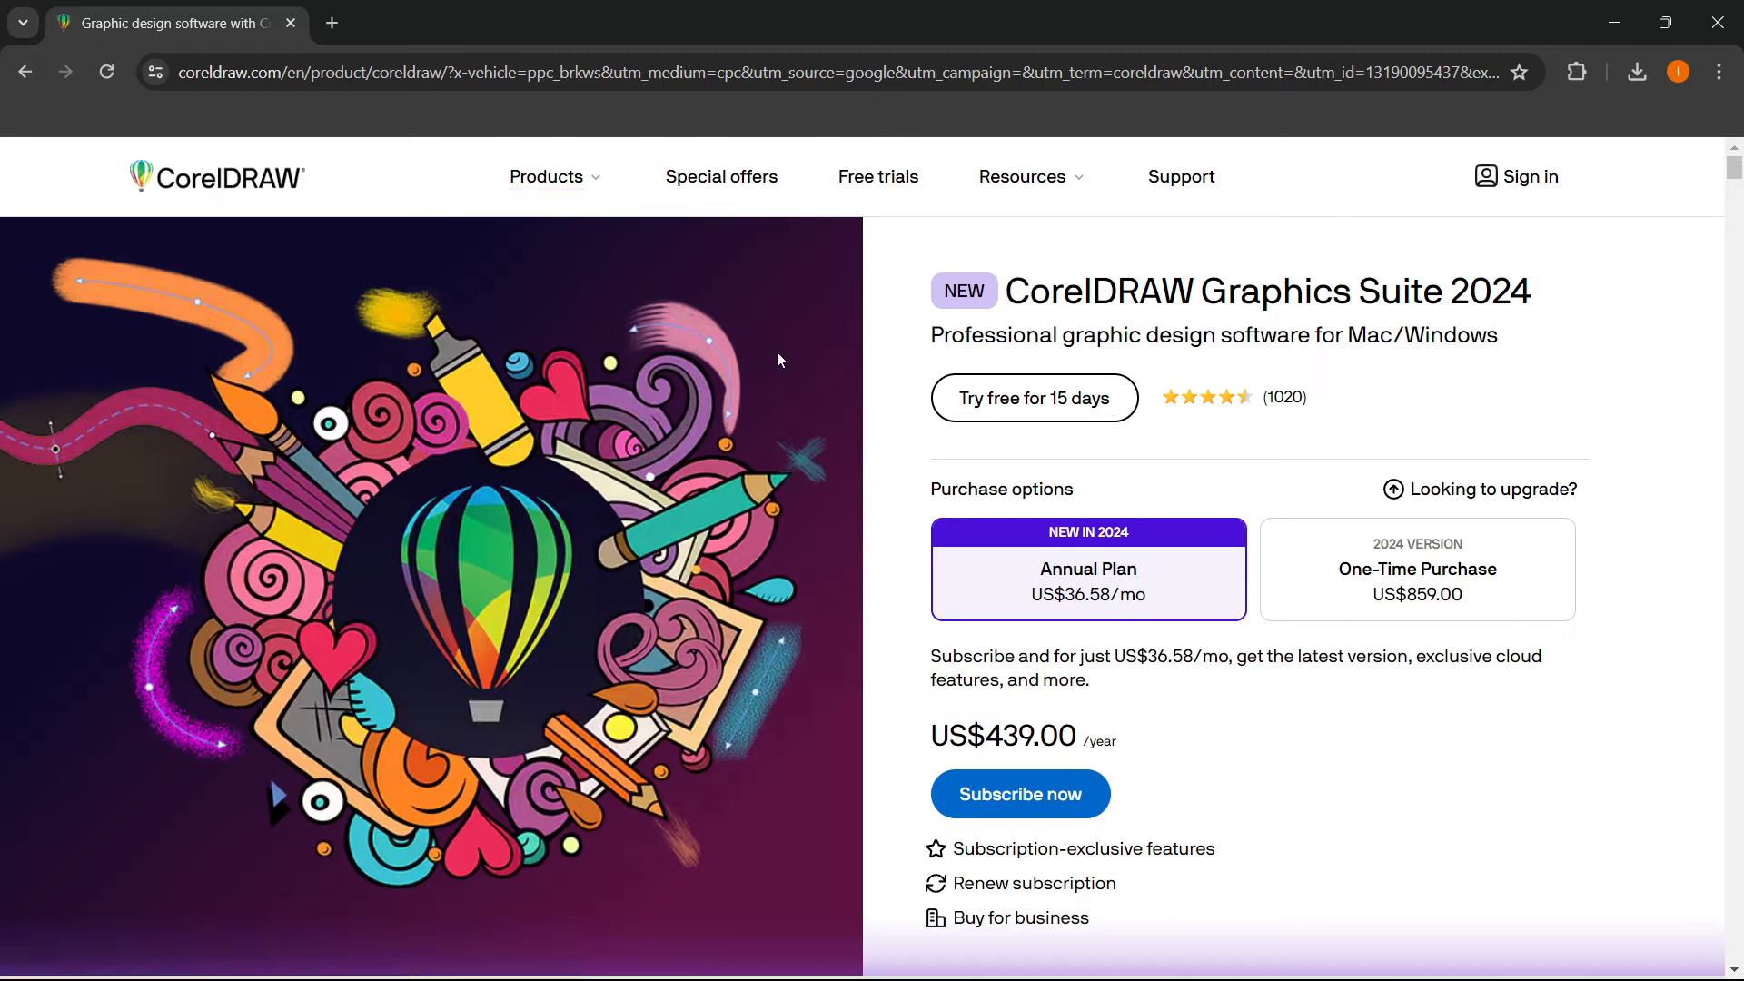
left_click(216, 177)
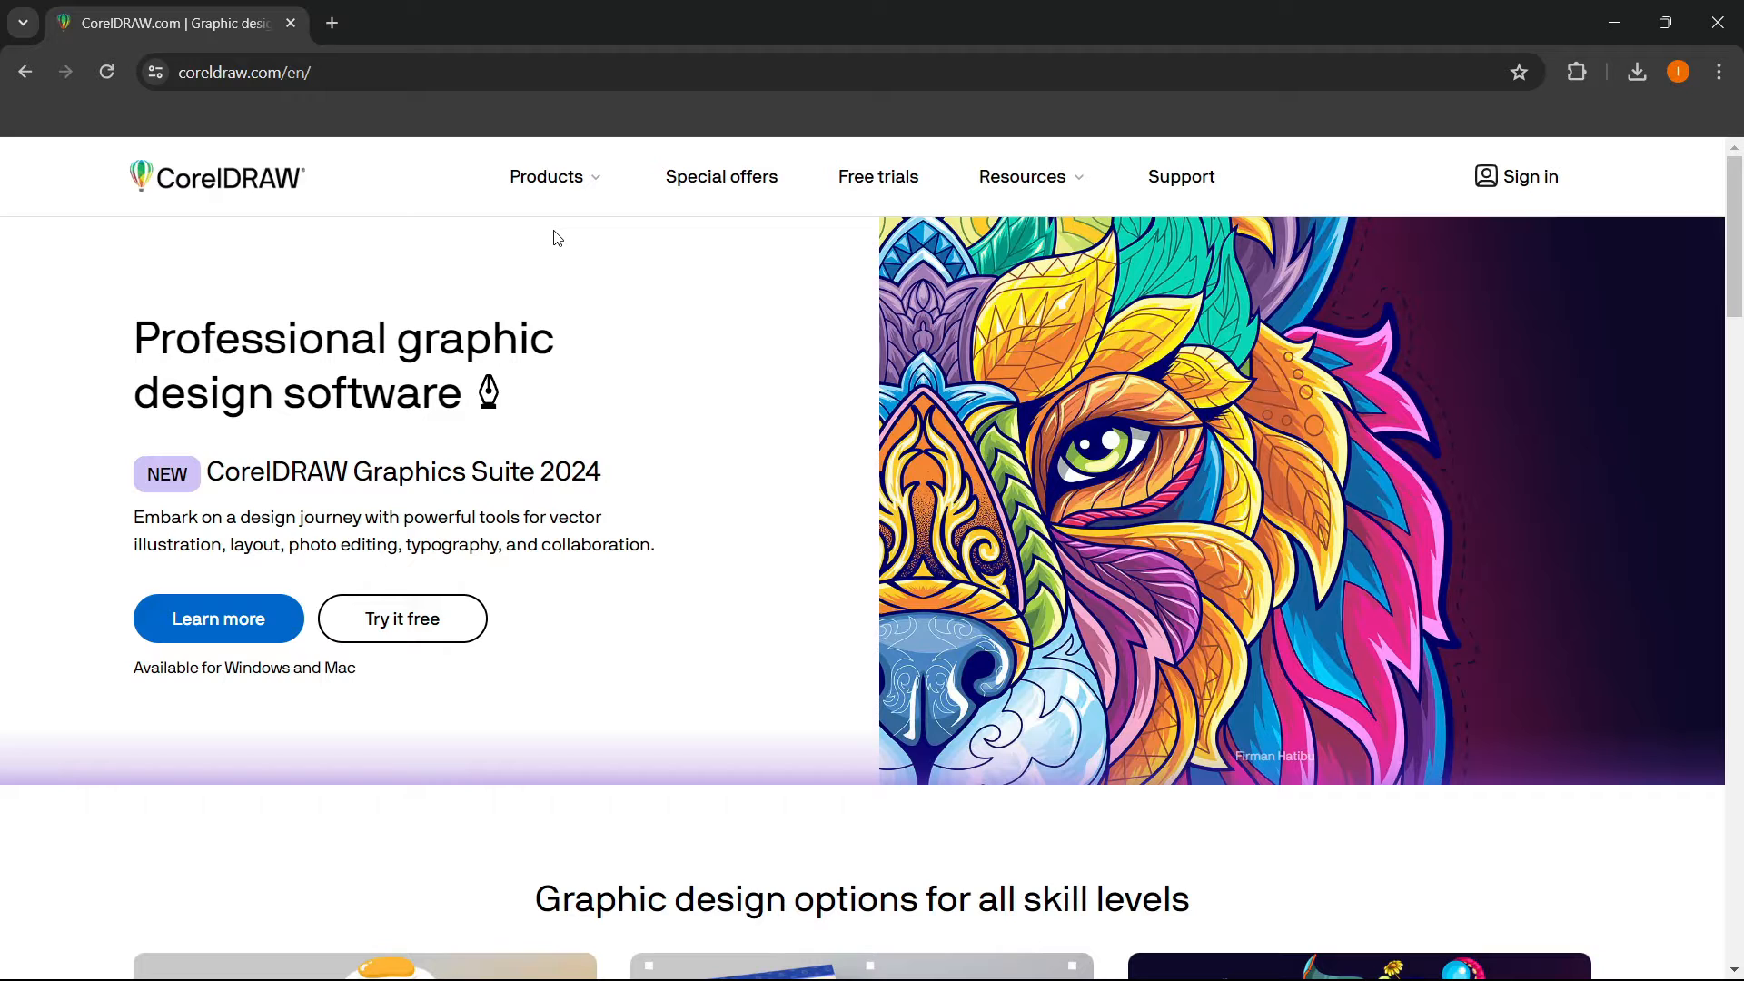
mouse_move(218, 618)
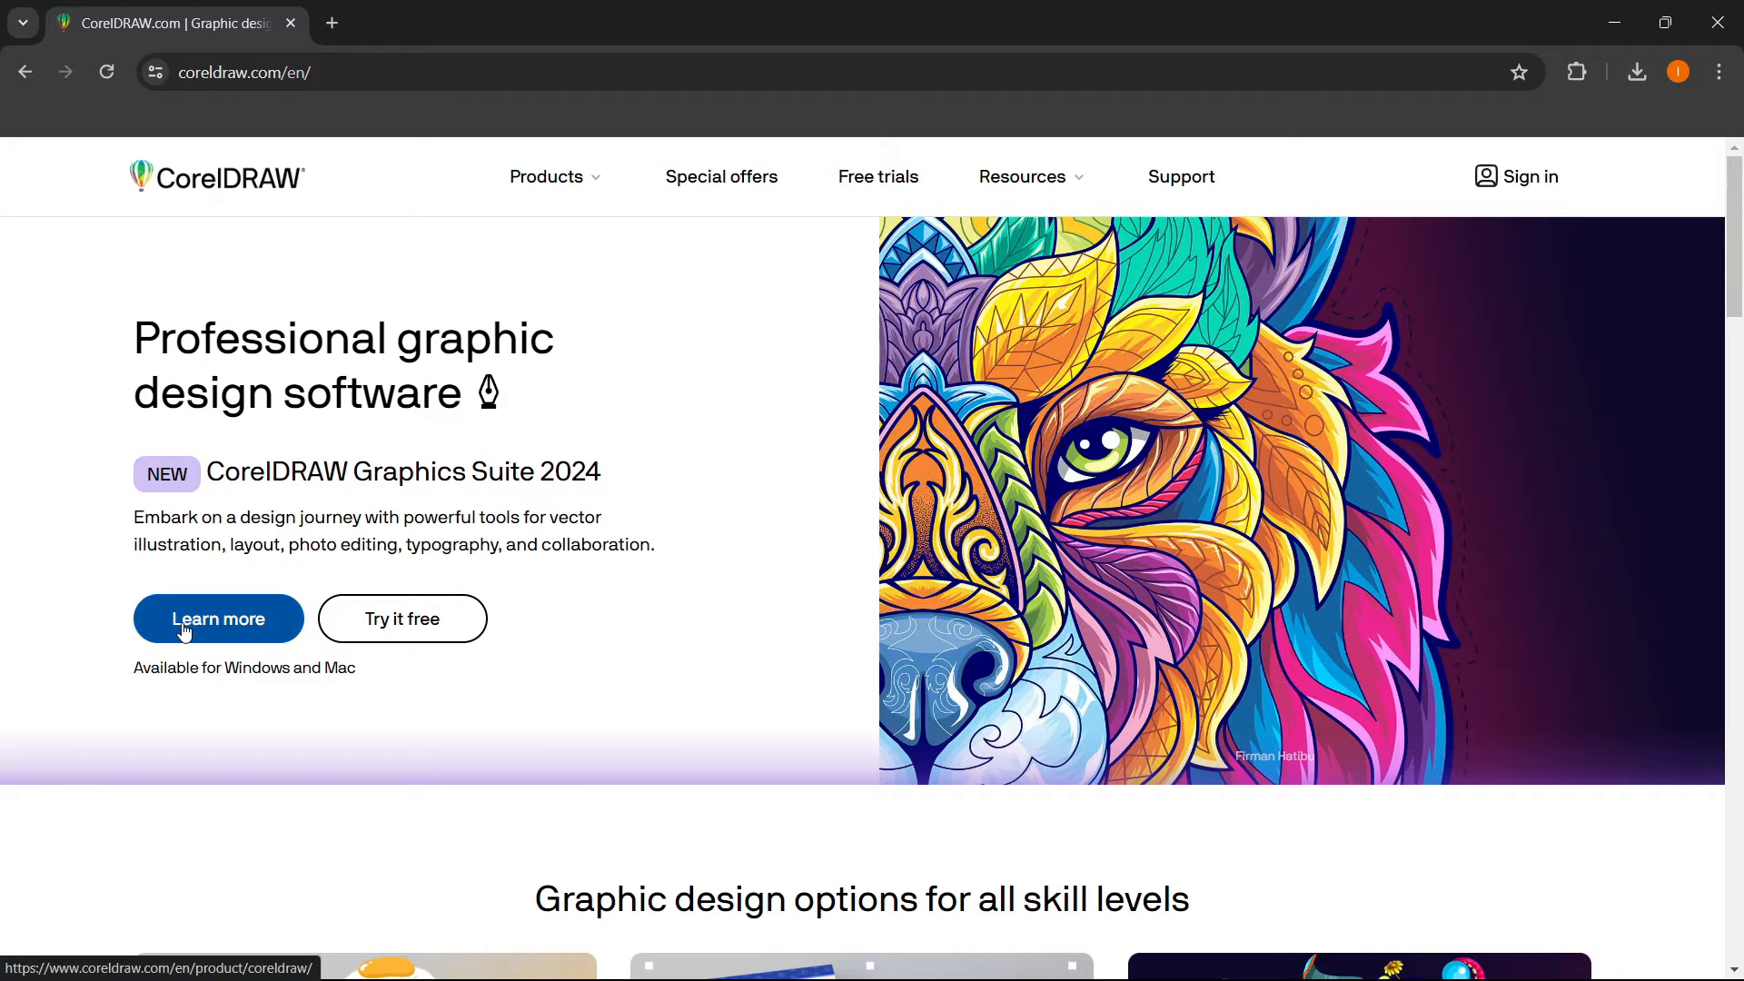
left_click(218, 618)
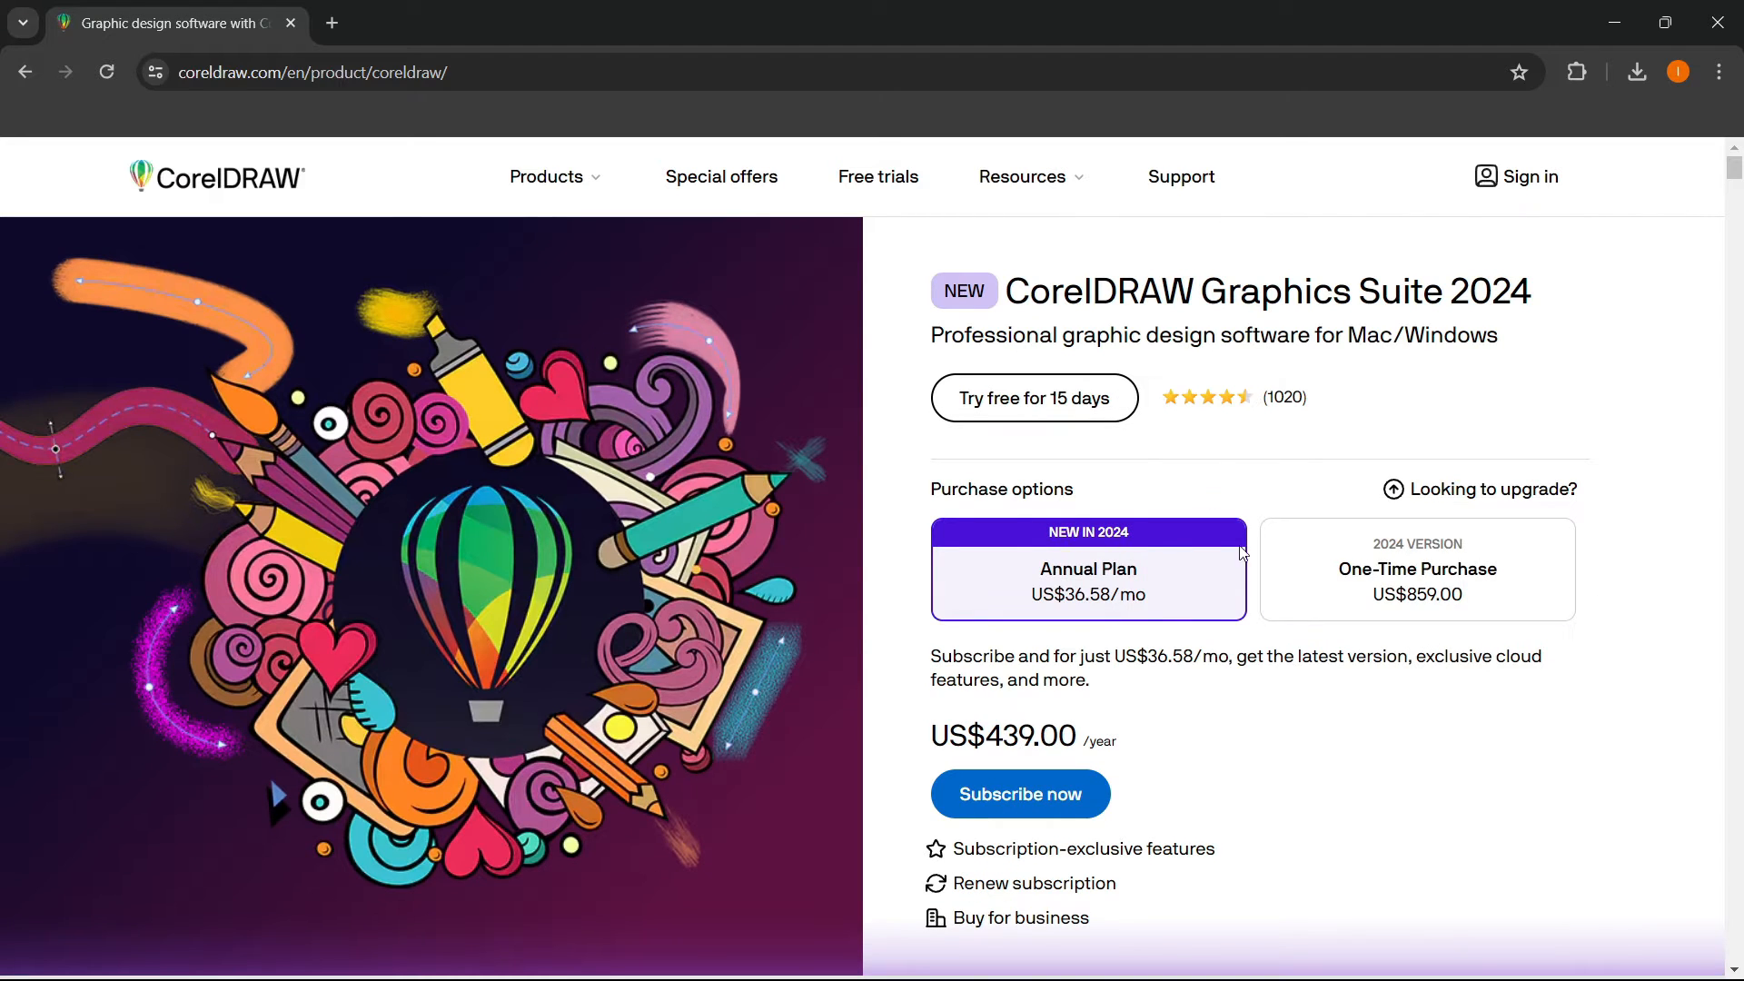
mouse_move(1112, 532)
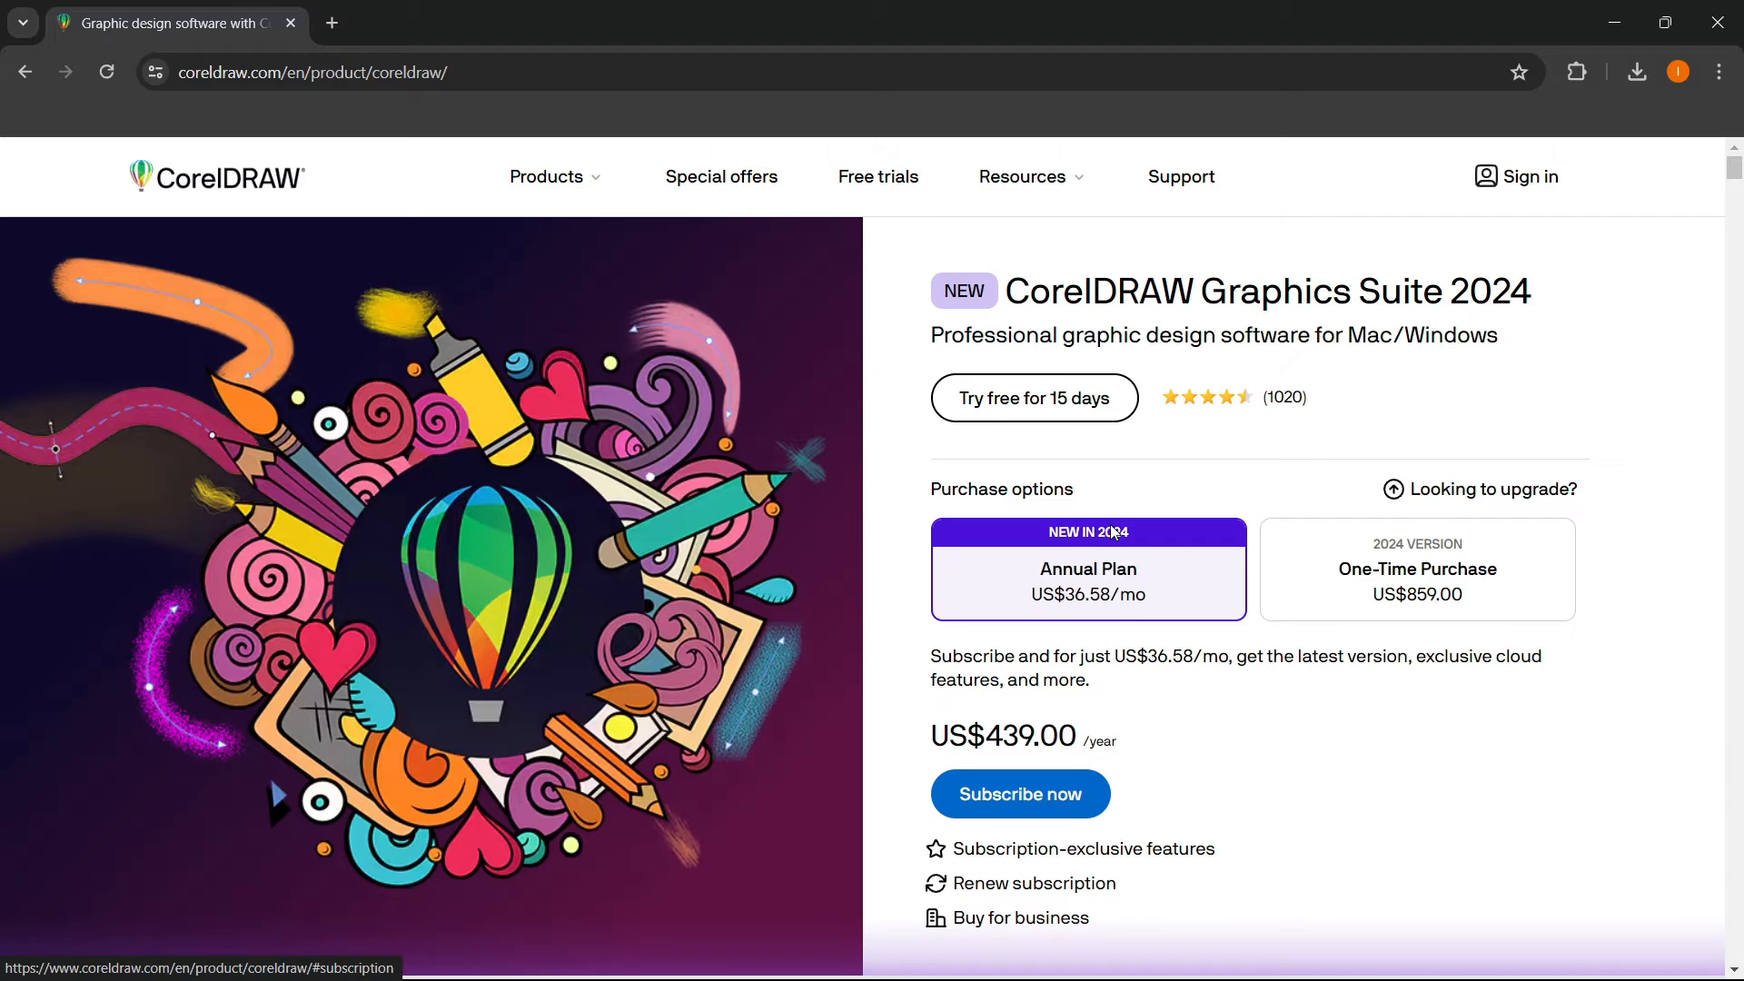
mouse_move(1101, 501)
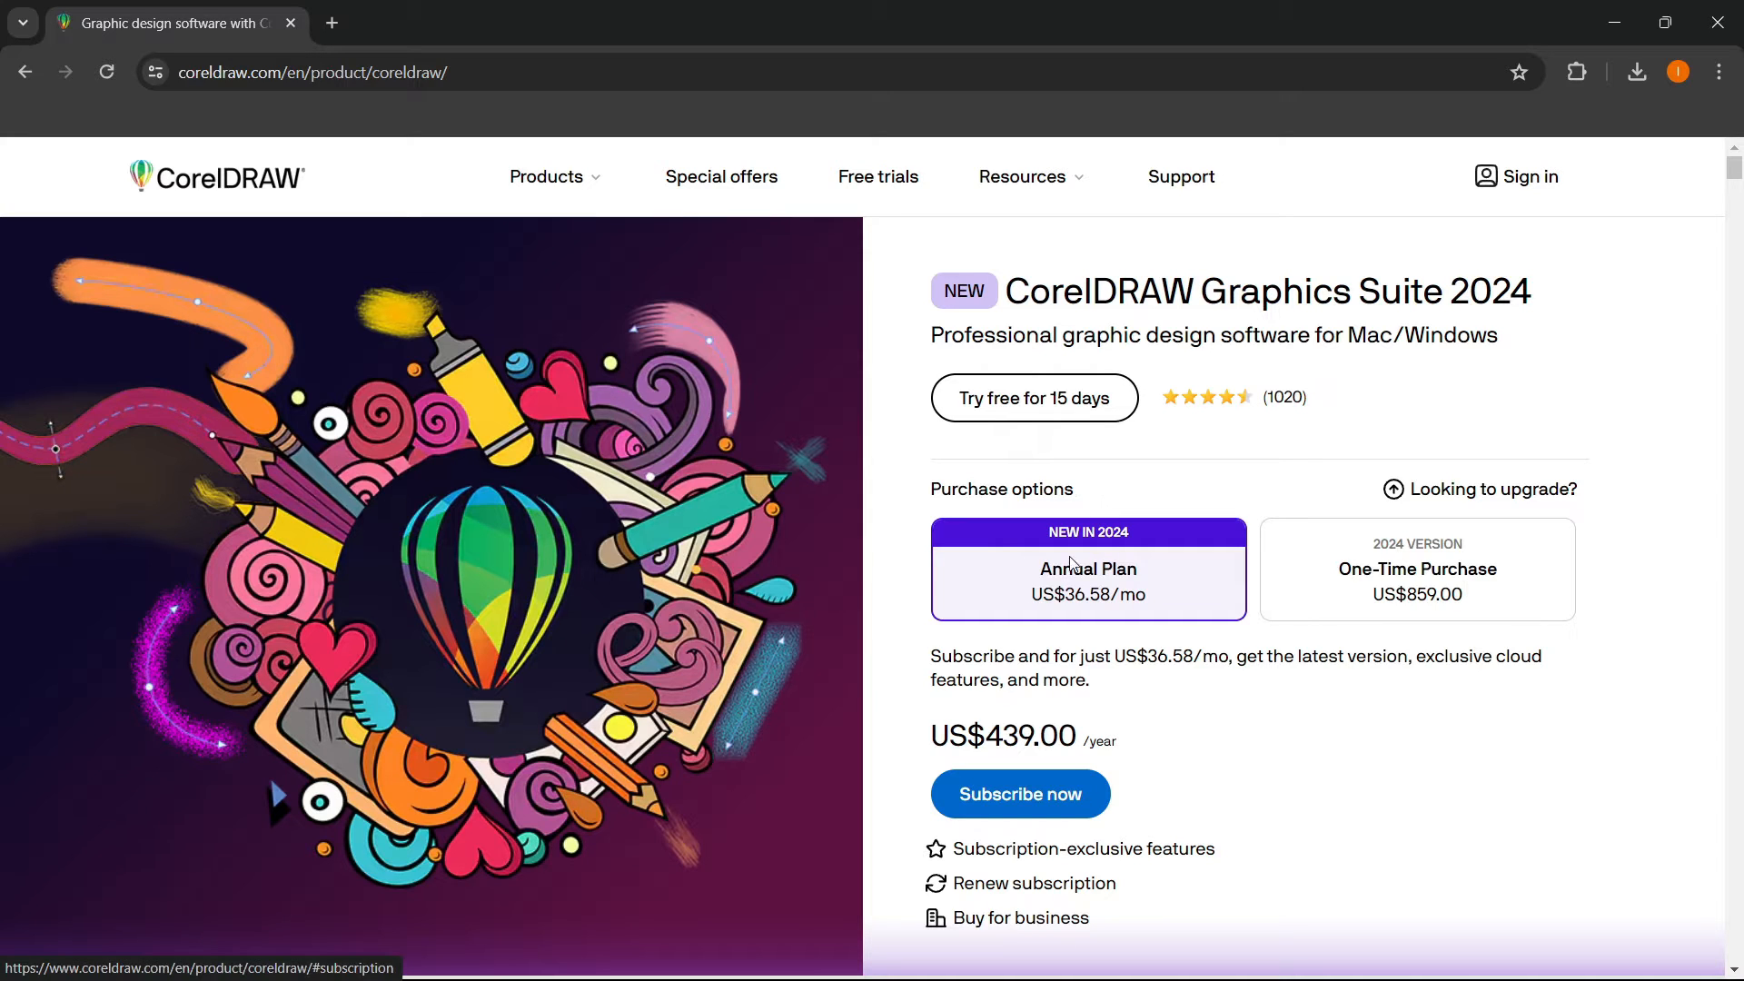
mouse_move(1121, 618)
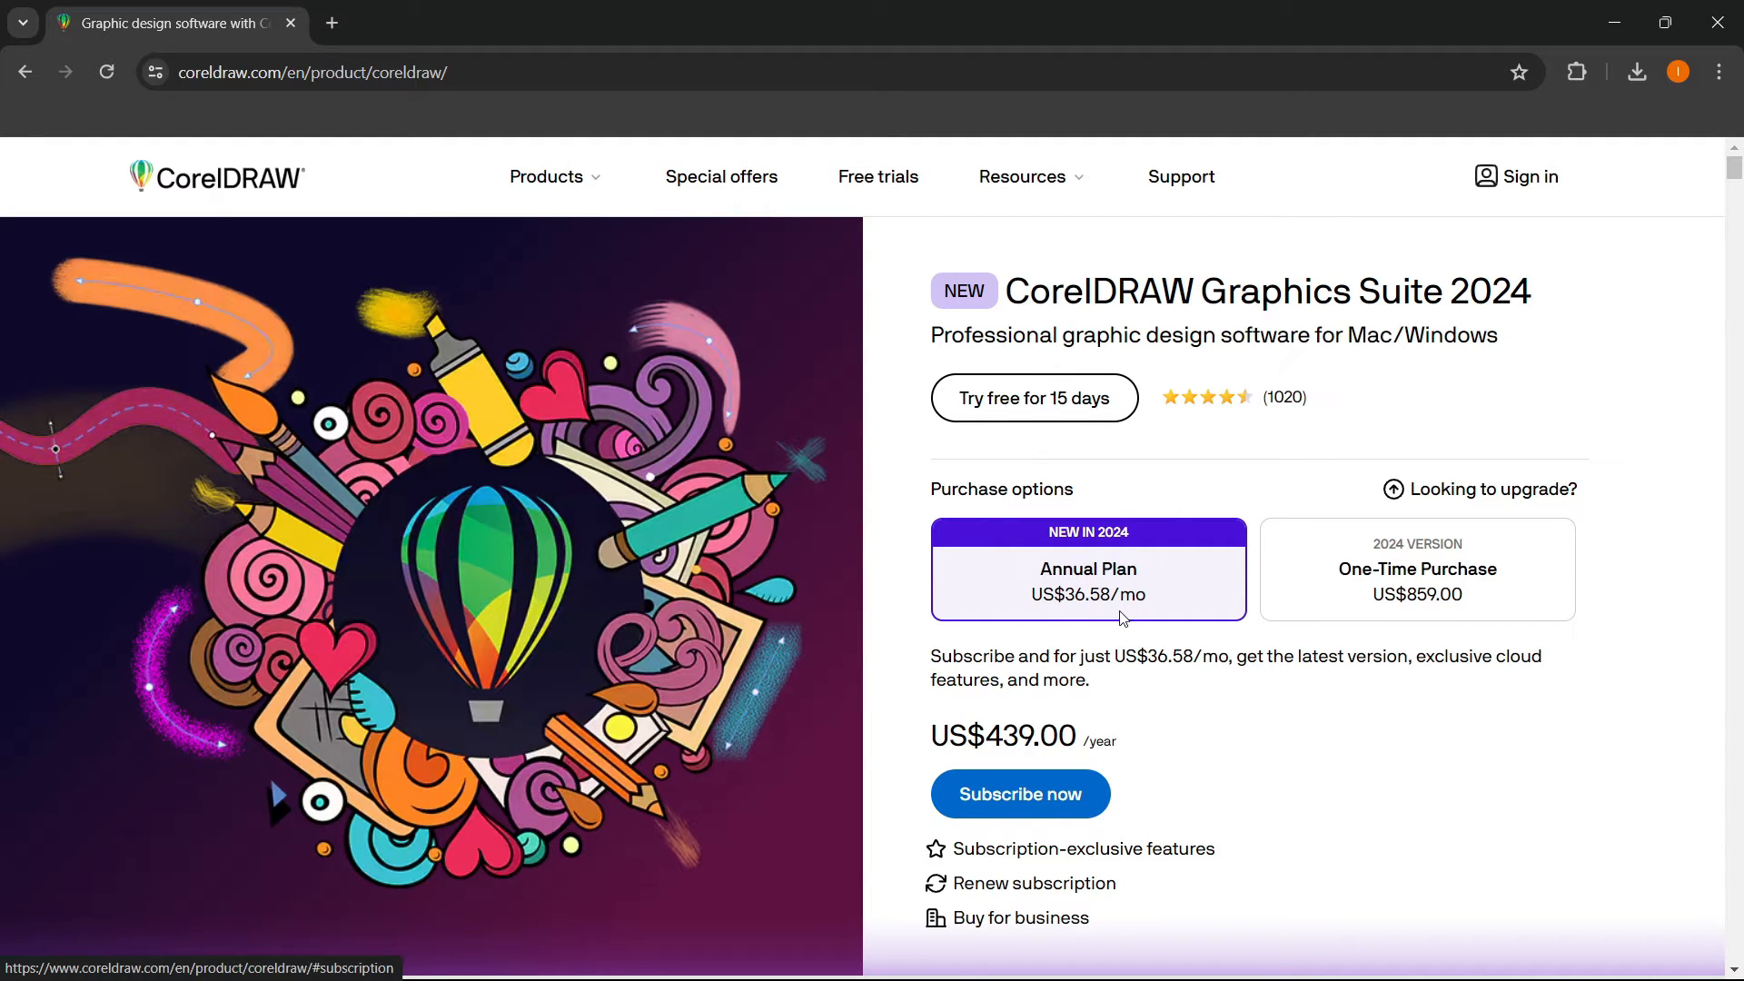
mouse_move(1368, 603)
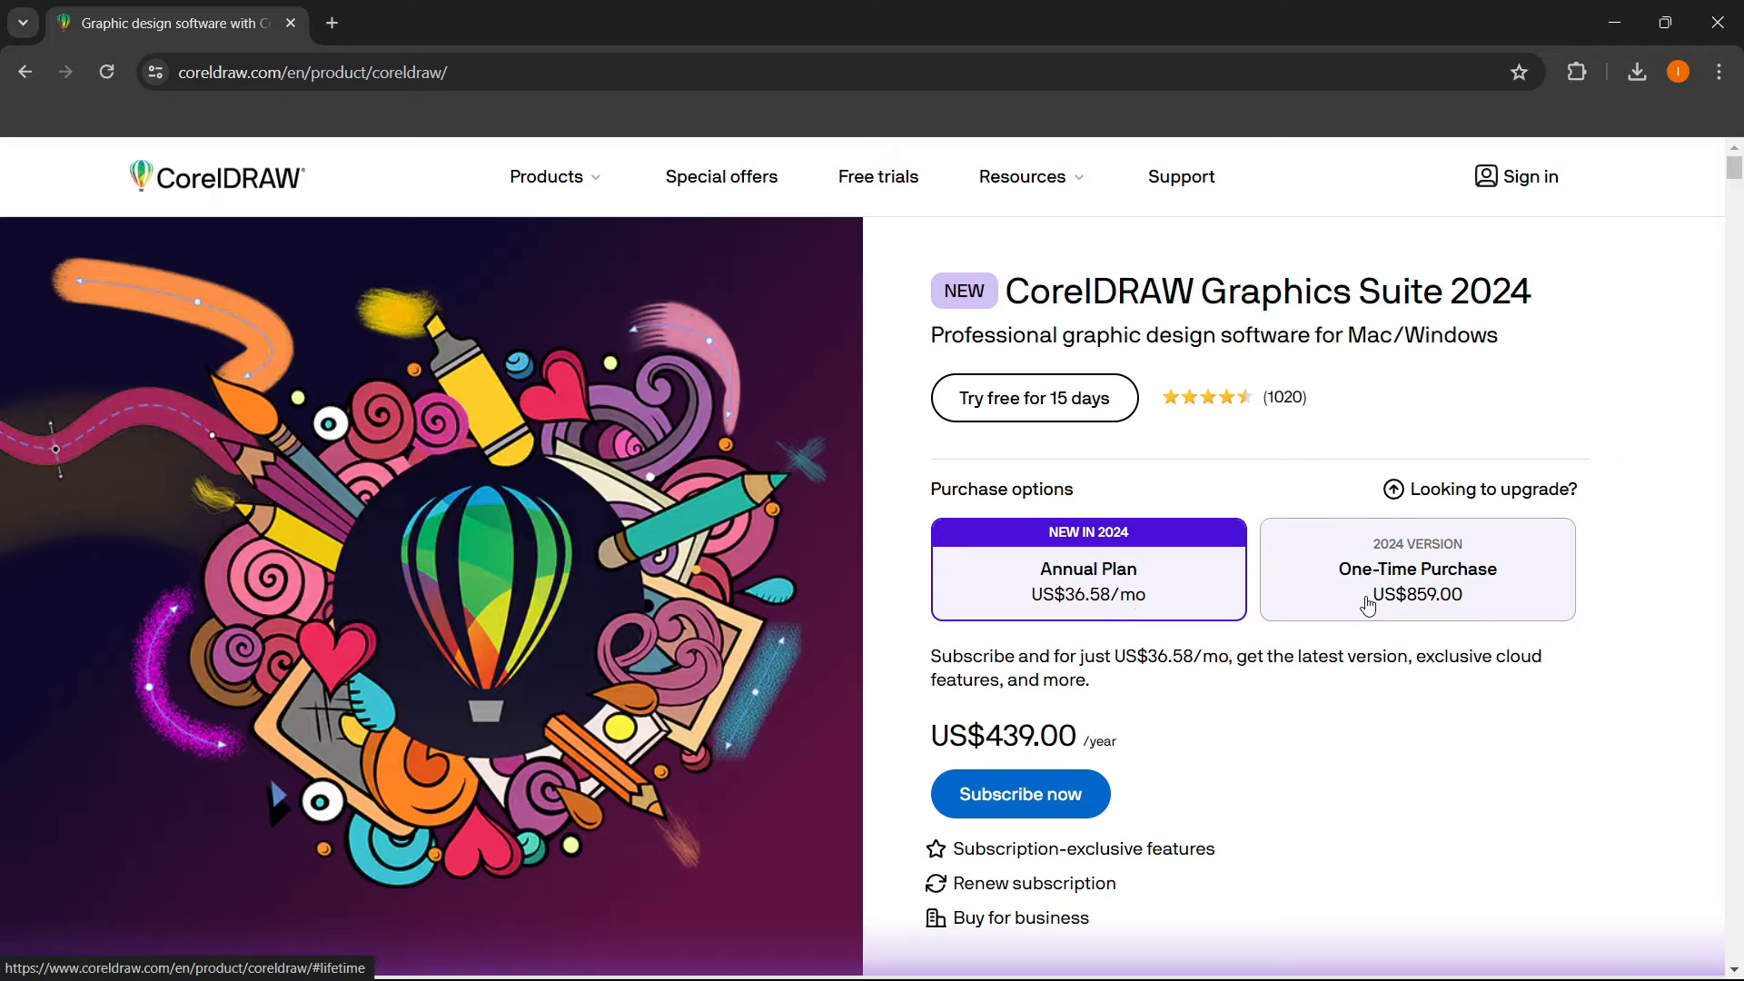
- Compare One-Time Purchase (US$859.00) against Annual Plan (US$439.00/year) pricing
left_click(1416, 569)
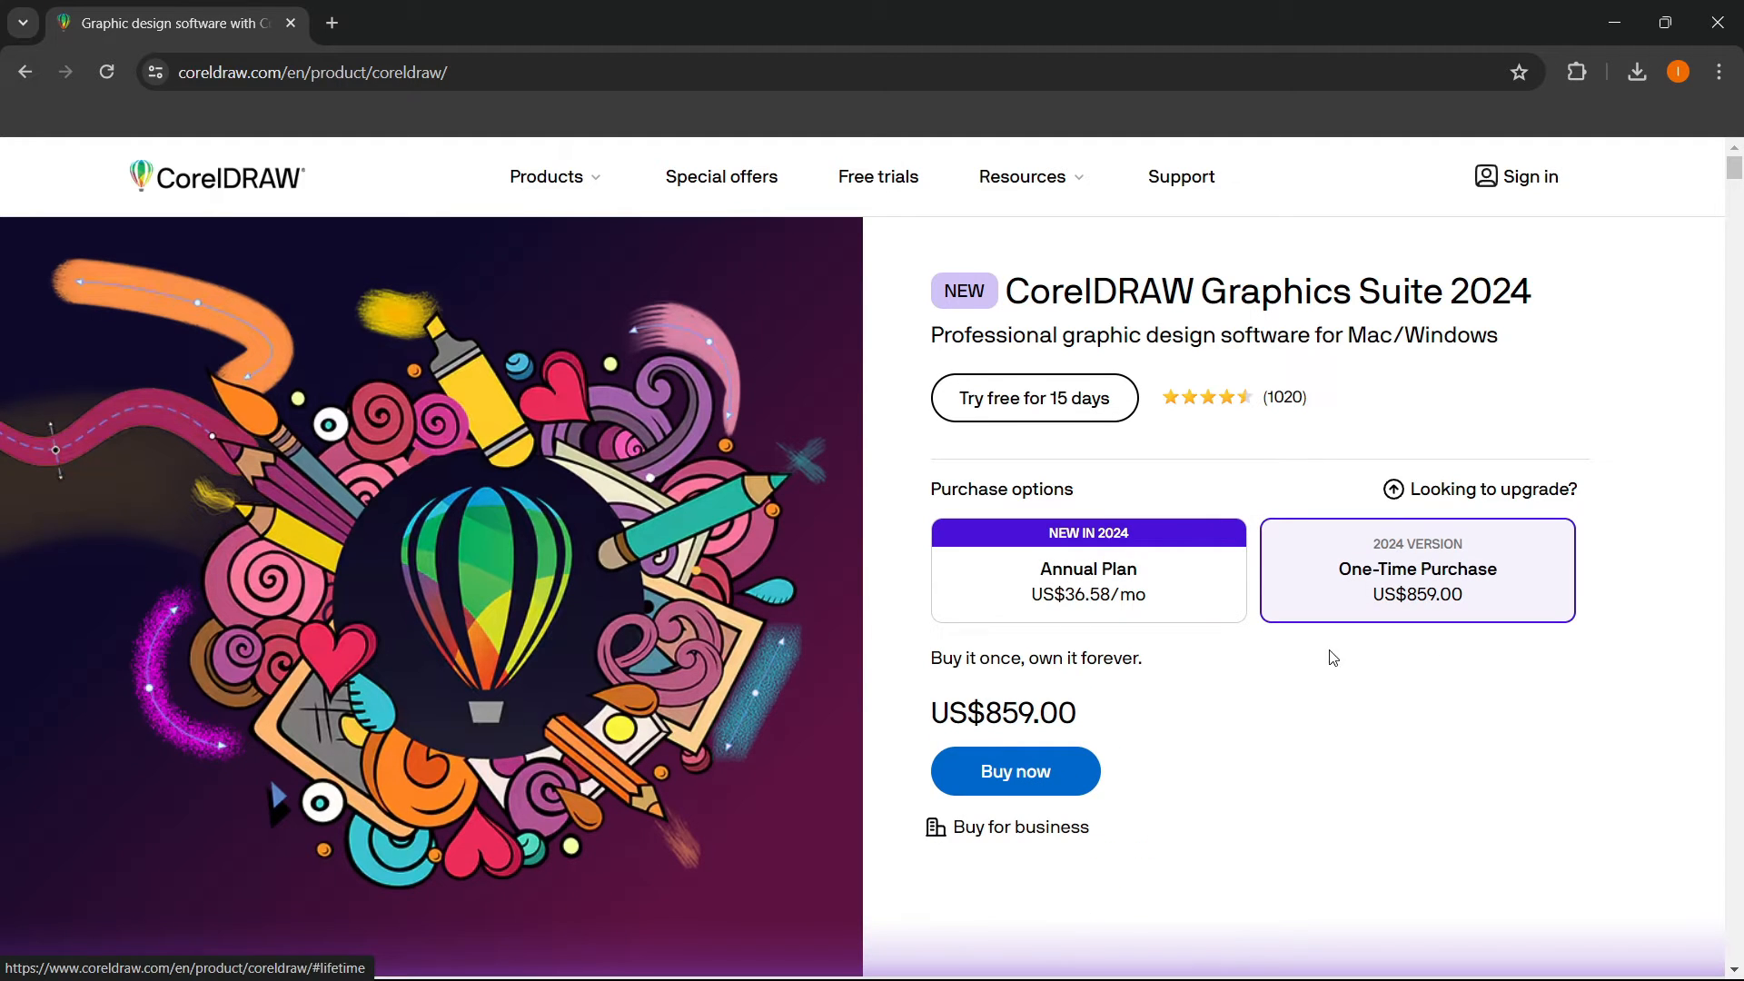
mouse_move(1090, 726)
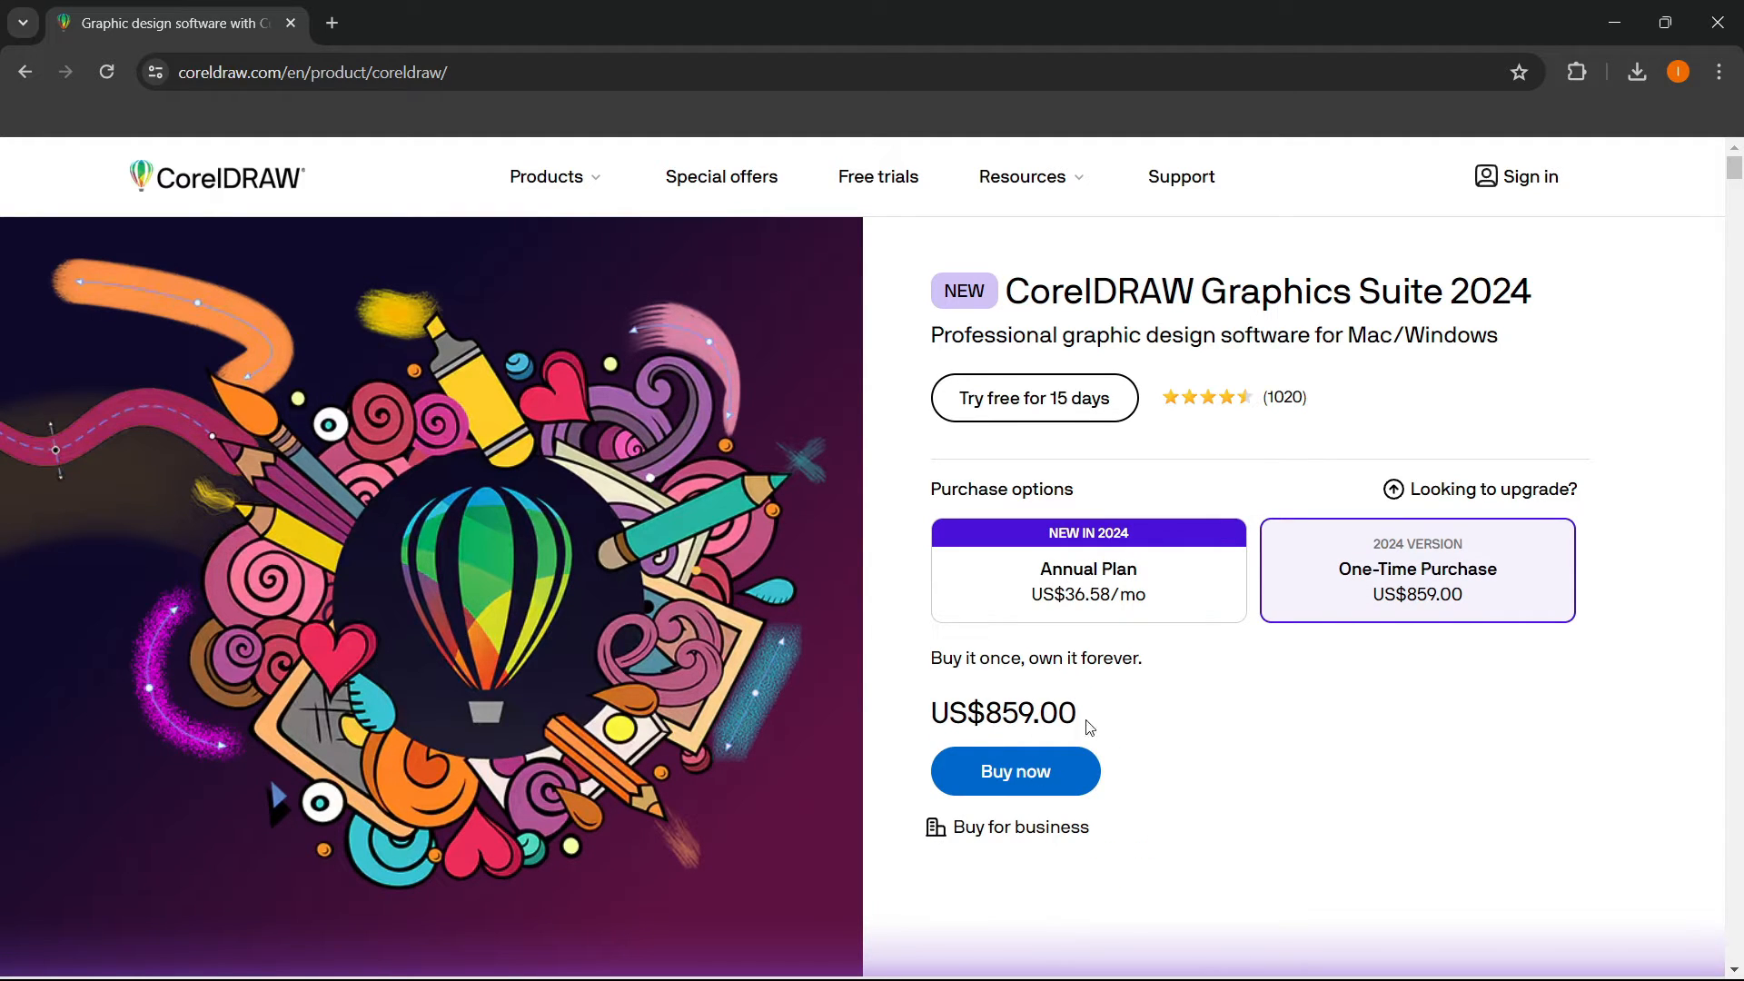
mouse_move(1158, 597)
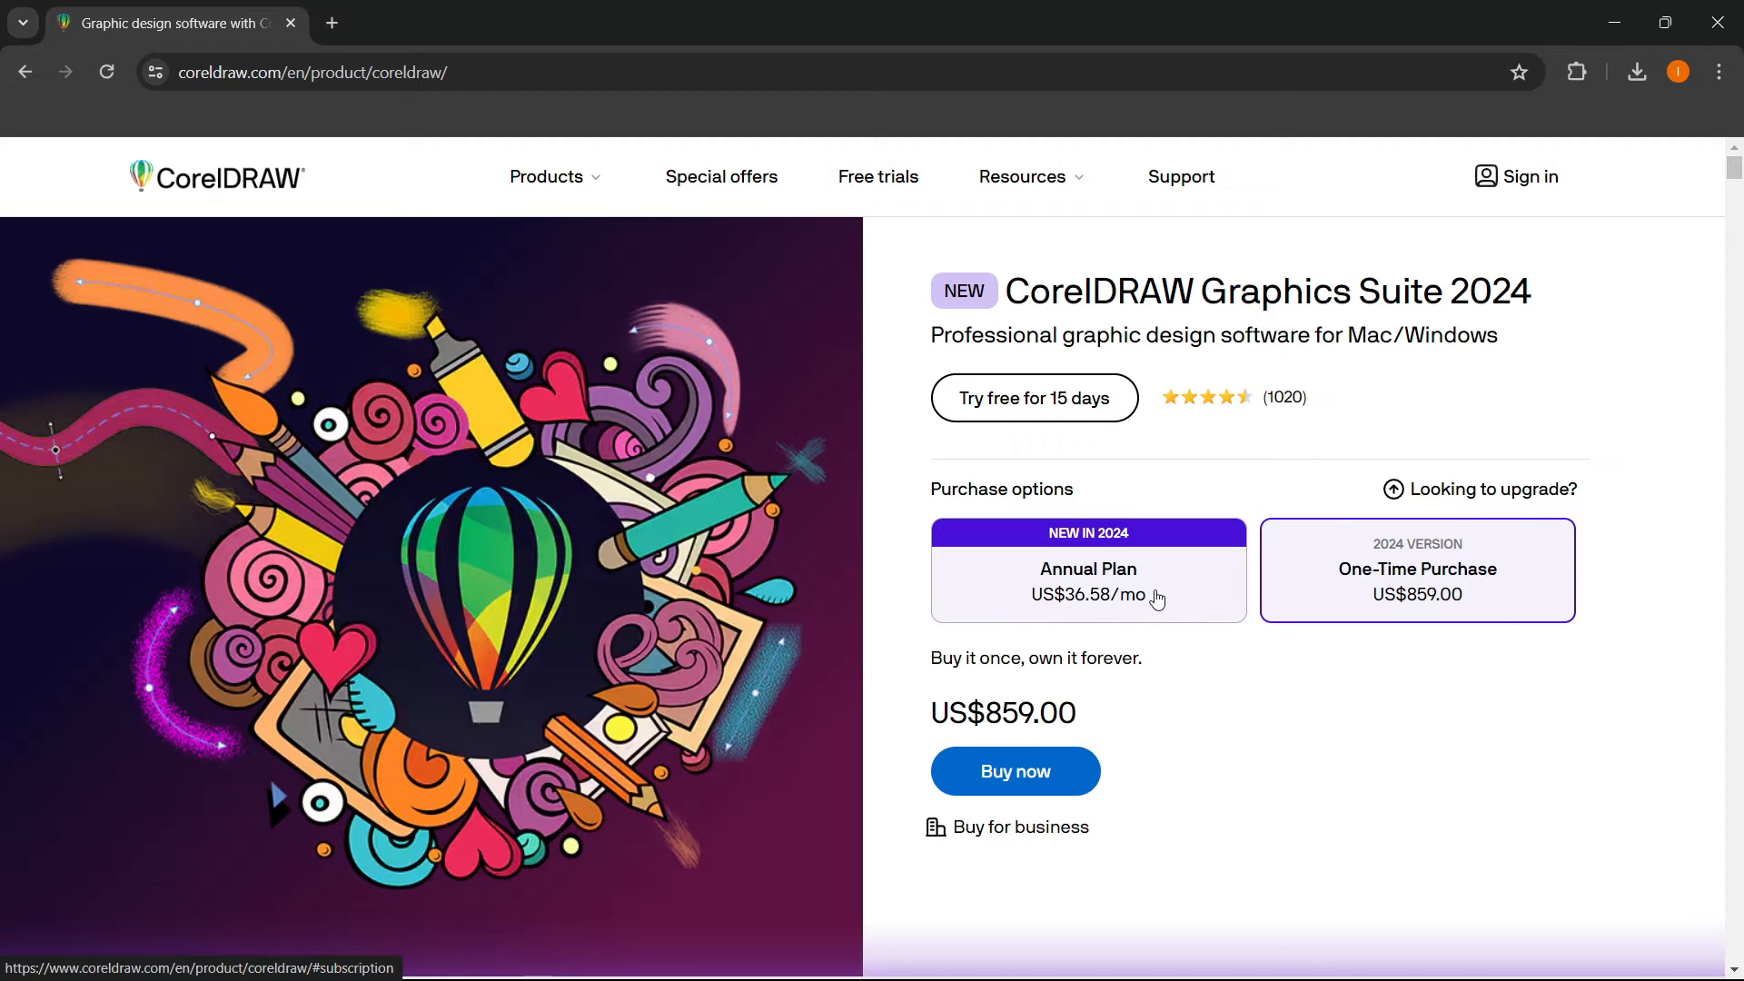
left_click(1088, 567)
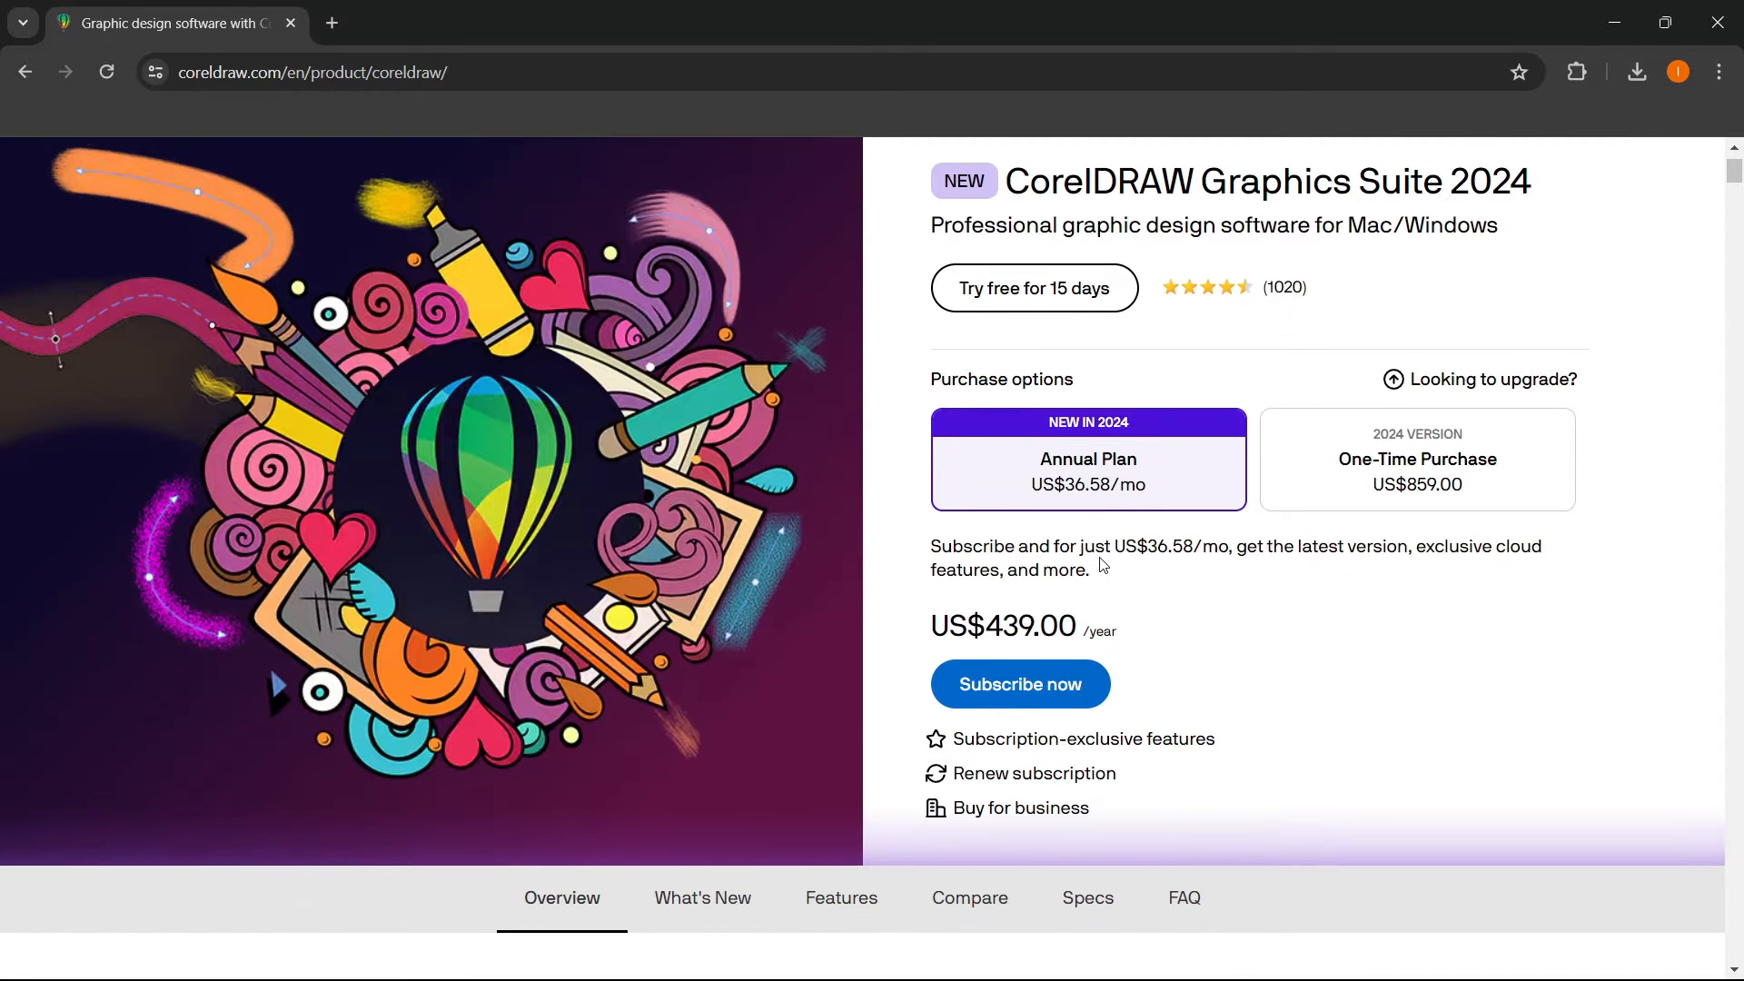
scroll("up", 3)
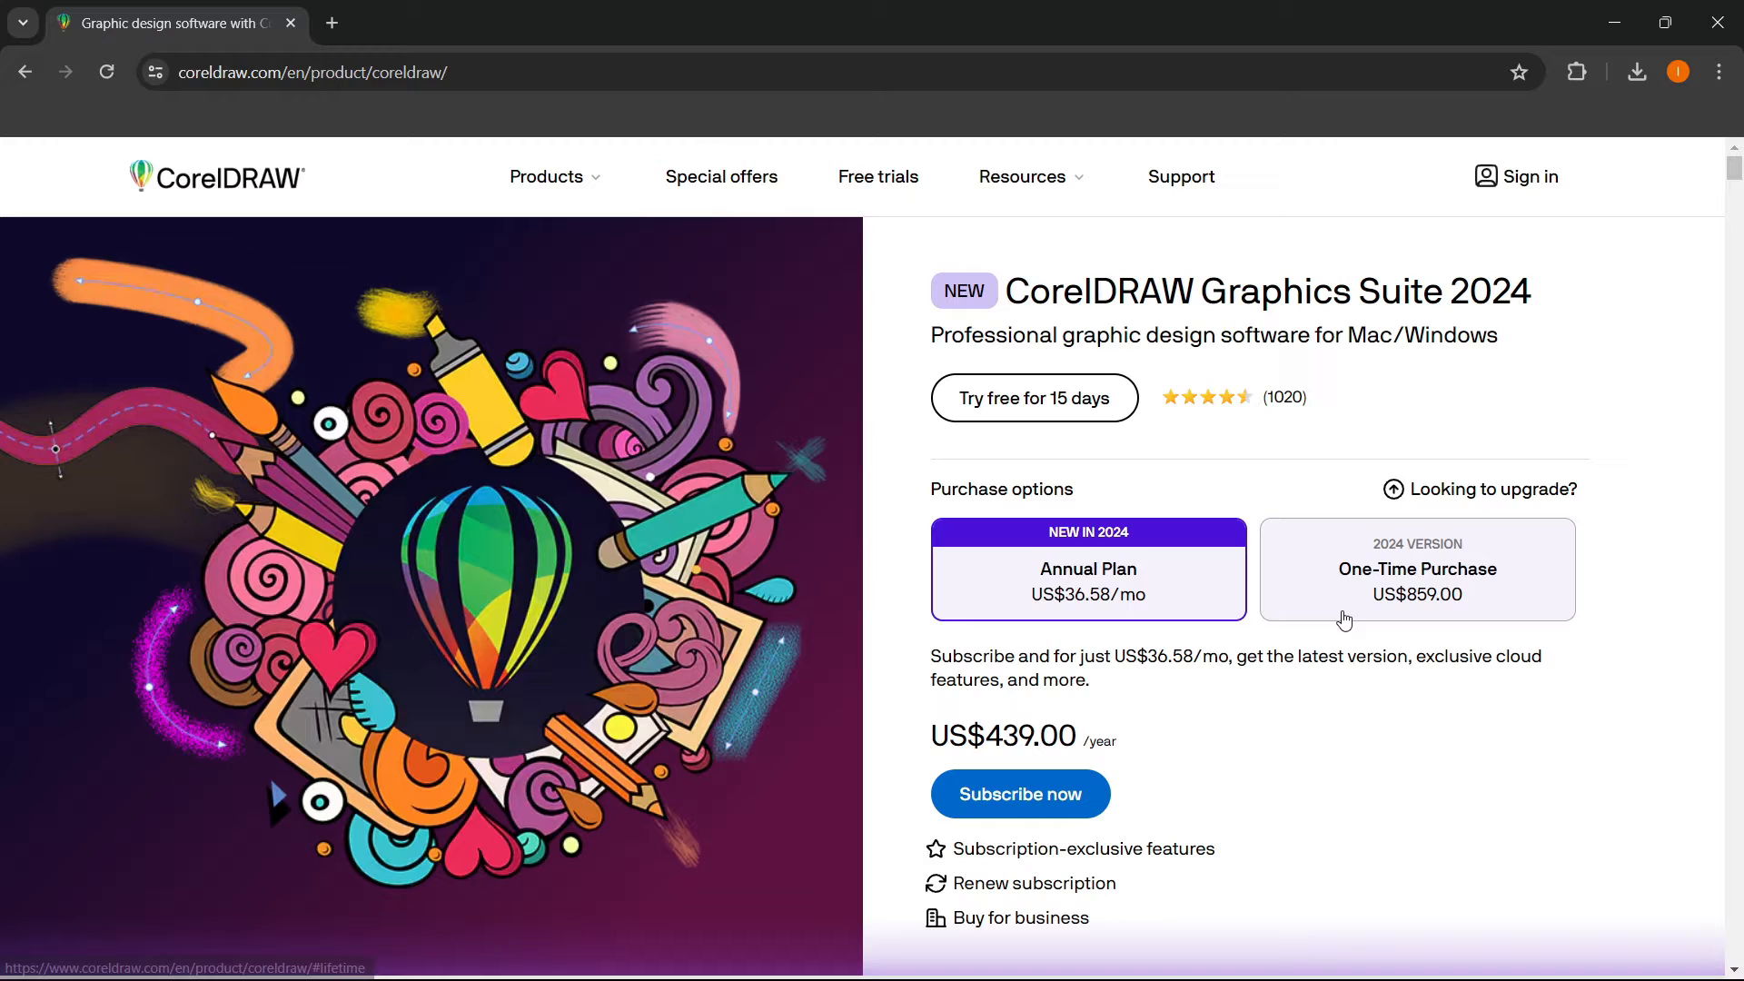
mouse_move(1405, 636)
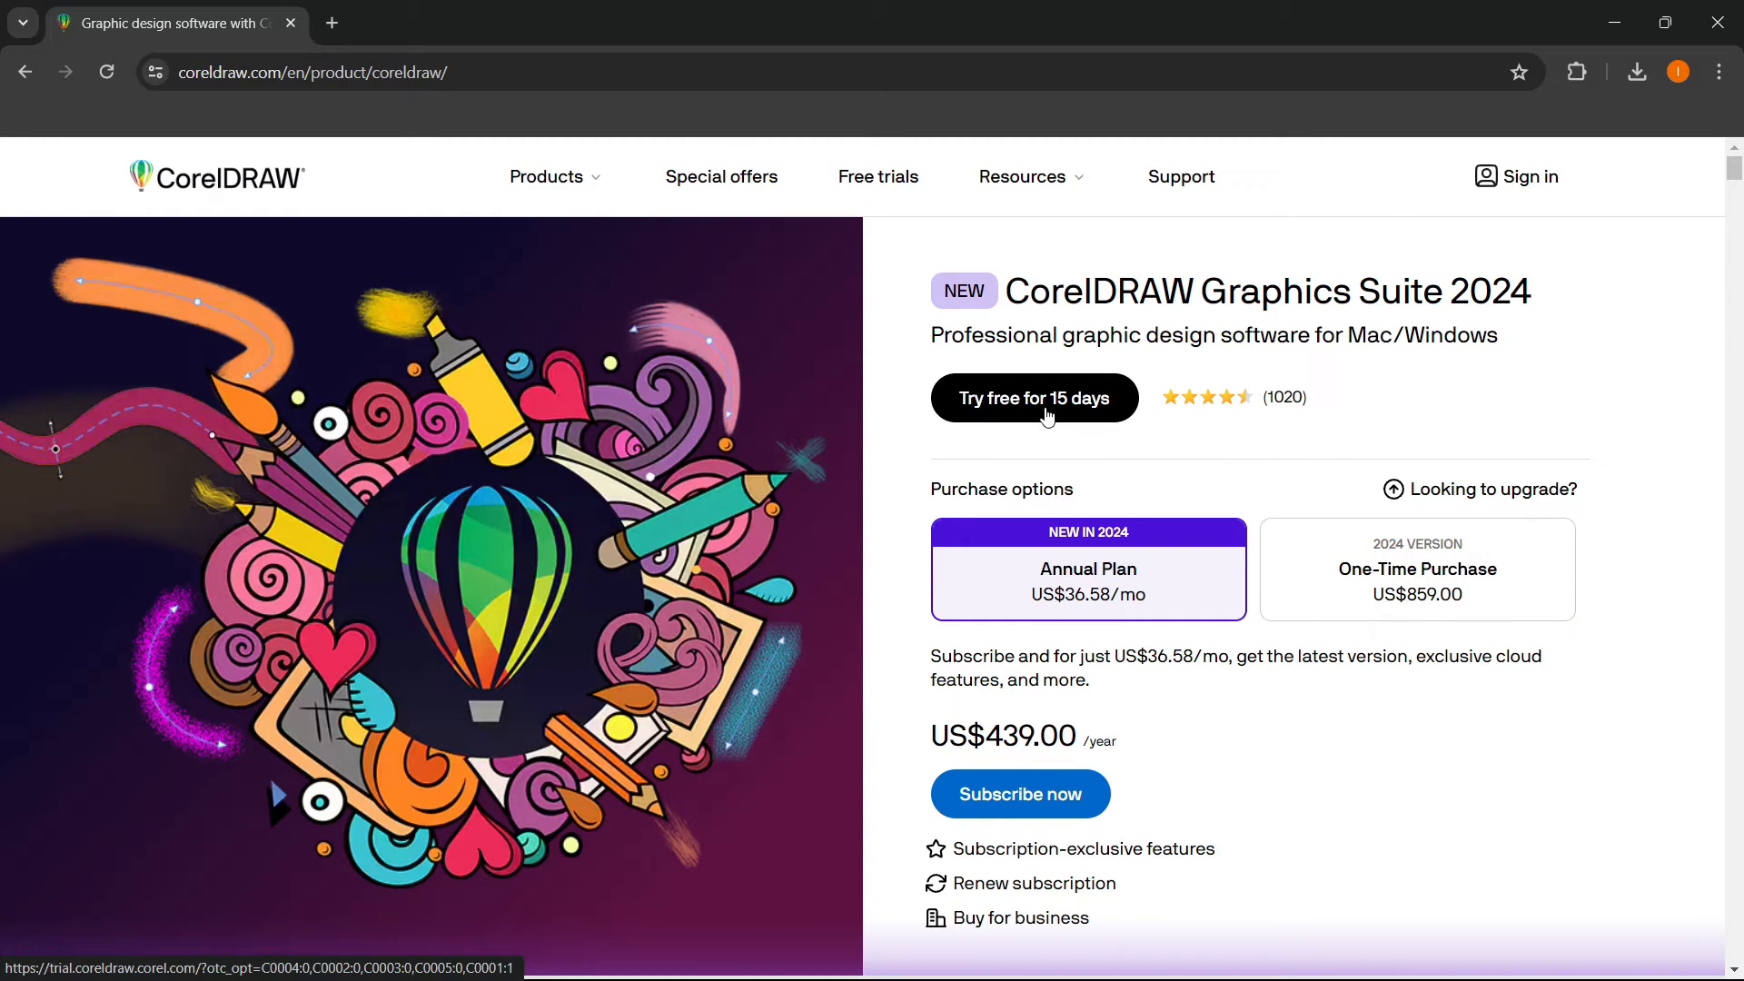
mouse_move(959, 429)
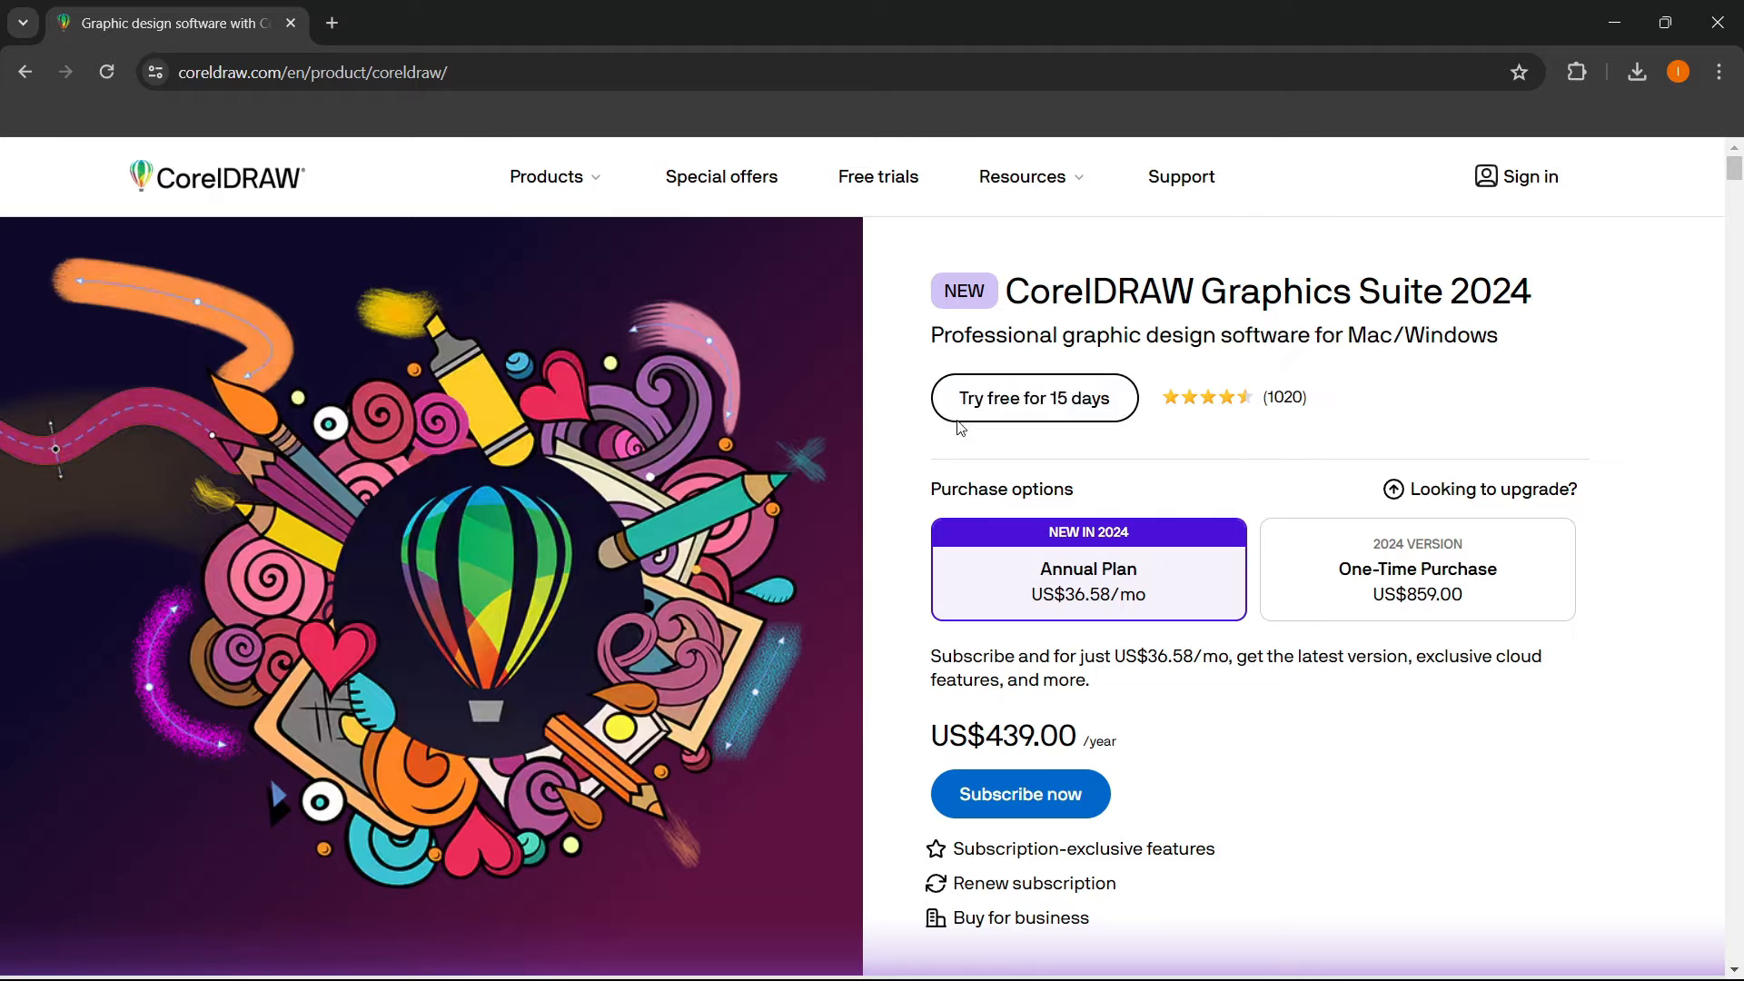
mouse_move(1034, 398)
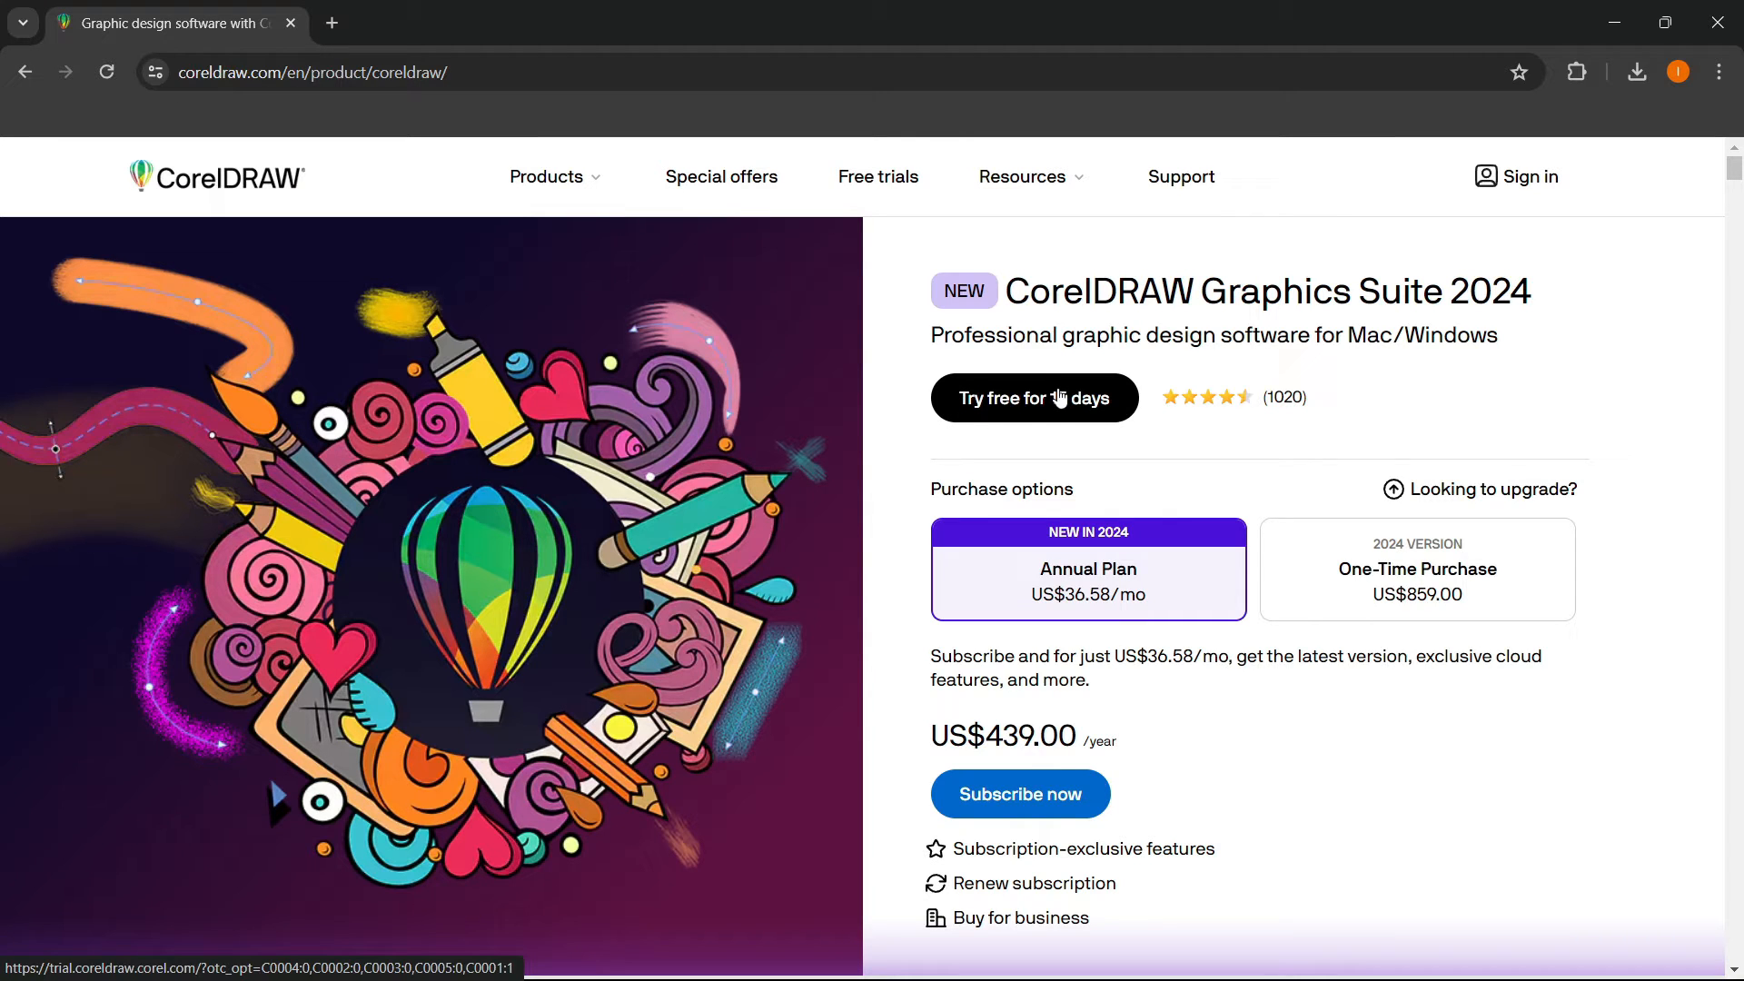
- Start the 15-day free trial and sign in with a Google account
left_click(1032, 398)
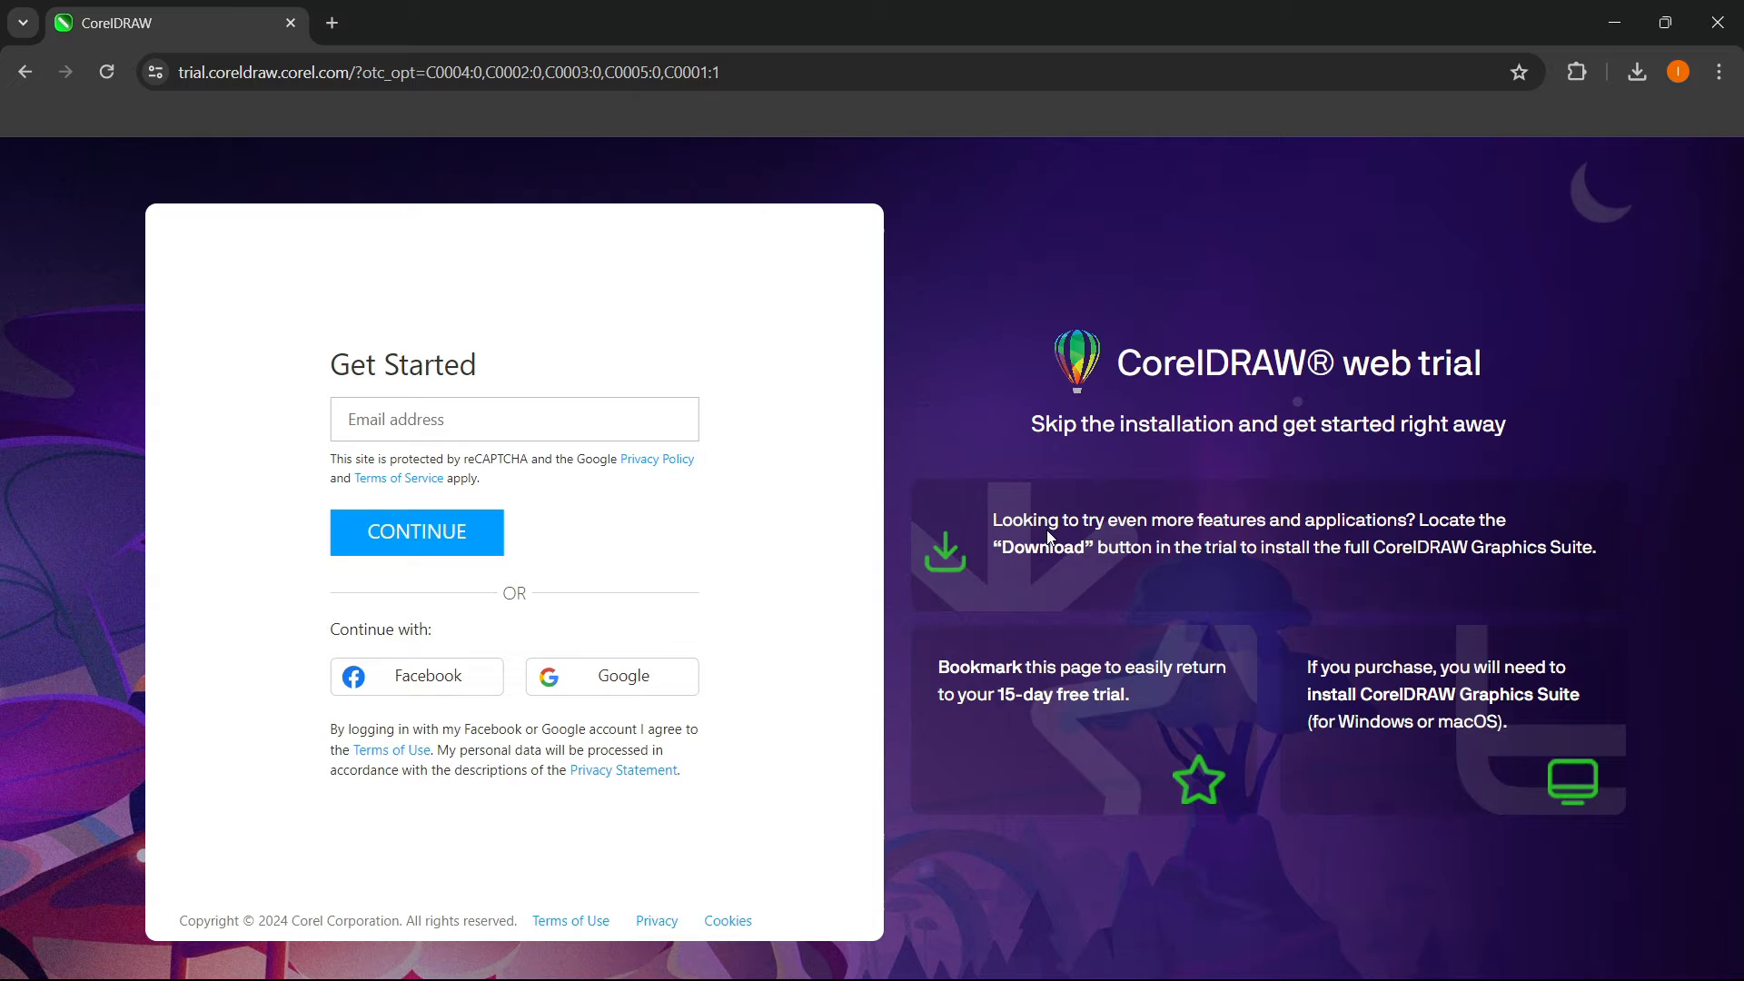
mouse_move(1099, 577)
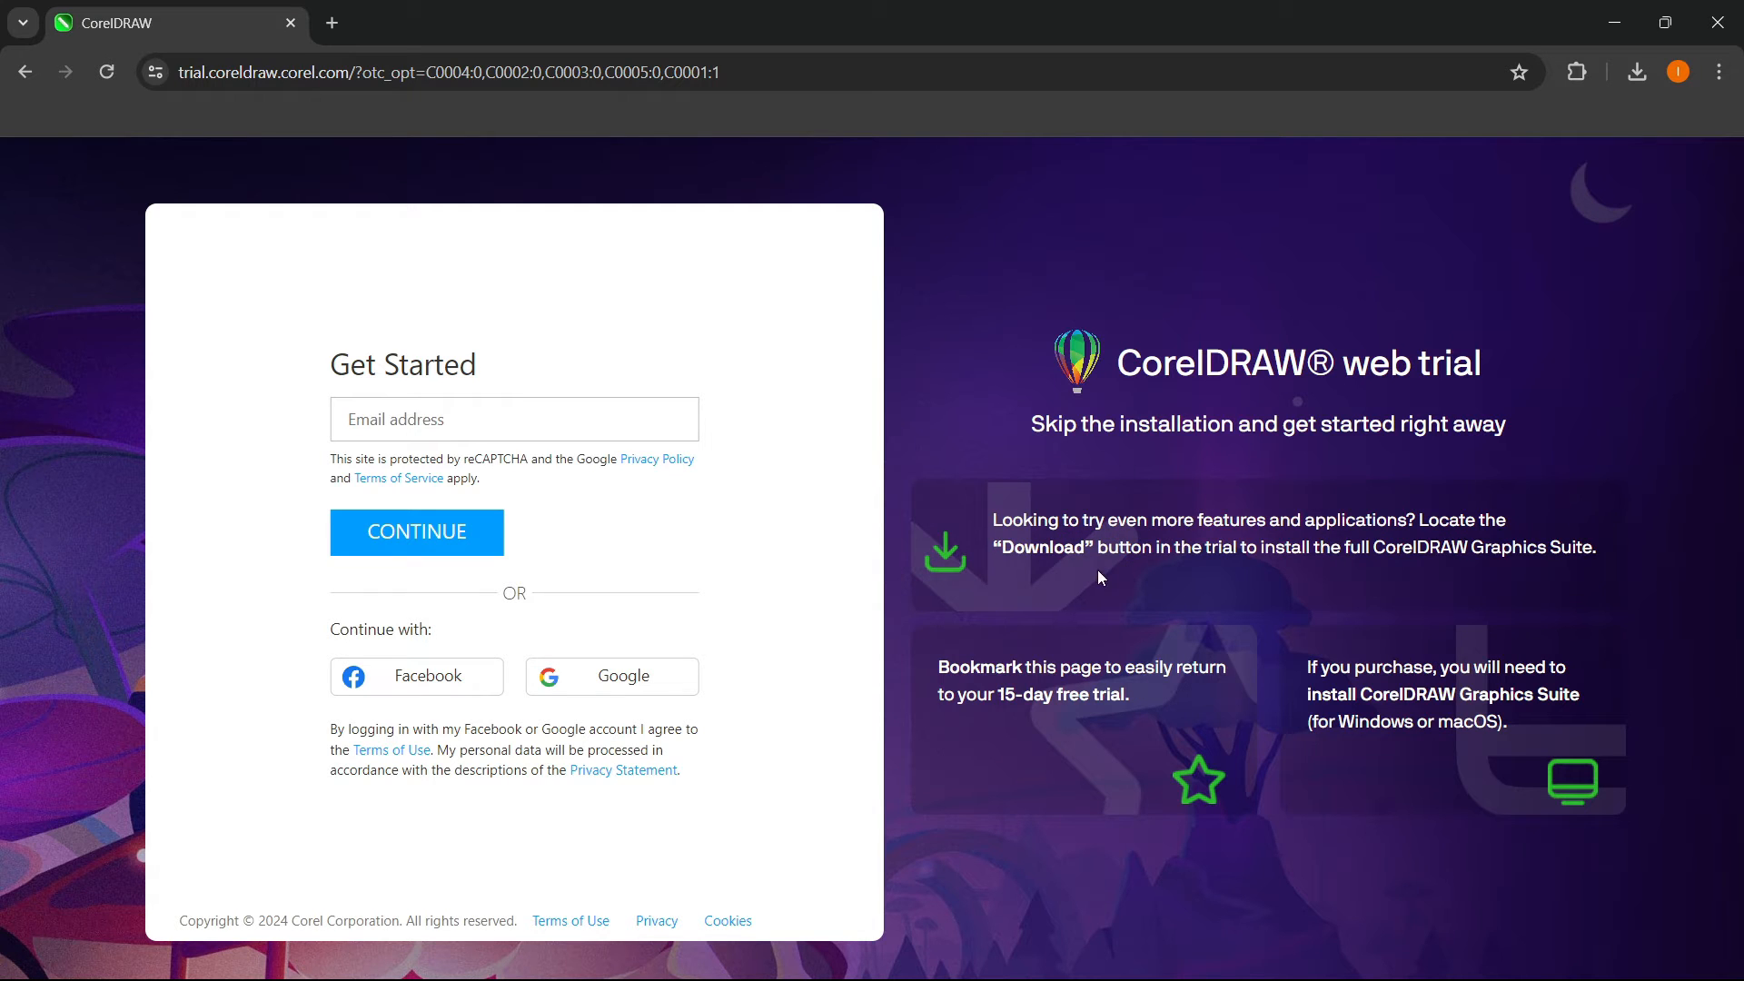
mouse_move(1191, 572)
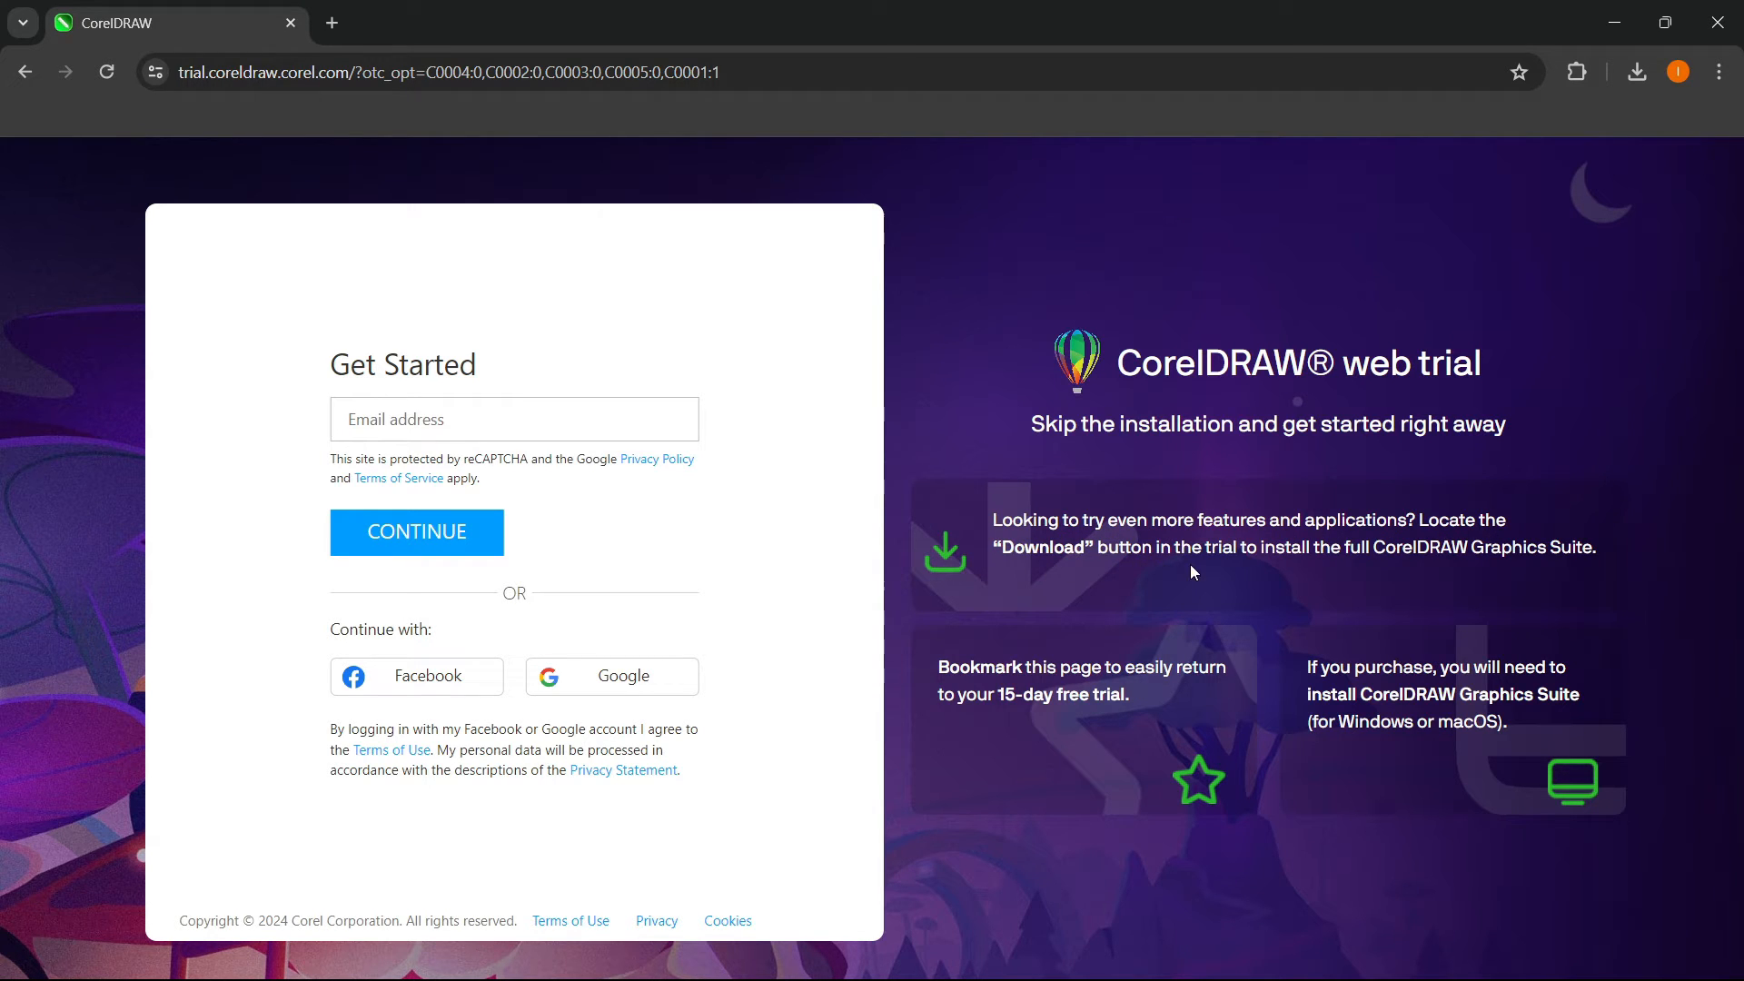
mouse_move(1439, 577)
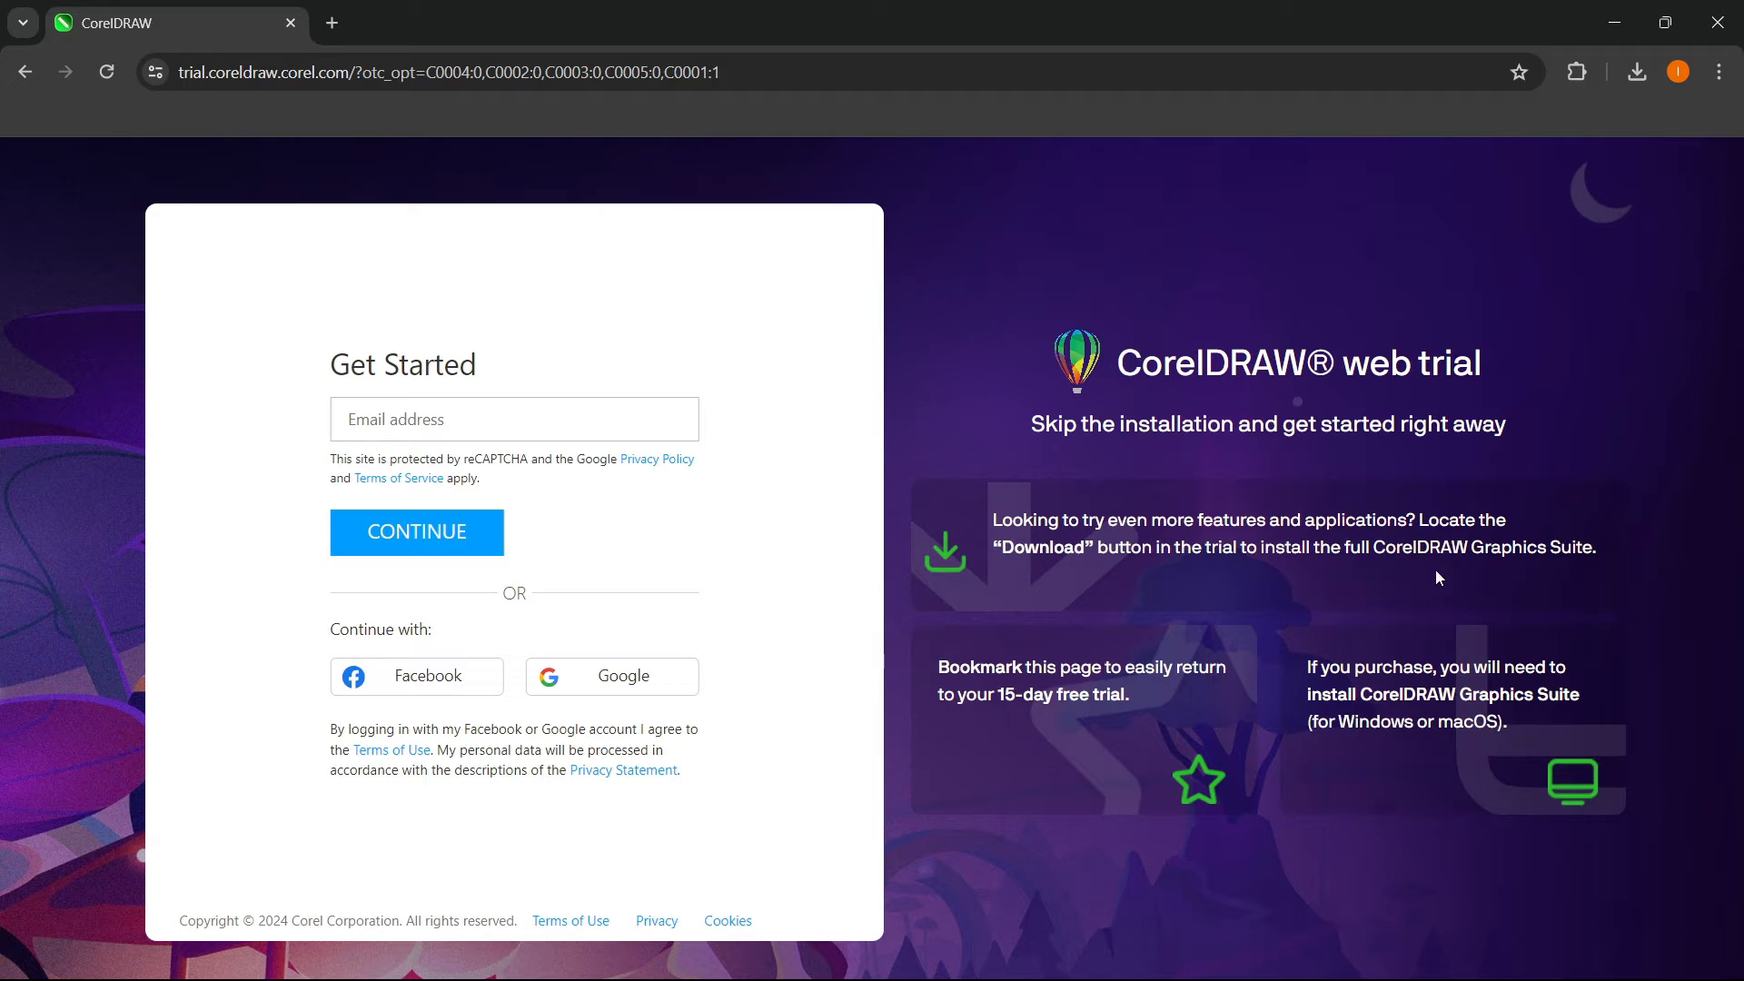
mouse_move(1435, 598)
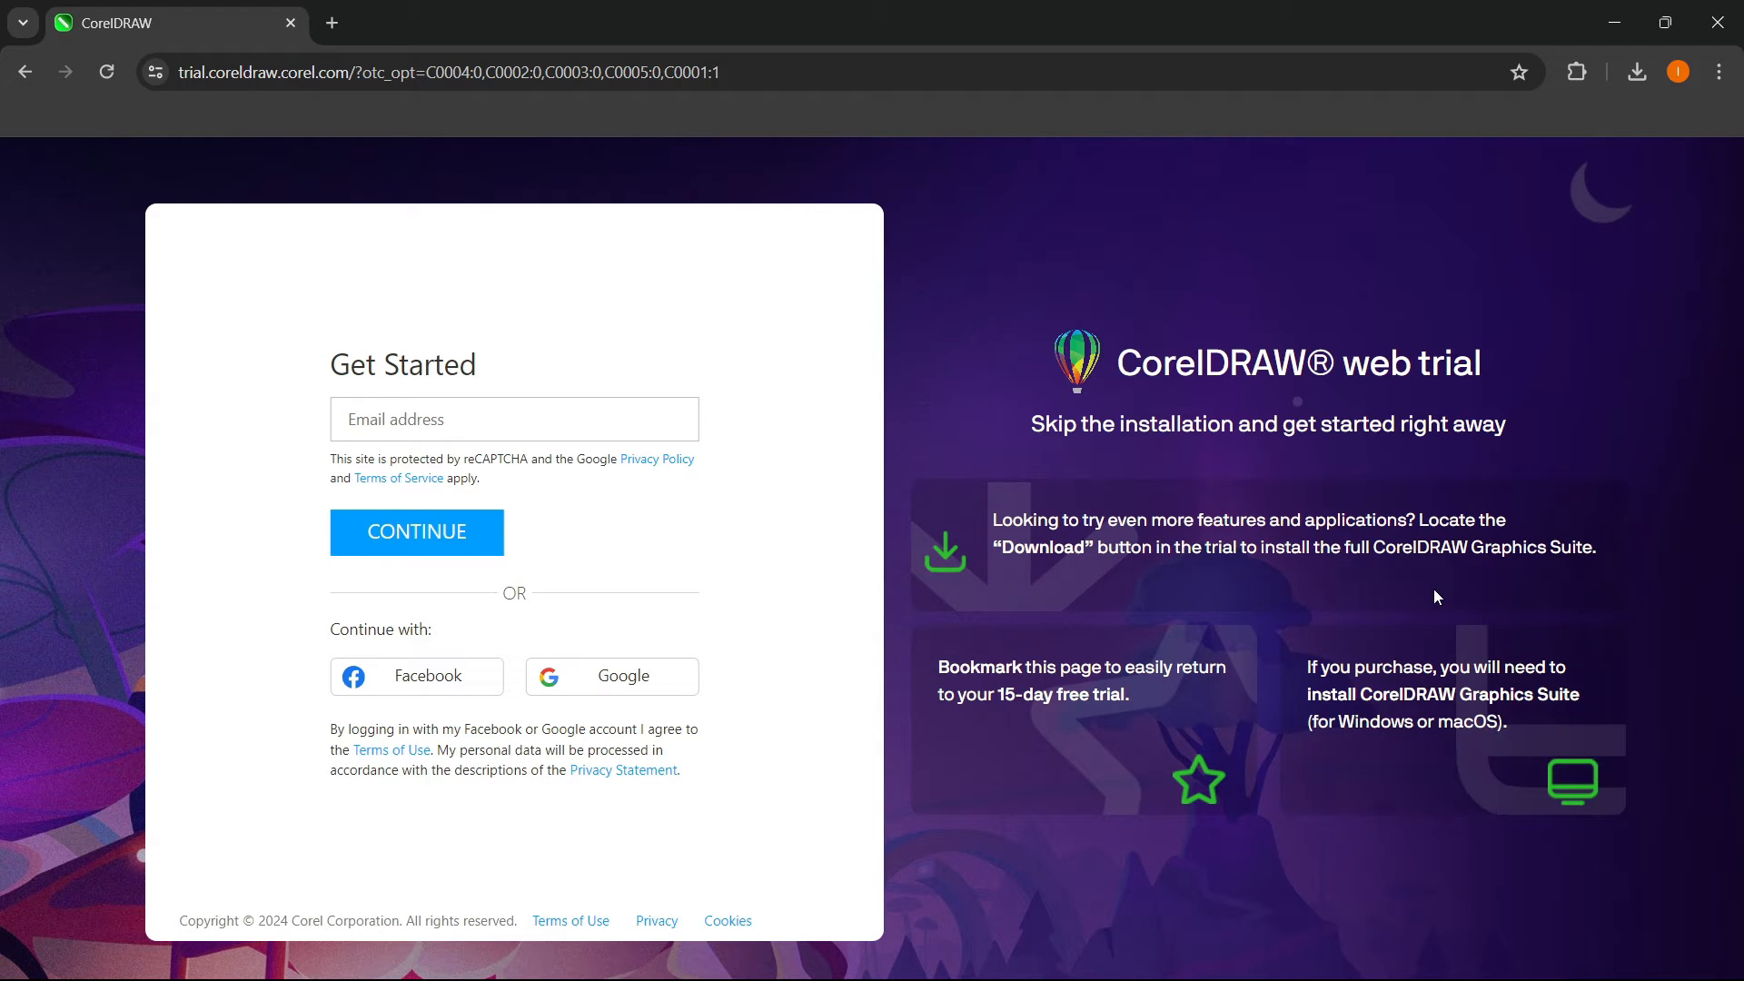
left_click(512, 419)
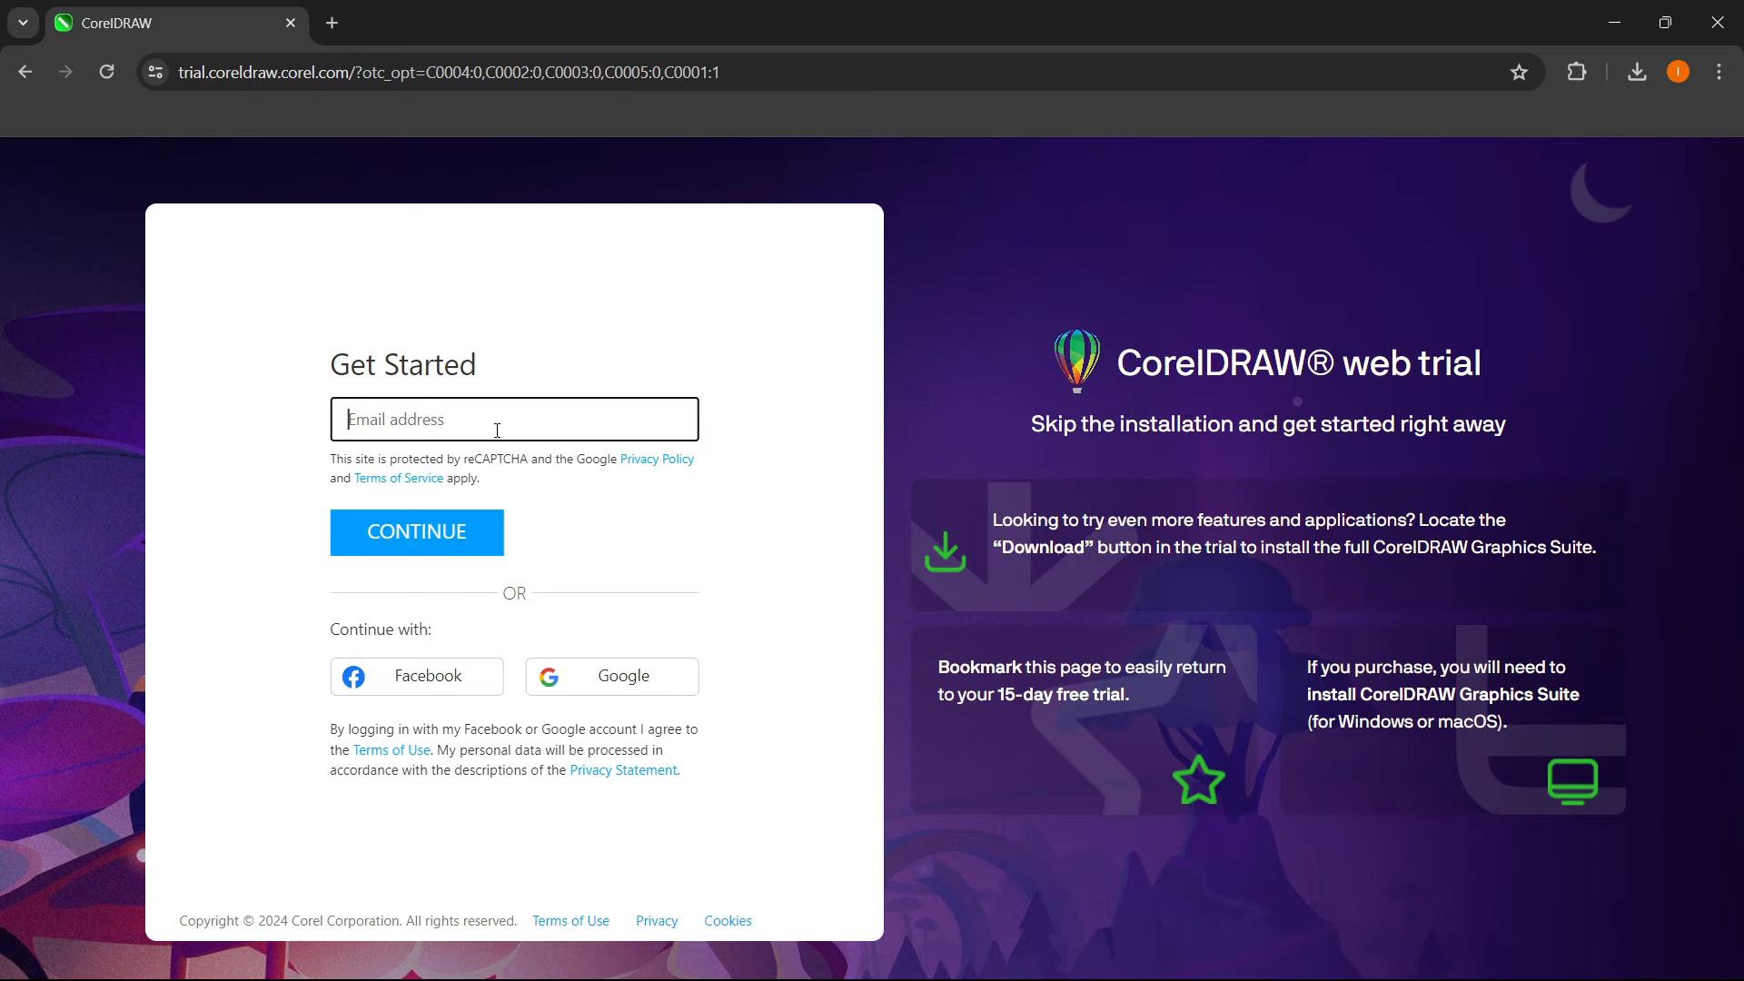
mouse_move(634, 685)
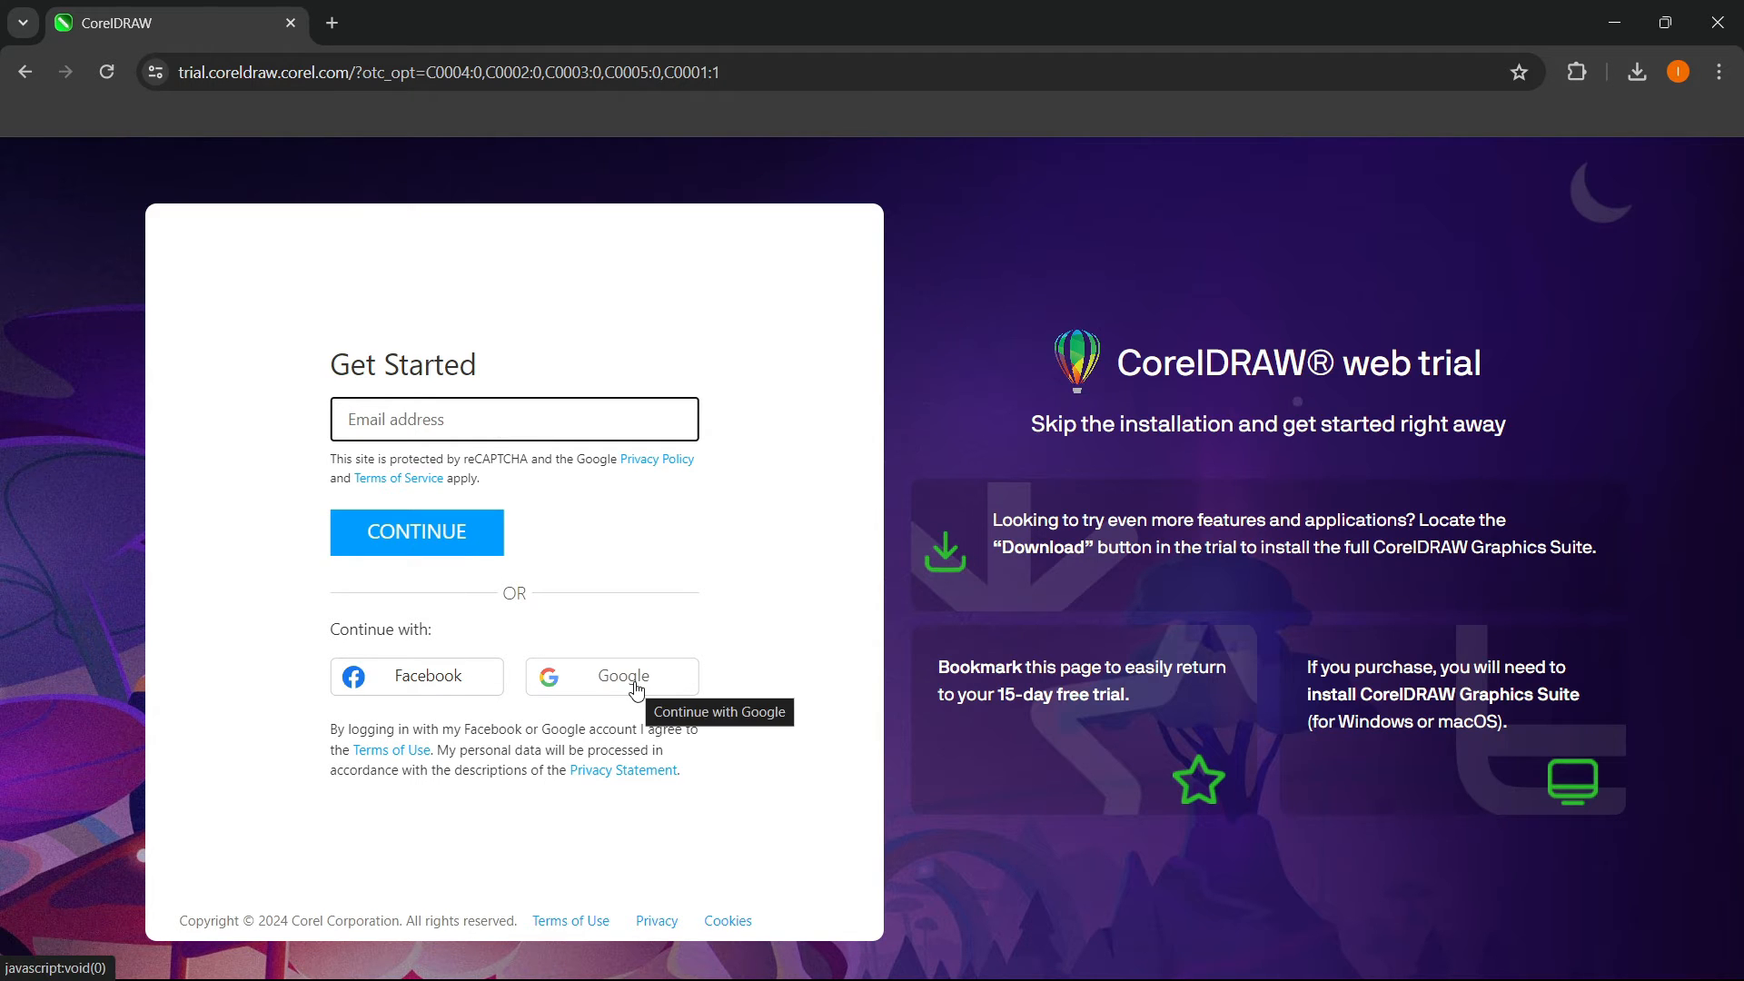
left_click(611, 675)
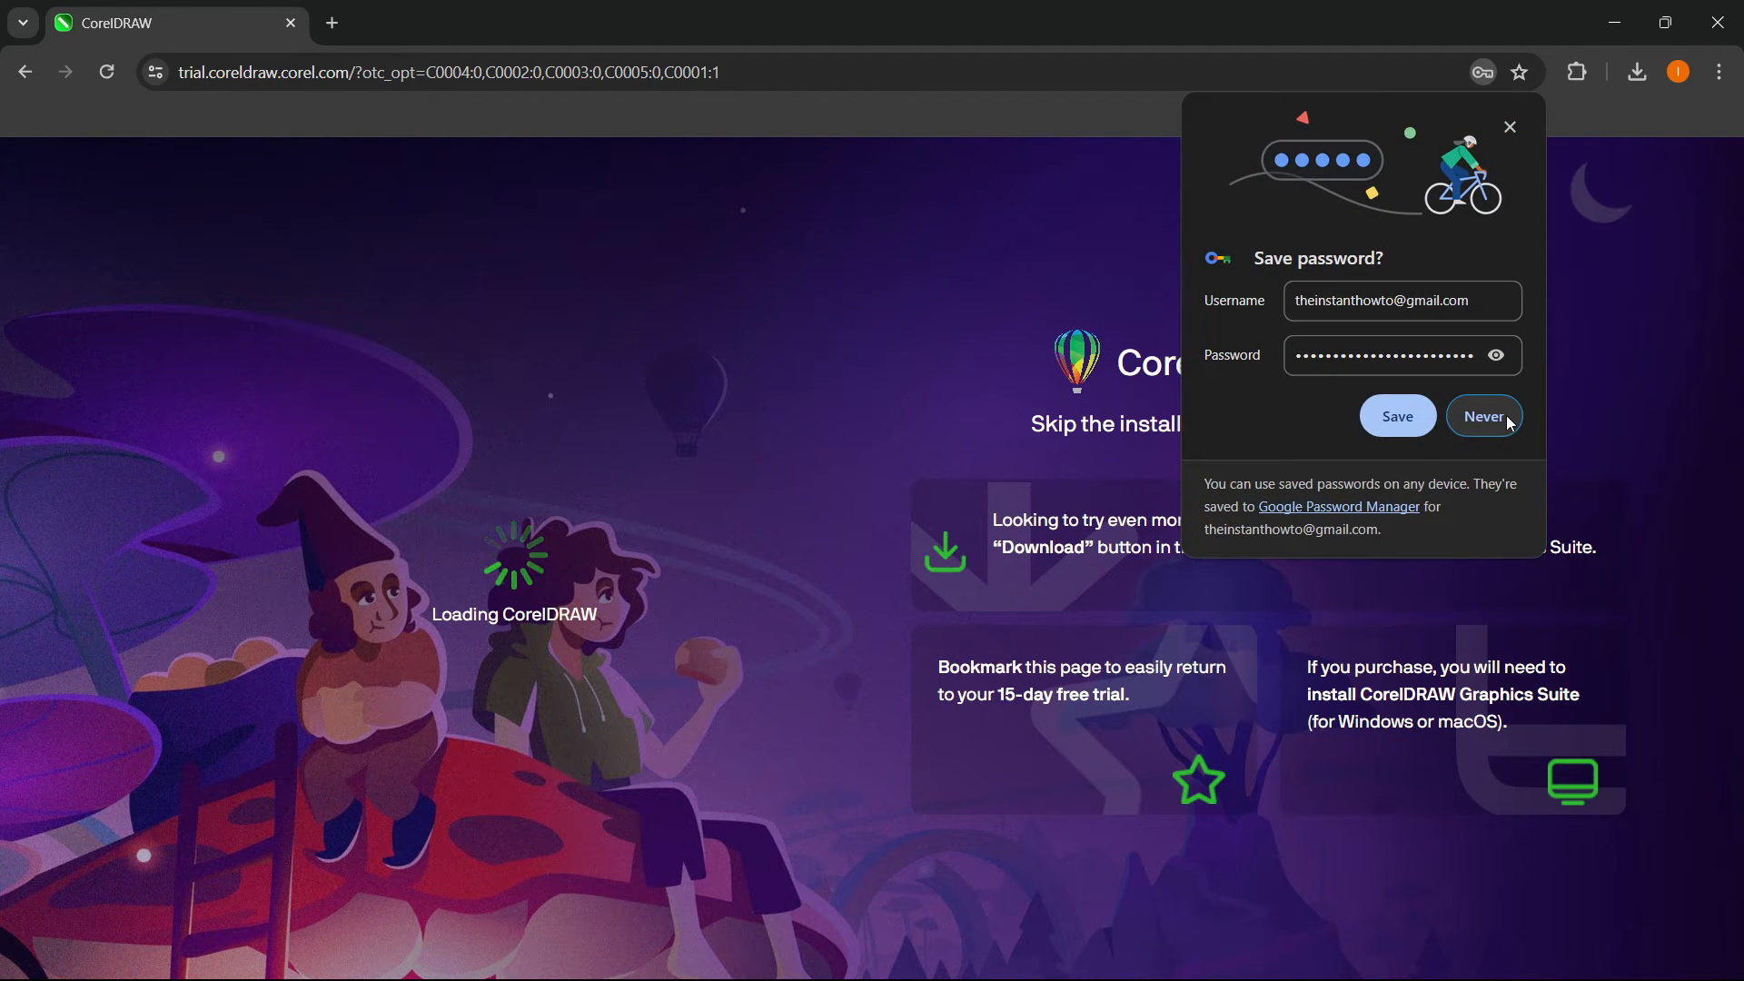
- Decline the save-password prompt and dismiss the profile popup to reach the Welcome Screen
left_click(1484, 414)
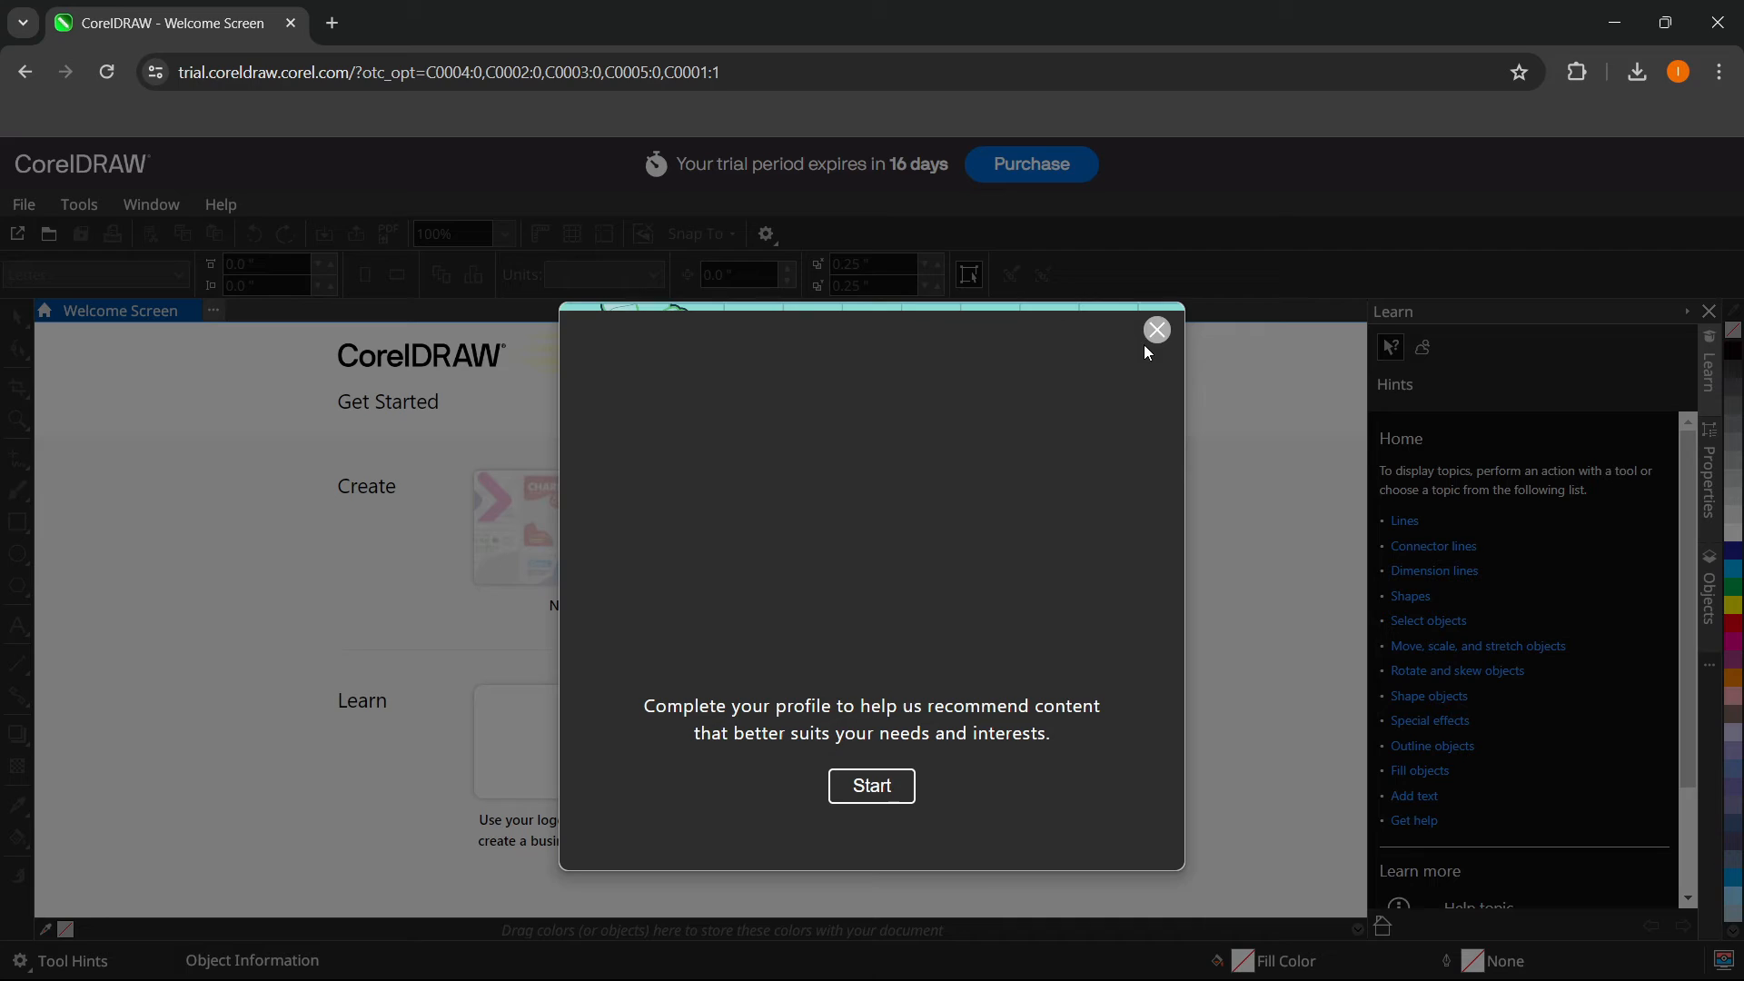
left_click(1158, 329)
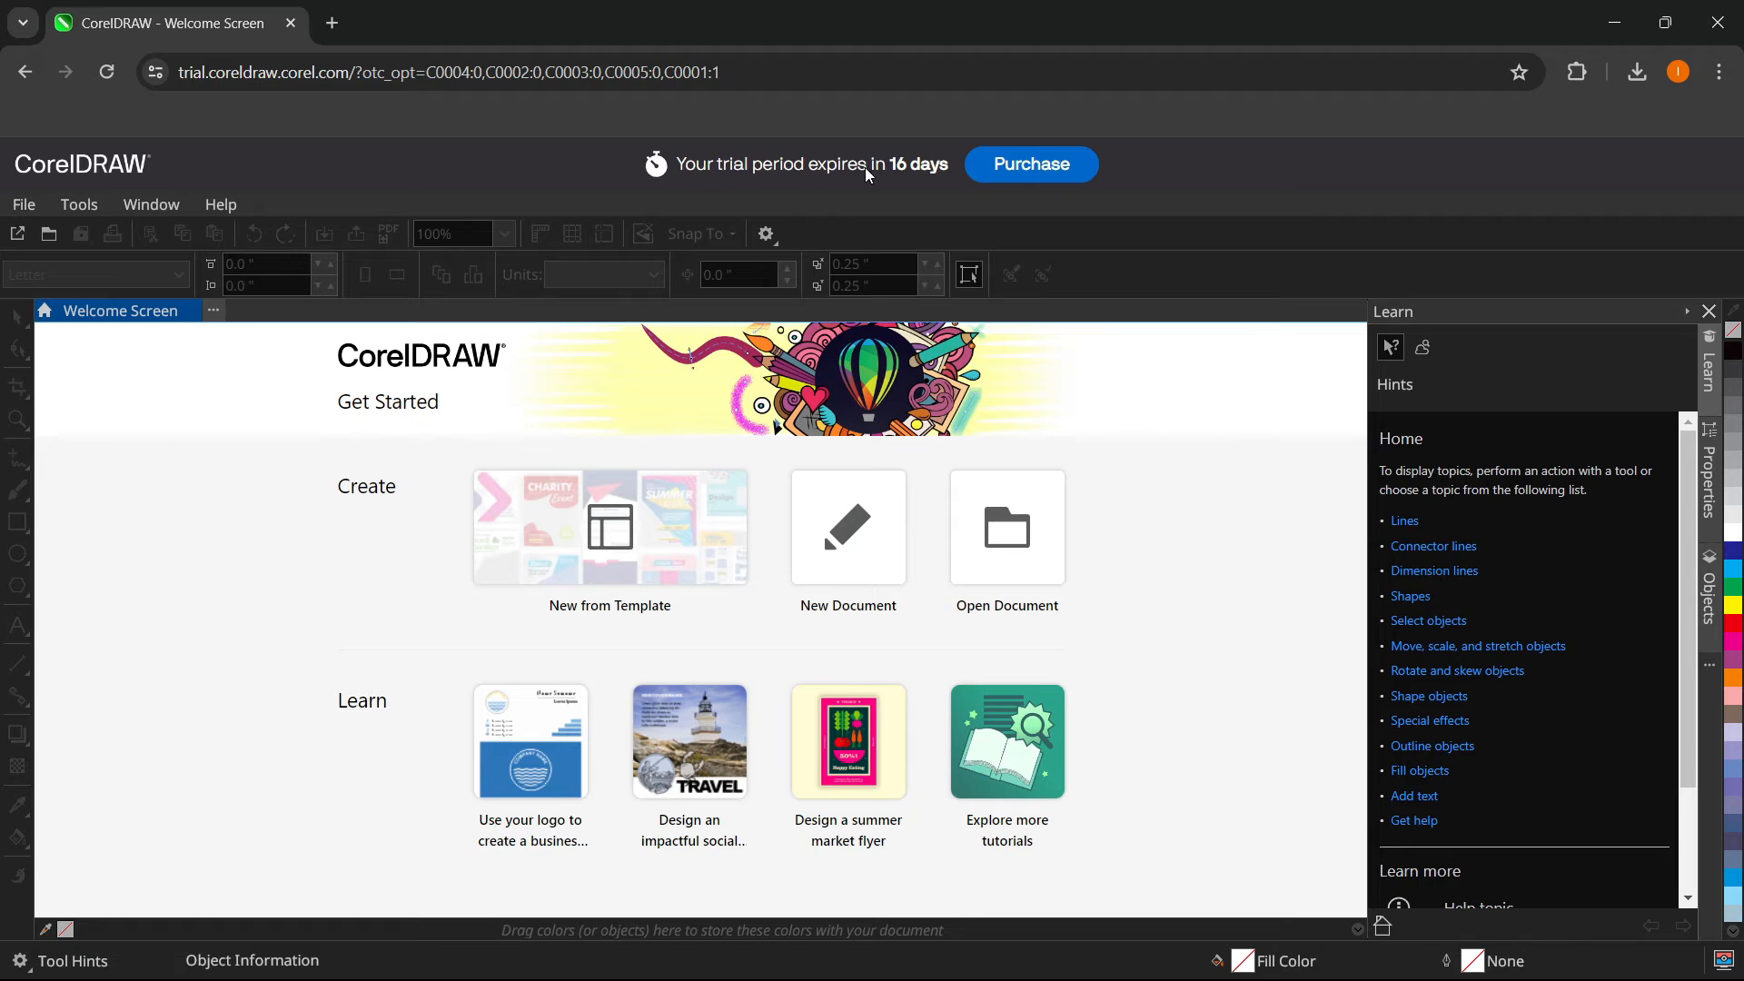
mouse_move(890, 169)
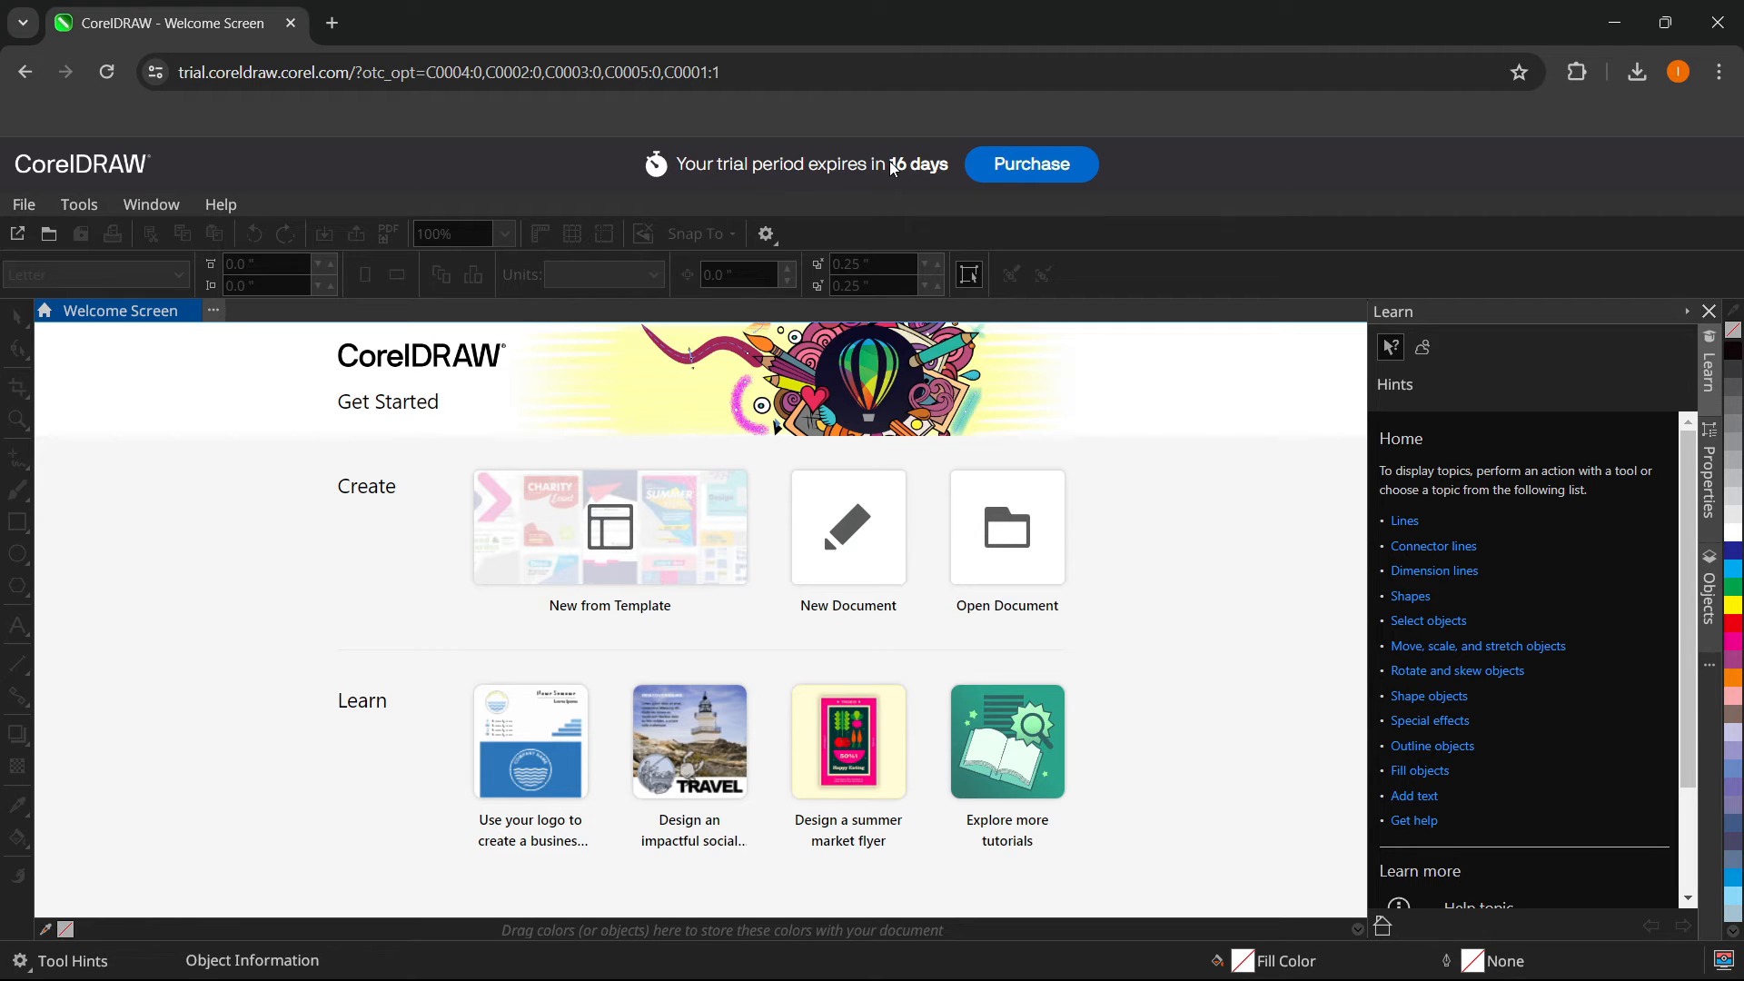
mouse_move(907, 184)
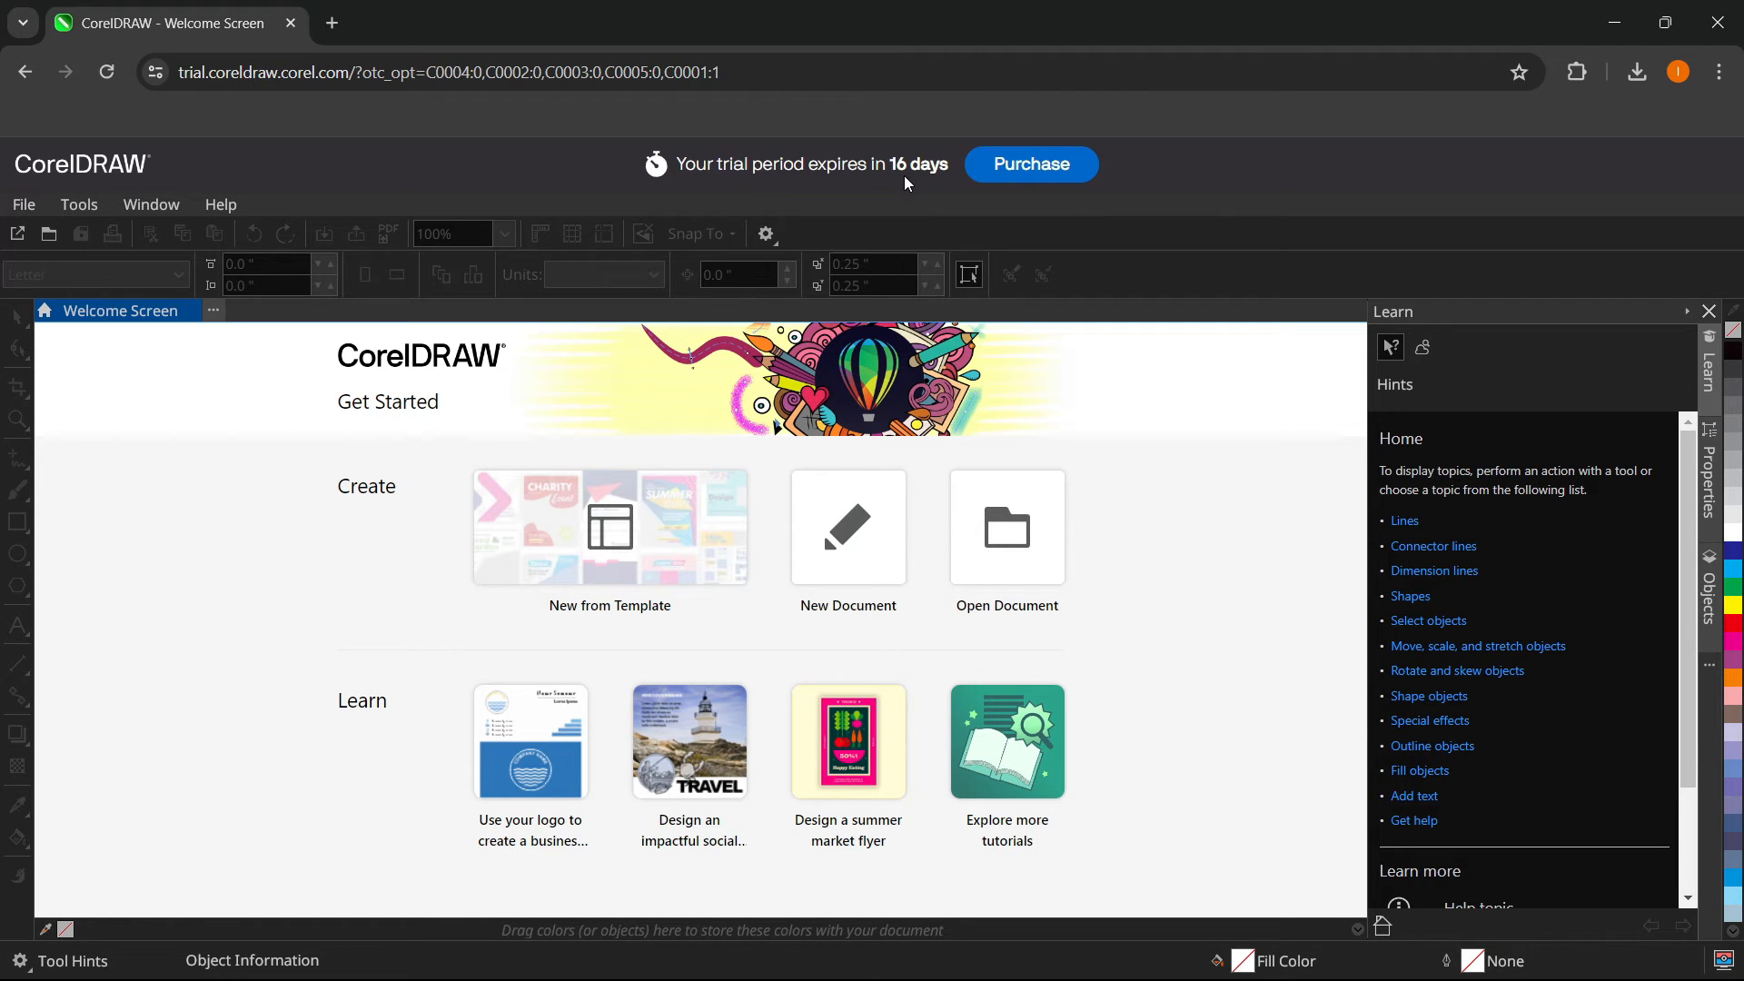
mouse_move(939, 552)
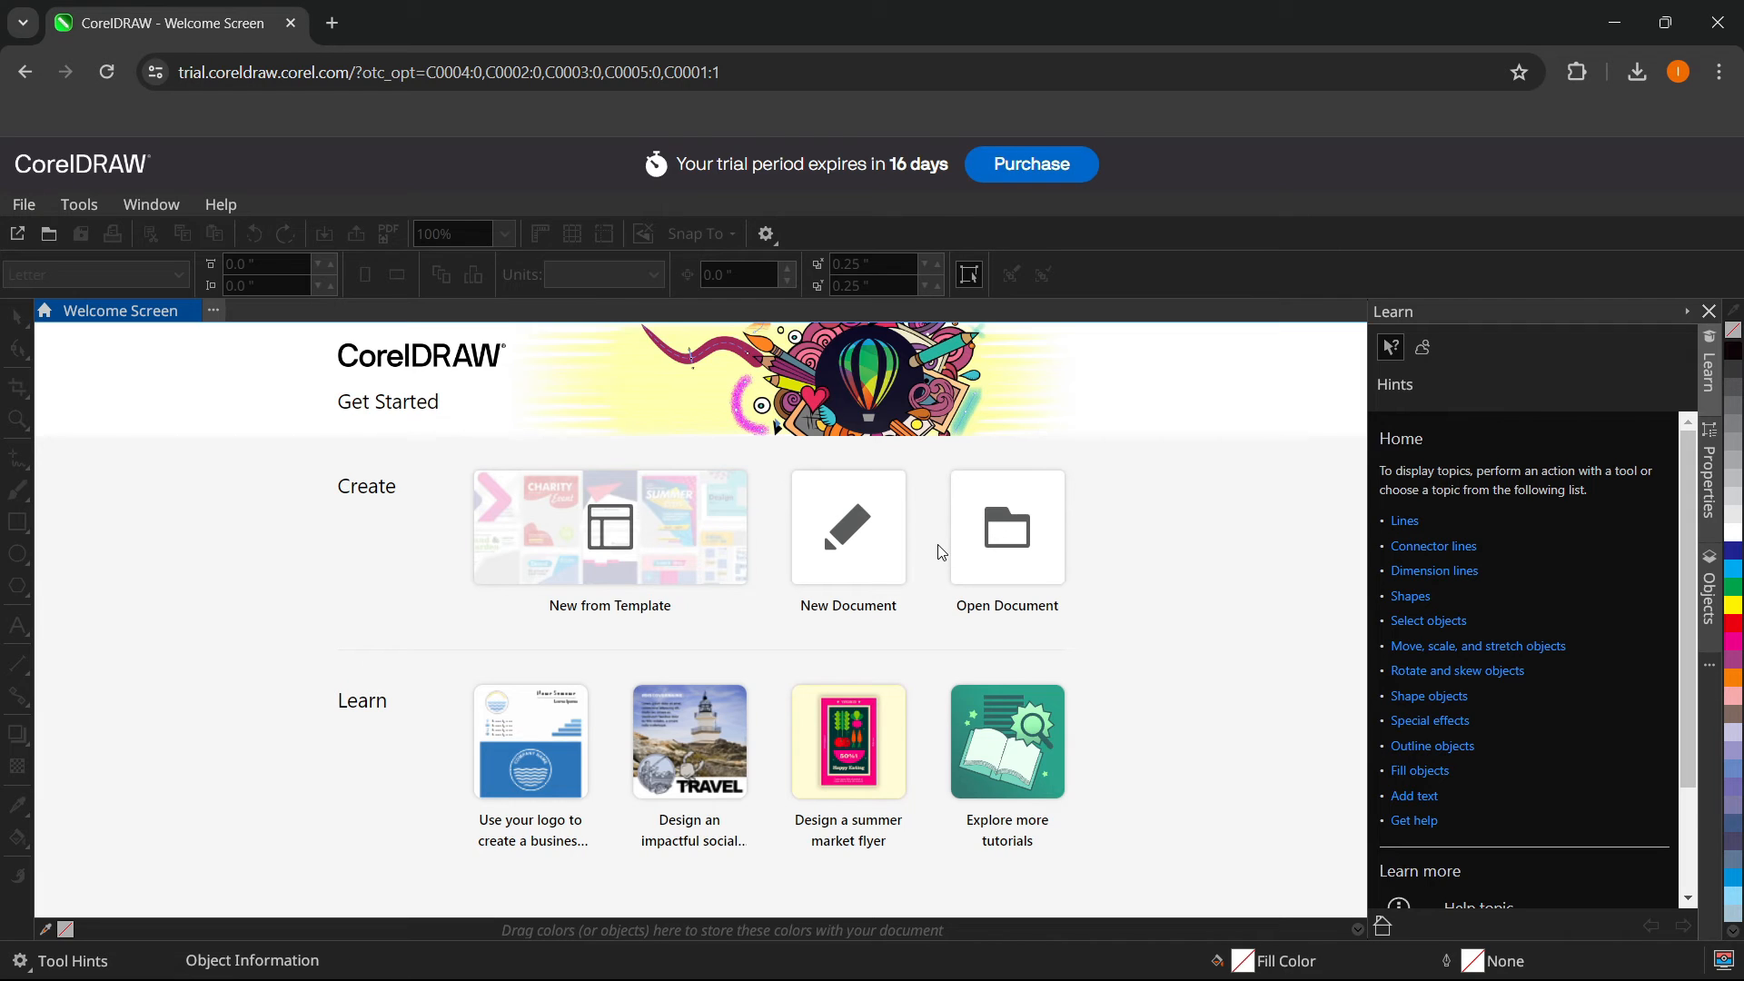
mouse_move(878, 549)
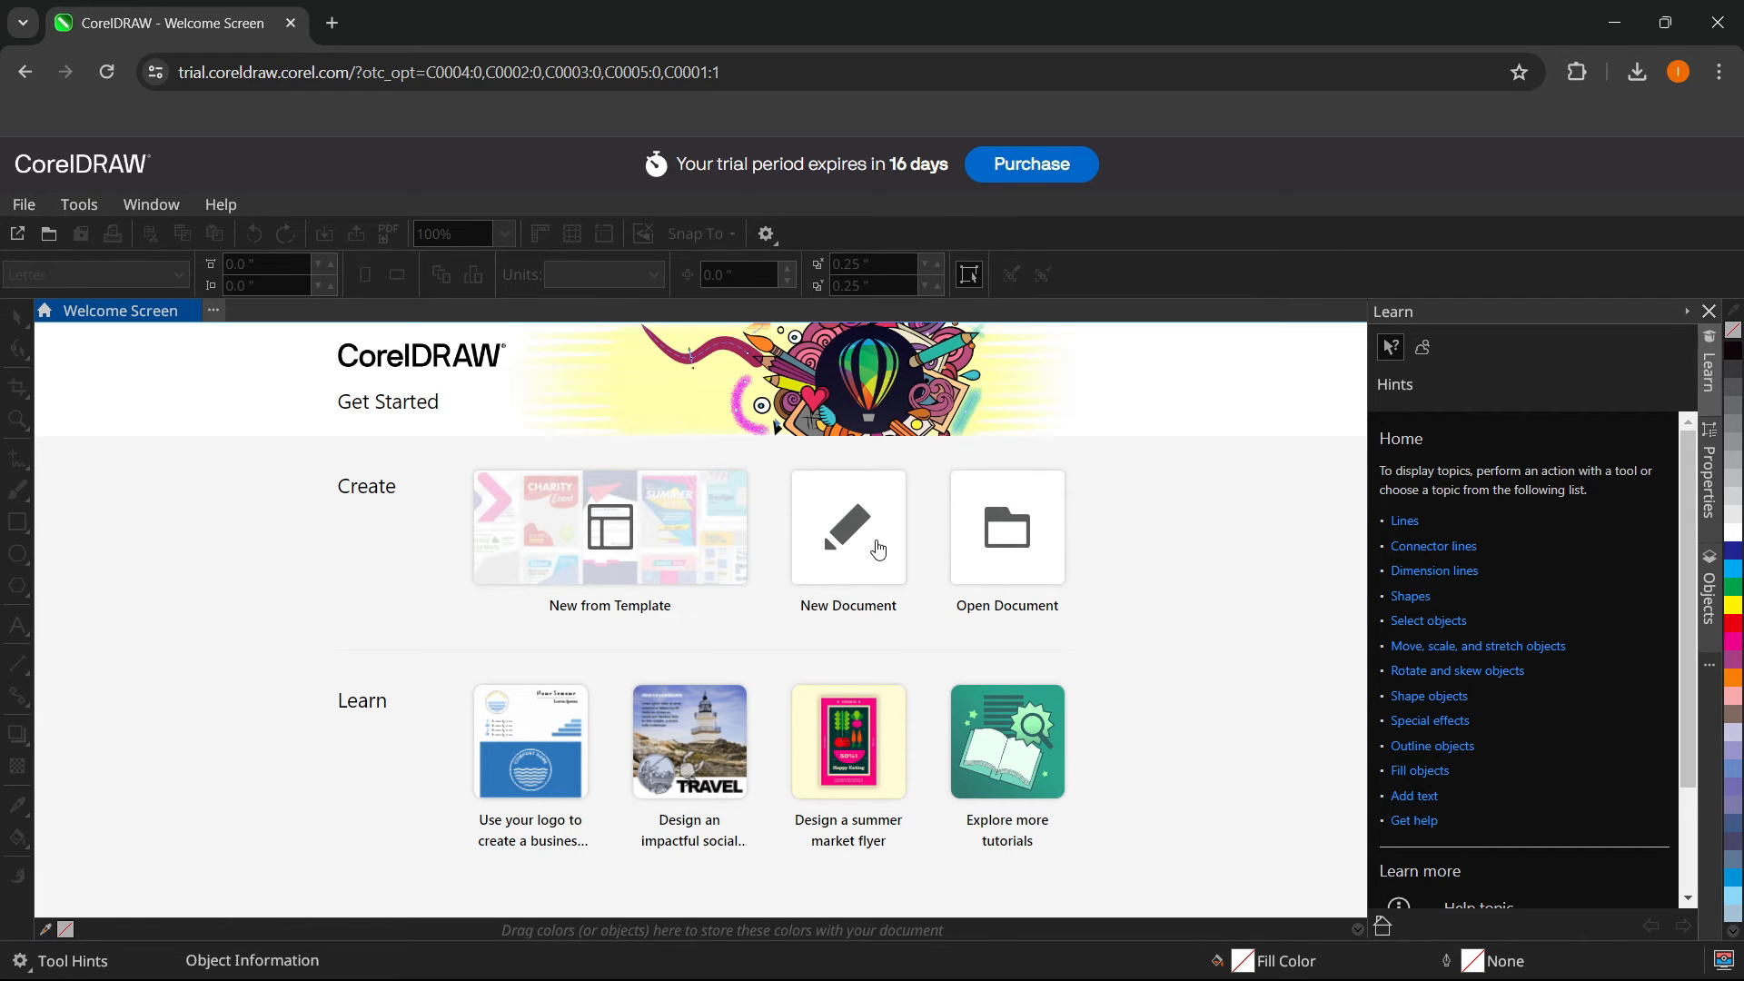
mouse_move(845, 614)
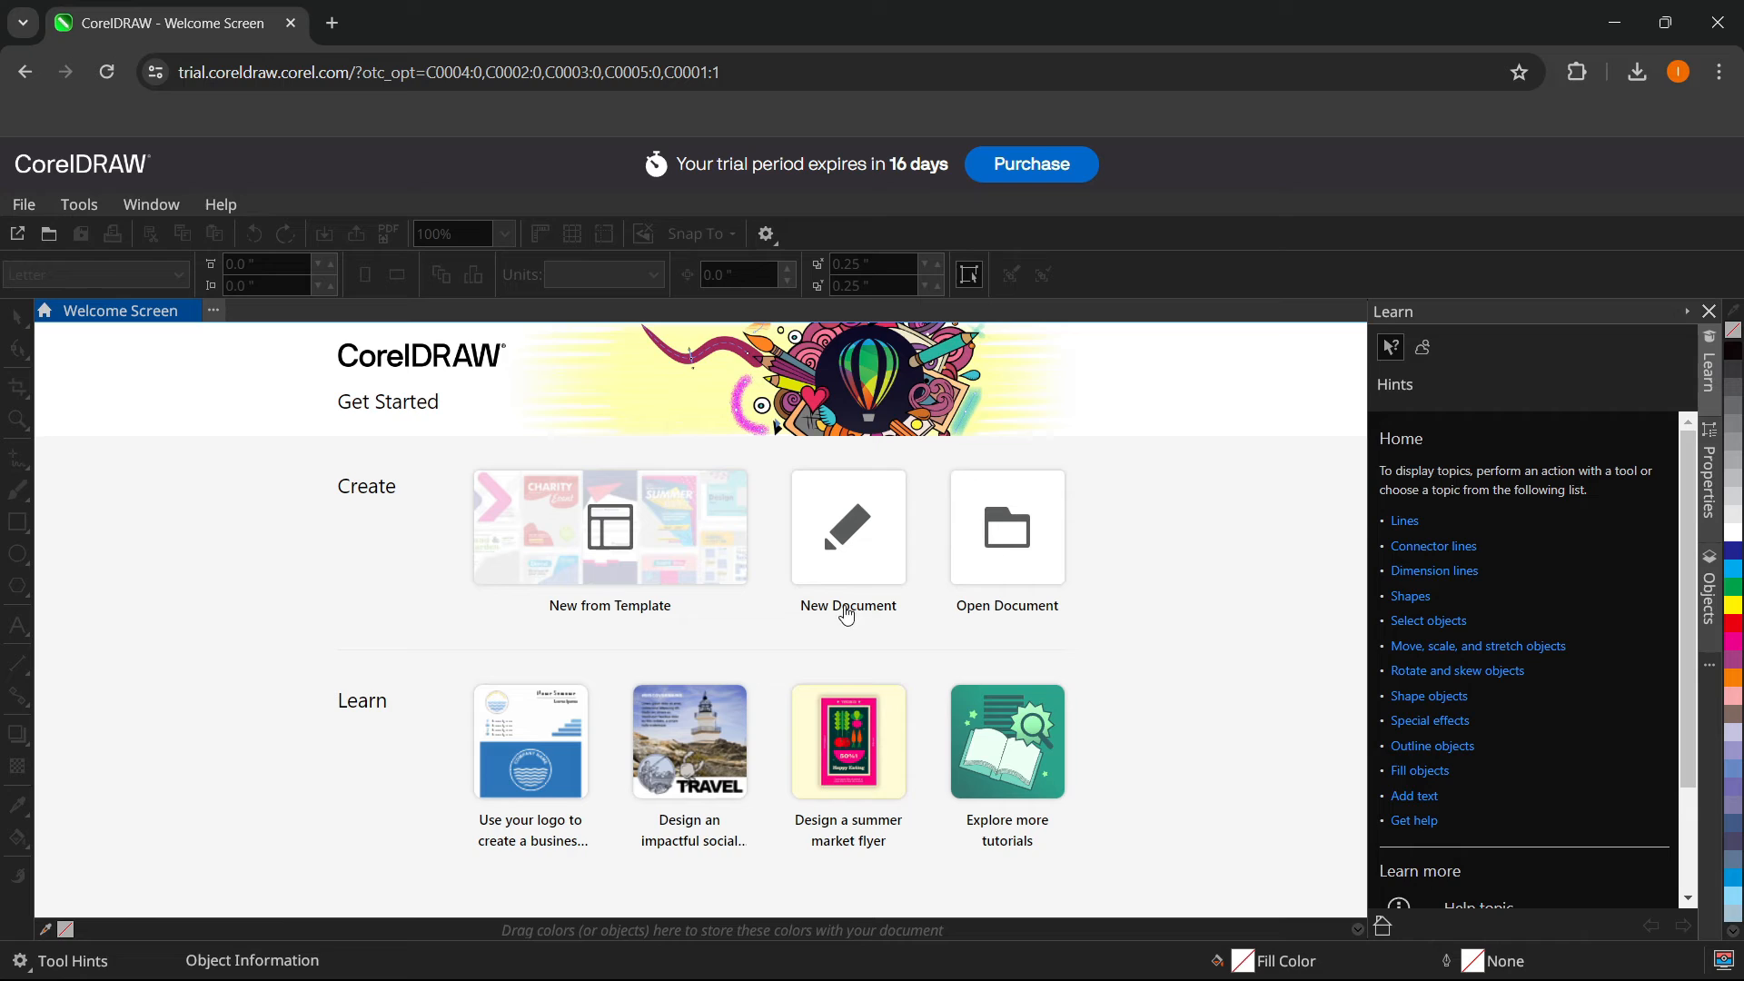
mouse_move(494, 514)
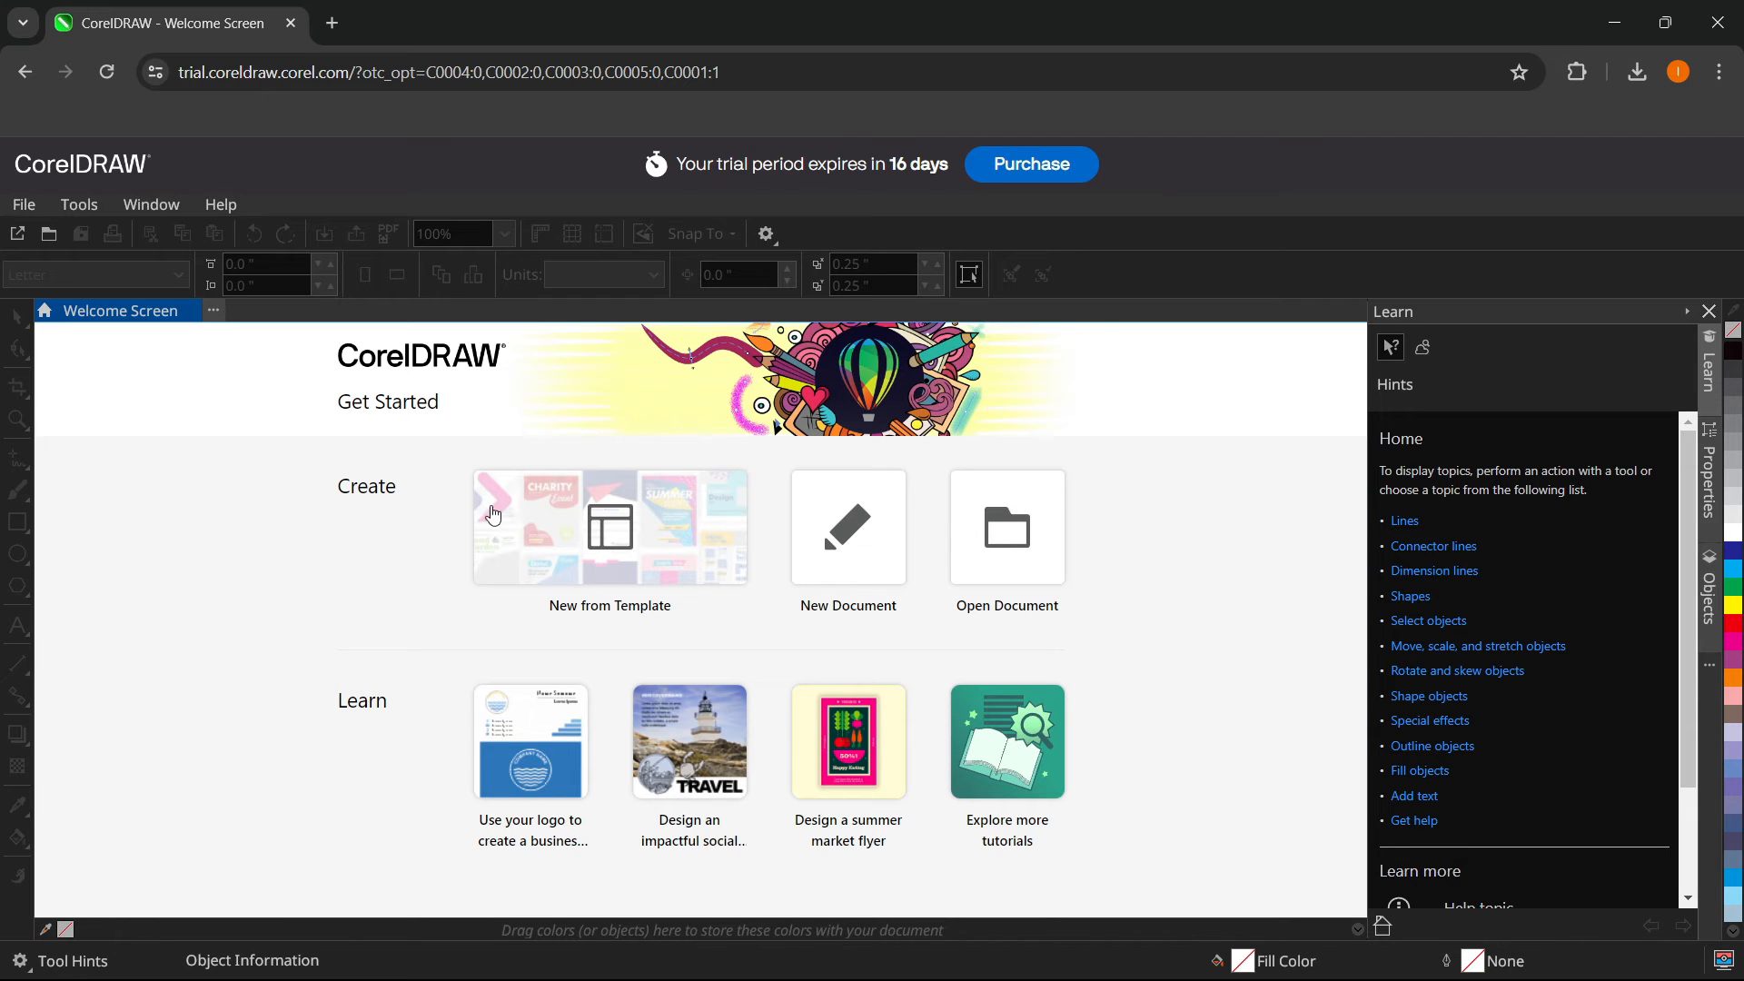
mouse_move(142, 196)
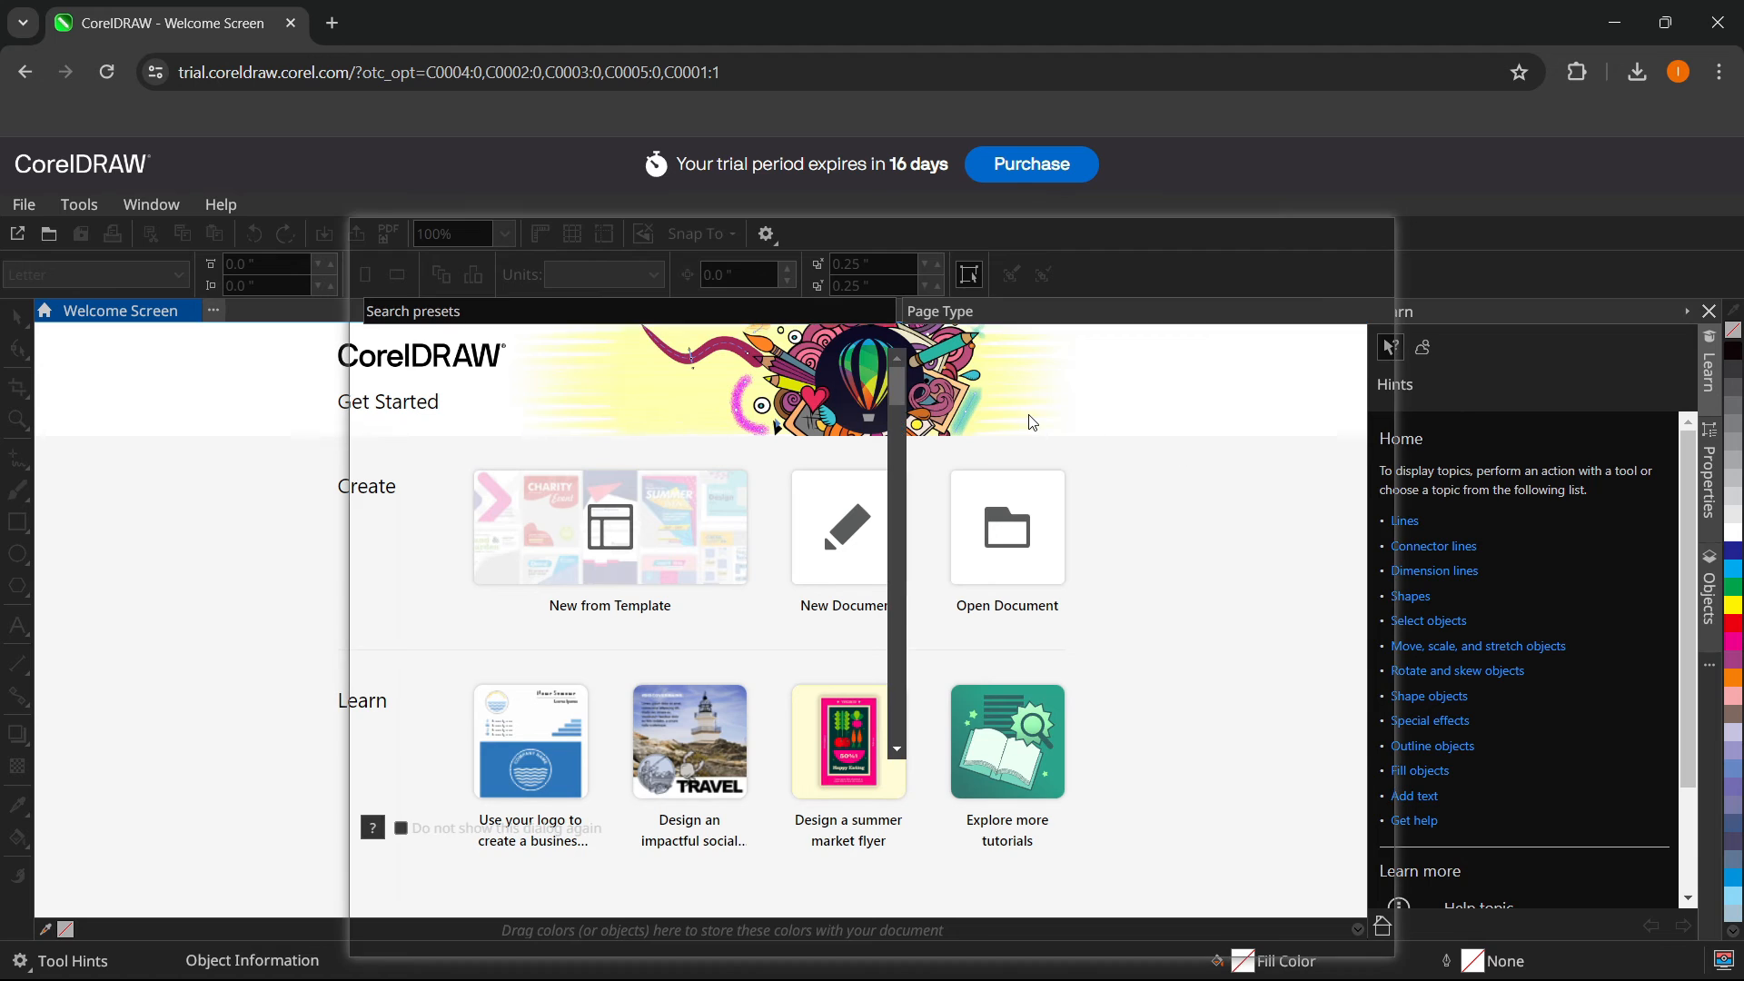
- Download the CDGS2024.exe trial installer from the File menu's 'Get more' popup and confirm it finished
left_click(848, 527)
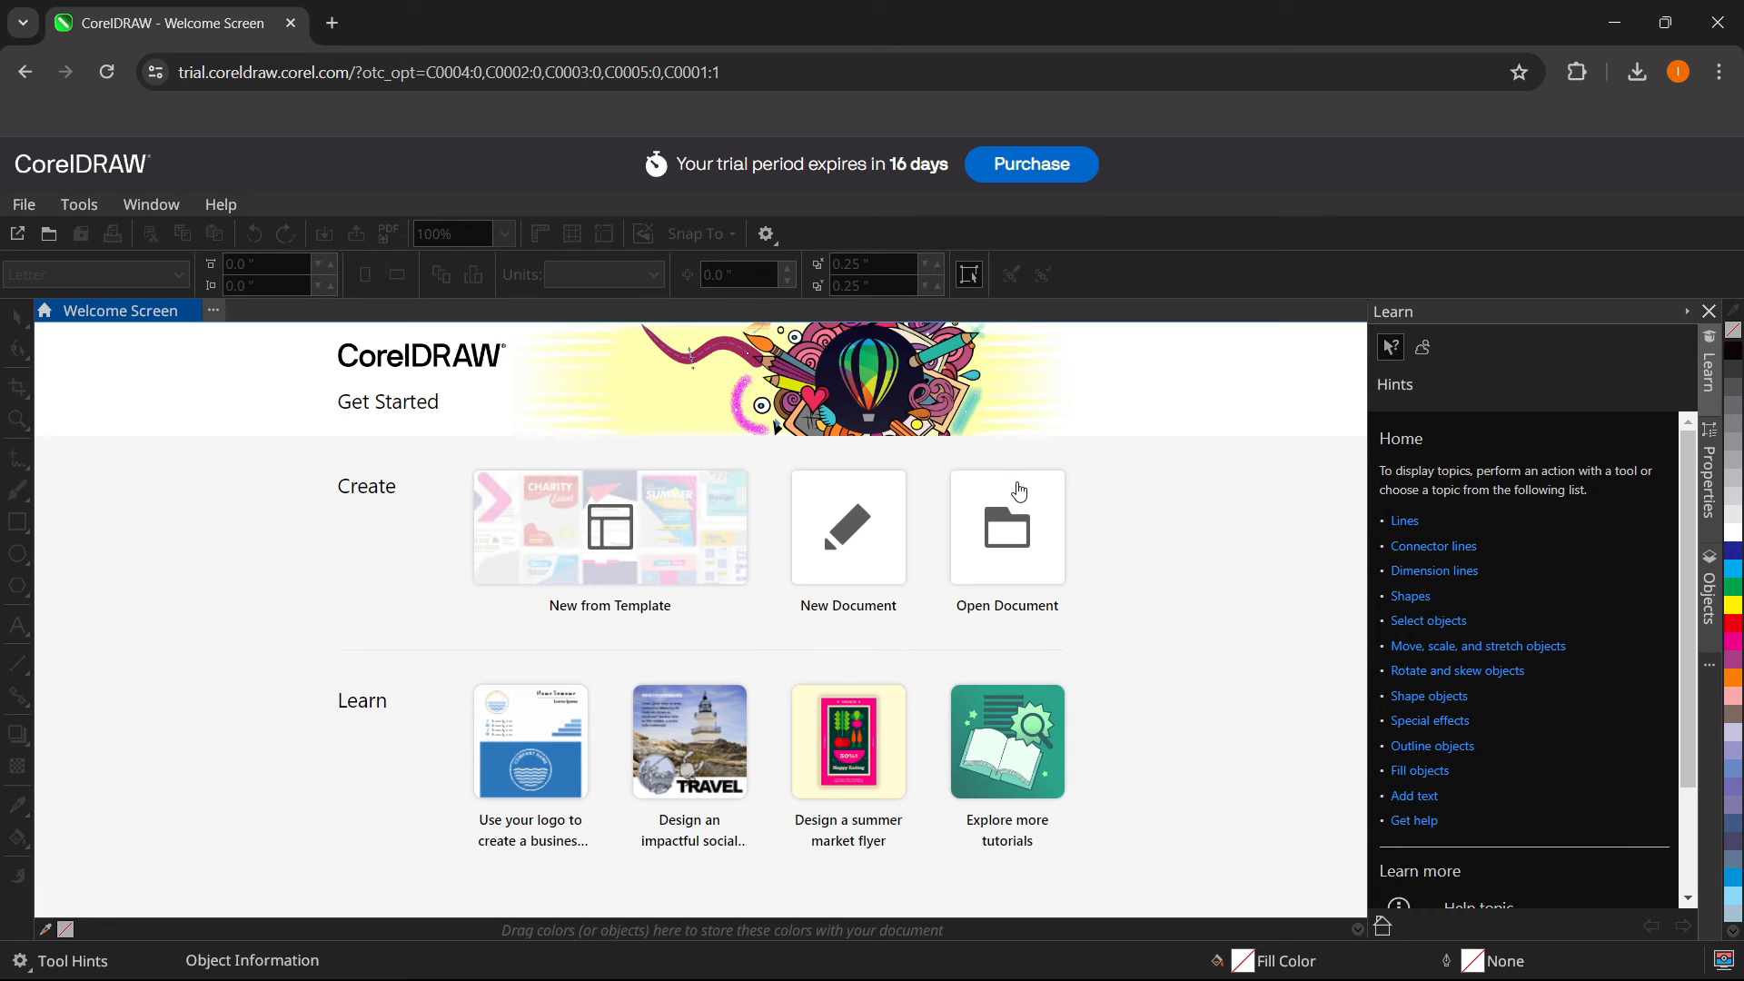
mouse_move(887, 432)
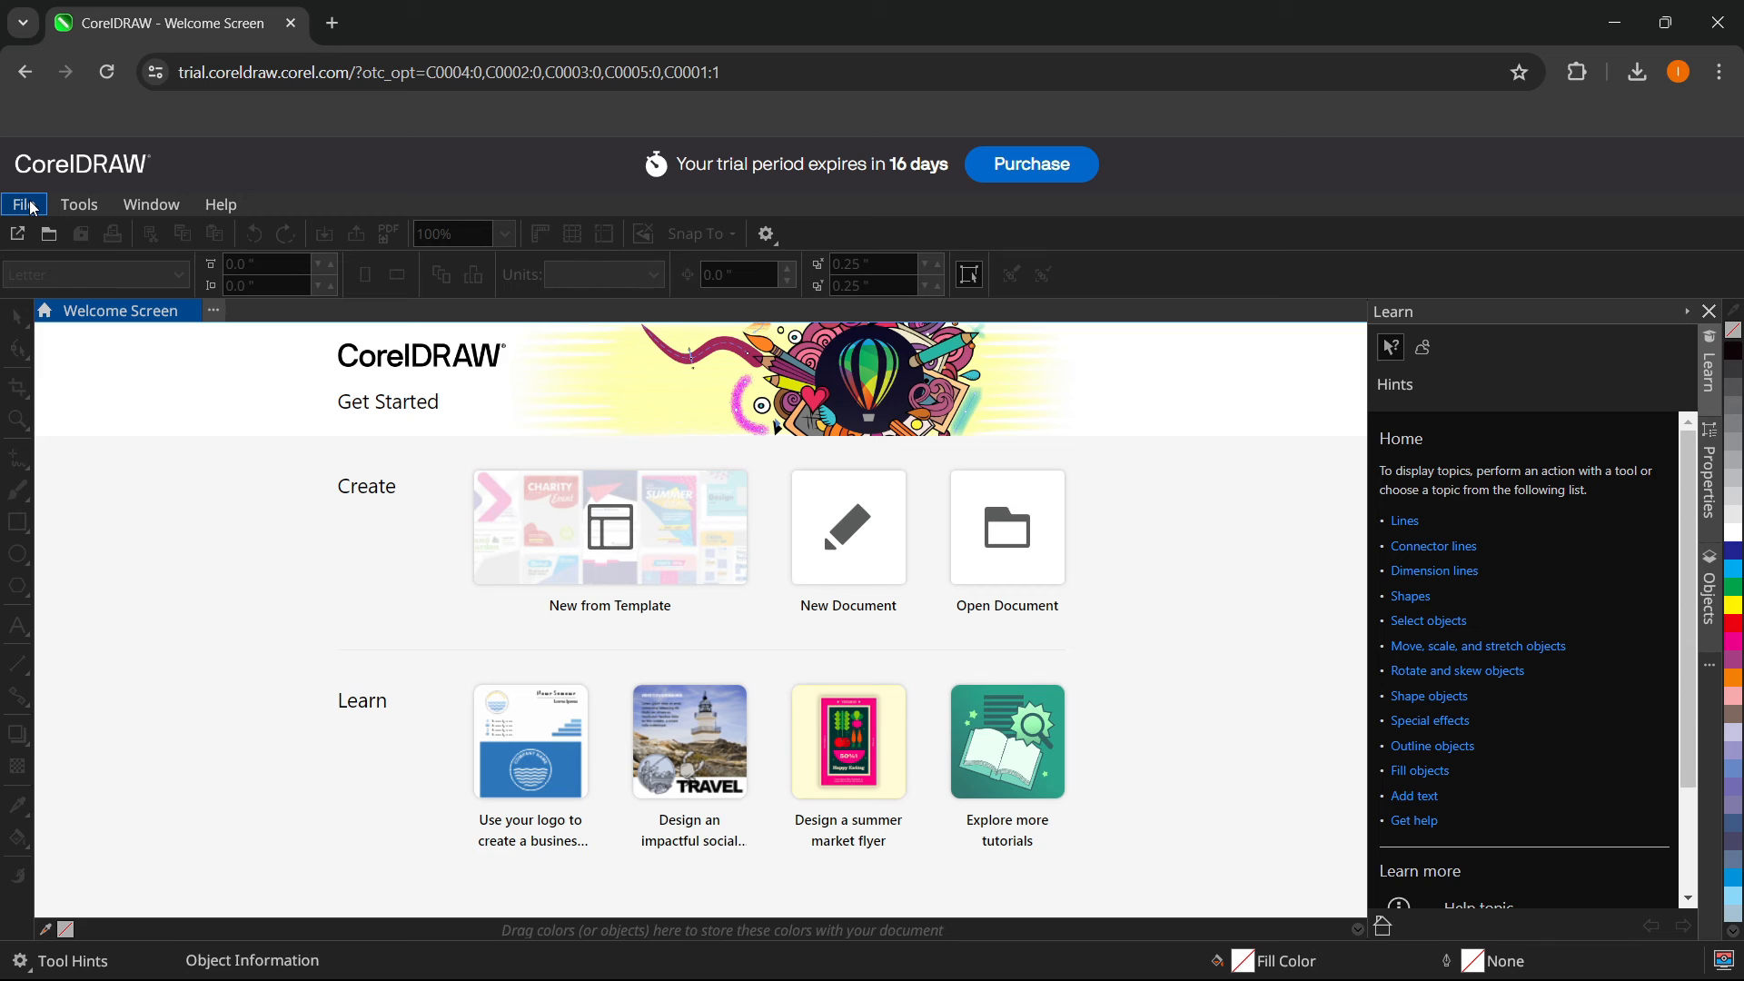
left_click(21, 203)
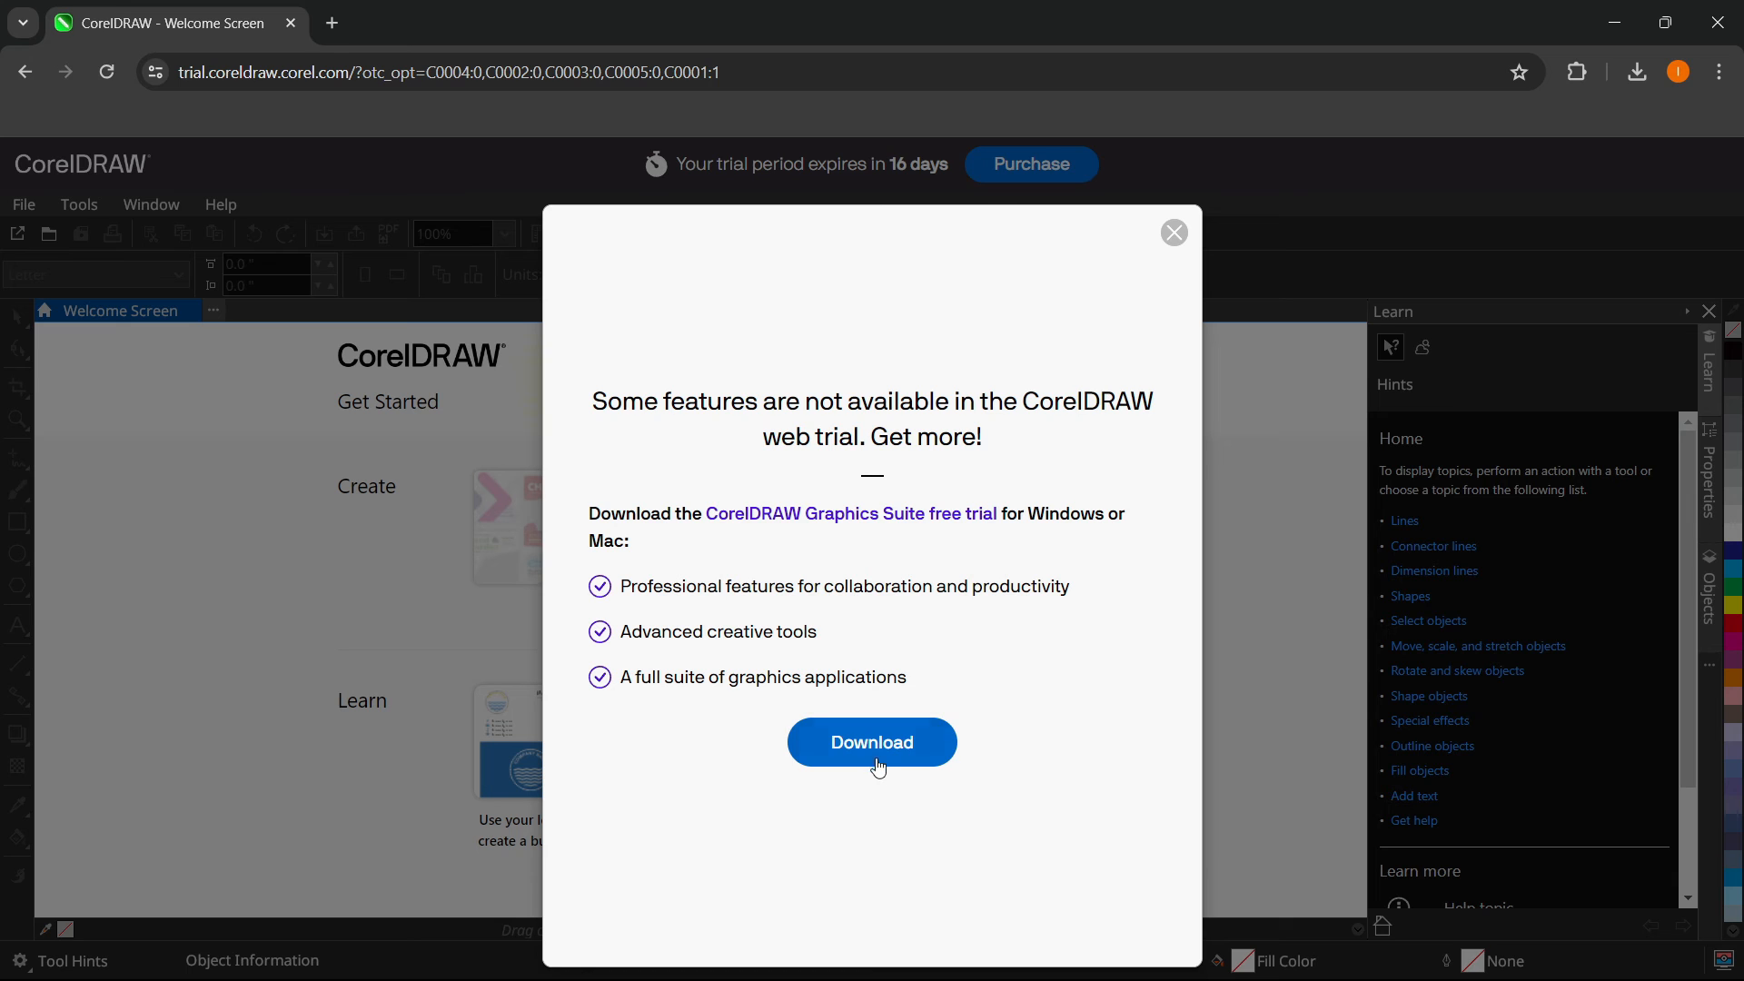
left_click(872, 741)
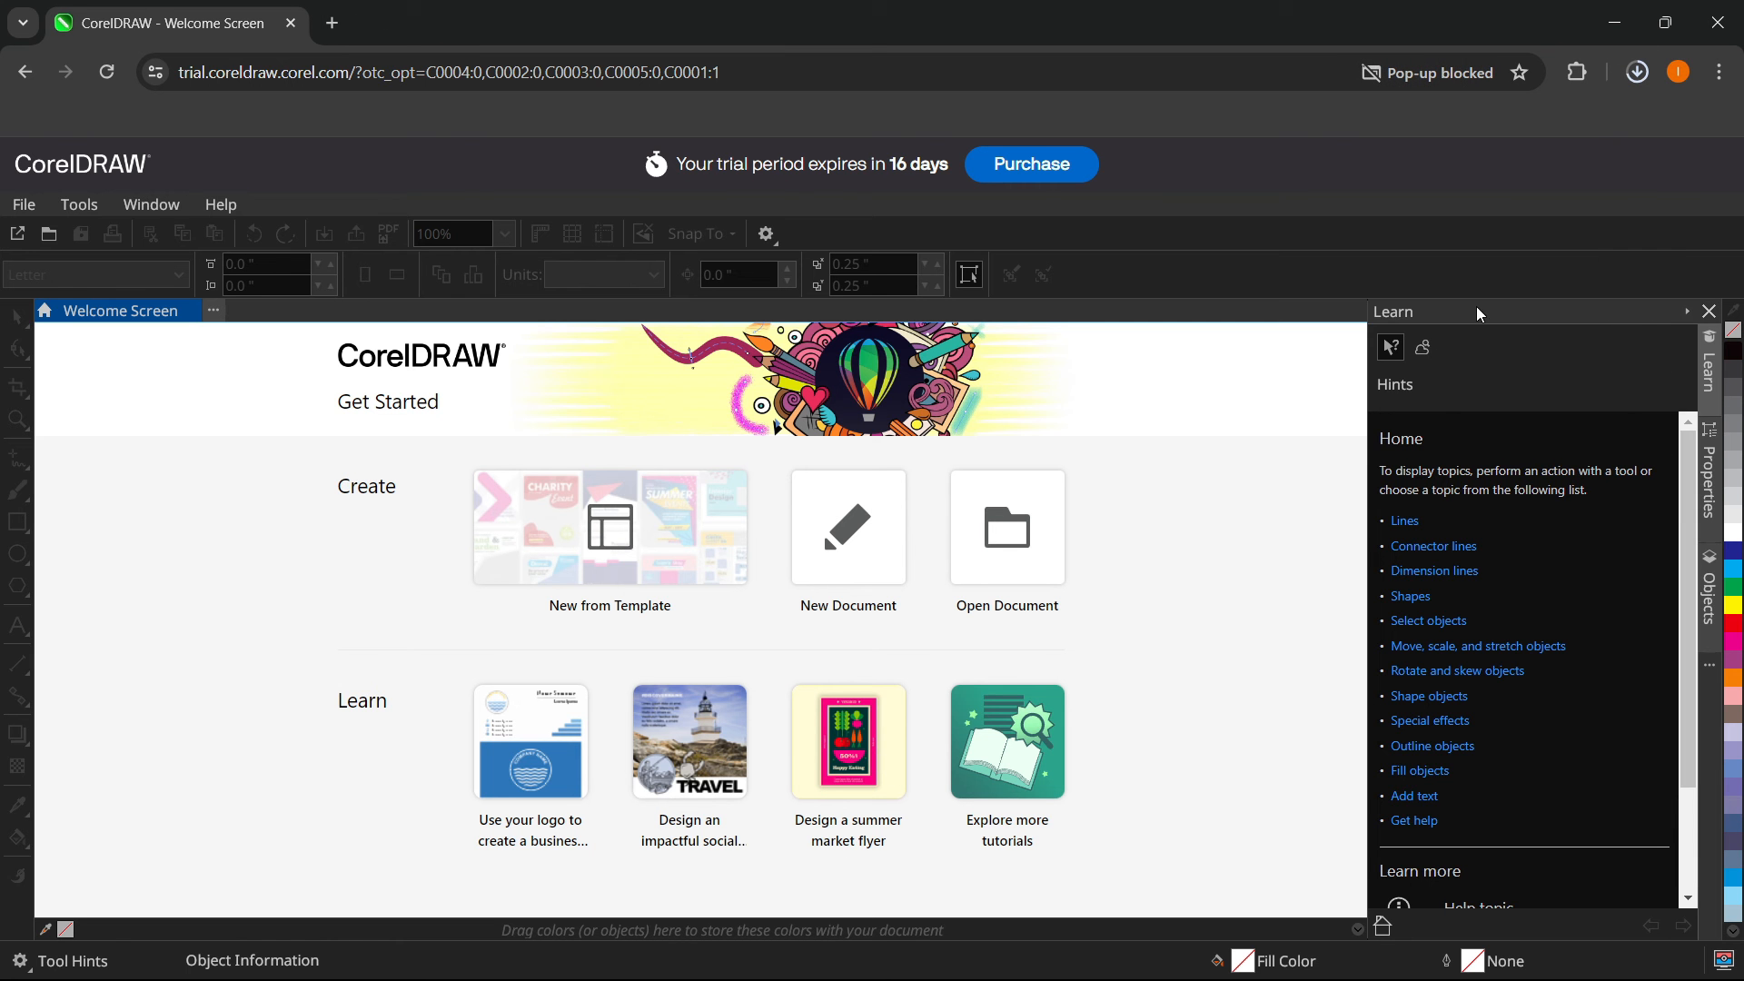
left_click(1635, 72)
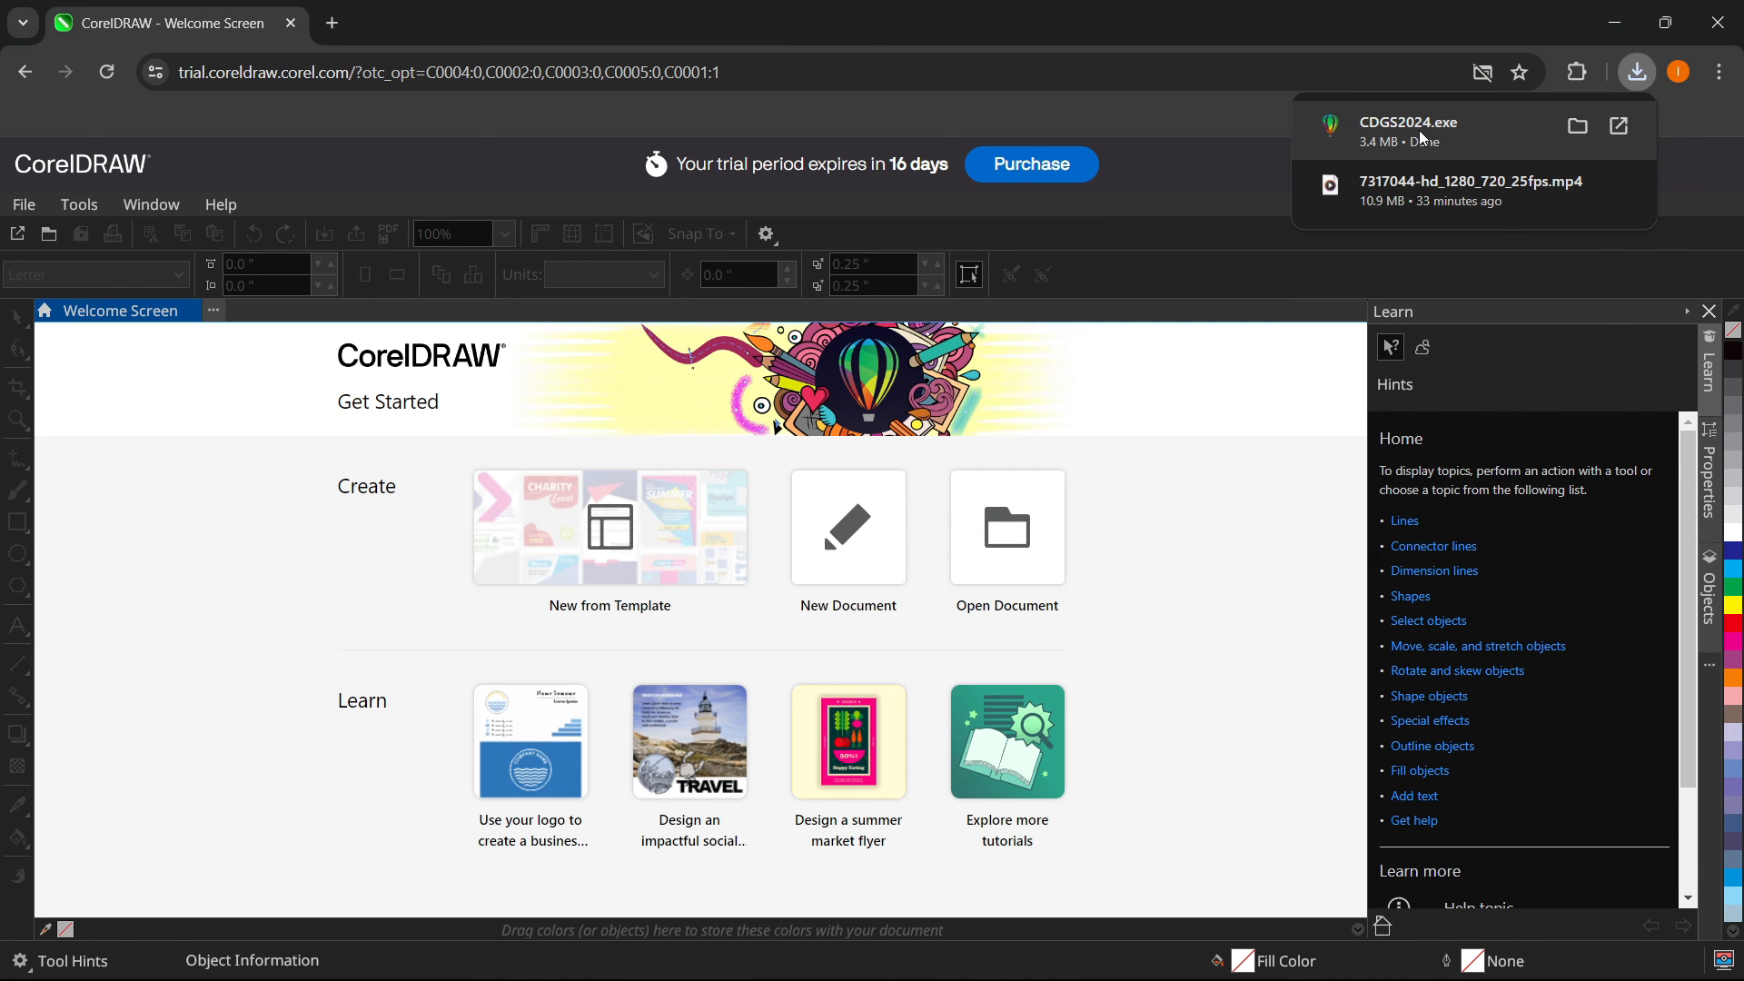